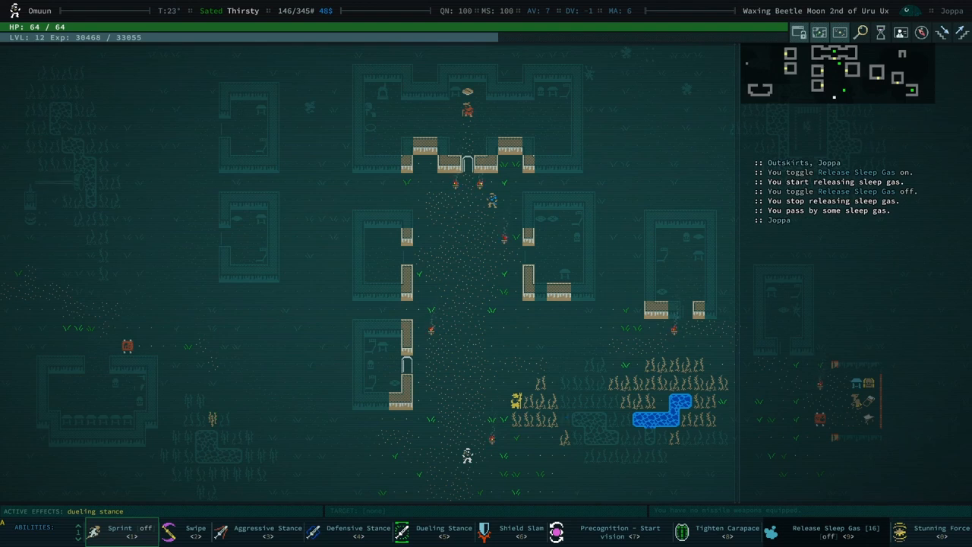
# Bring up the Buy Skills screen with 172 skill points available.
pyautogui.press('i')
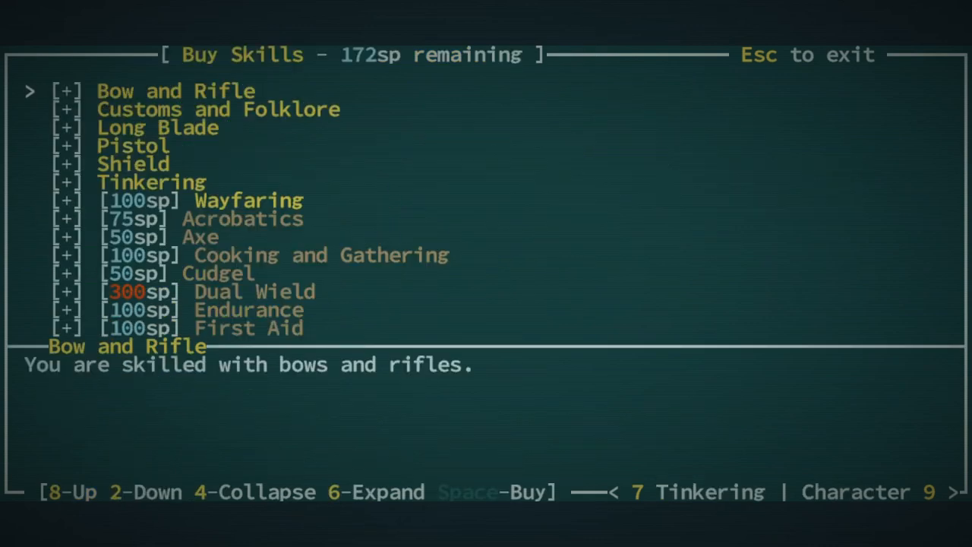
# Browse the Long Blade tree, reading Improved Aggressive Stance, Swipe and Improved Dueling Stance.
pyautogui.press('2')
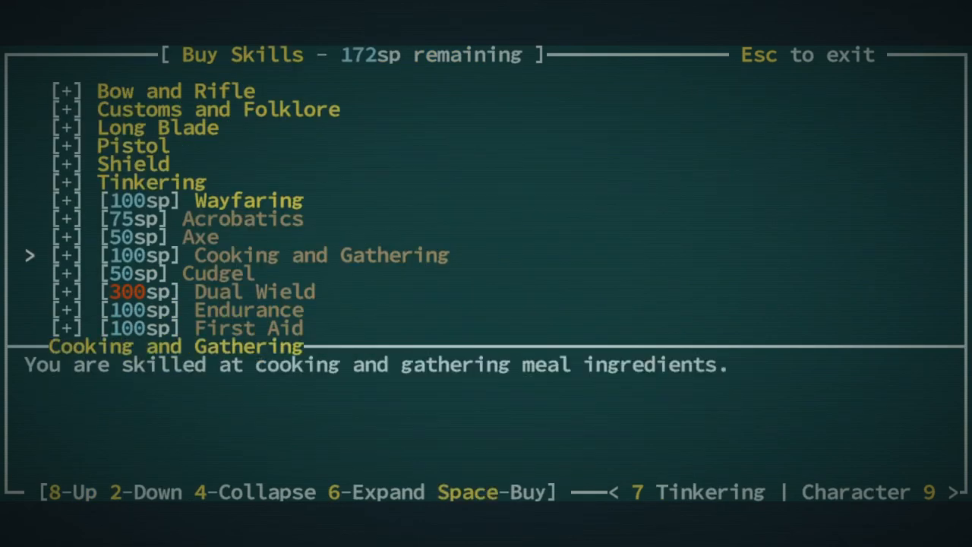
pyautogui.press('8')
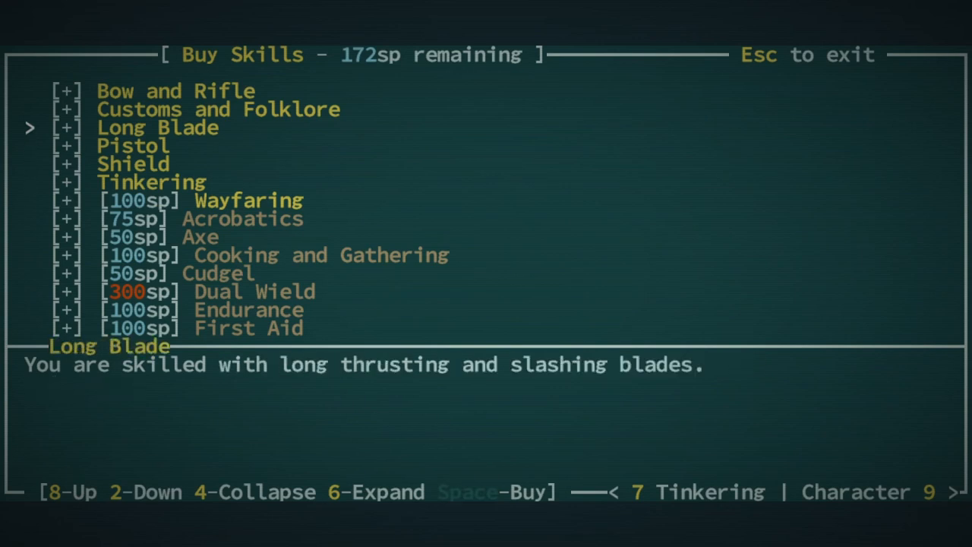
pyautogui.press('6')
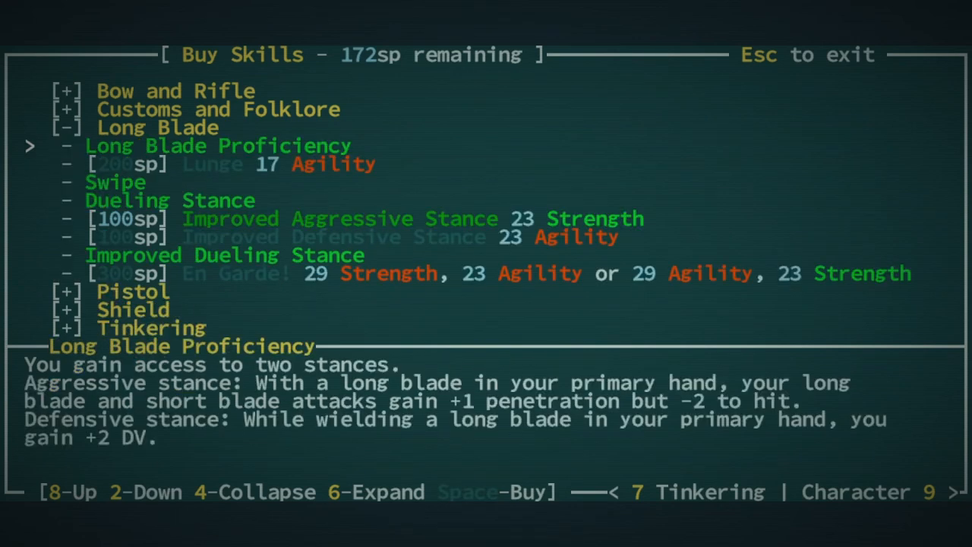
pyautogui.press('2')
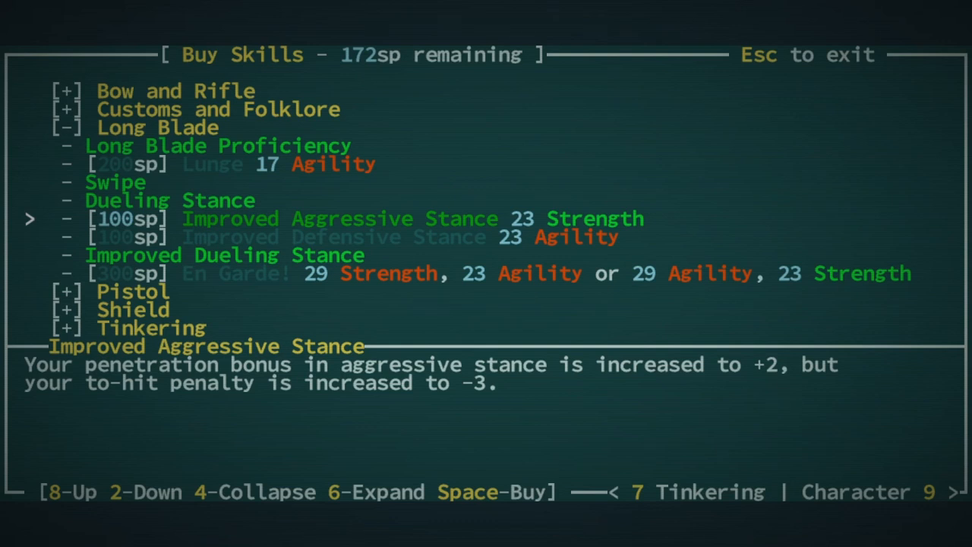
pyautogui.press('8')
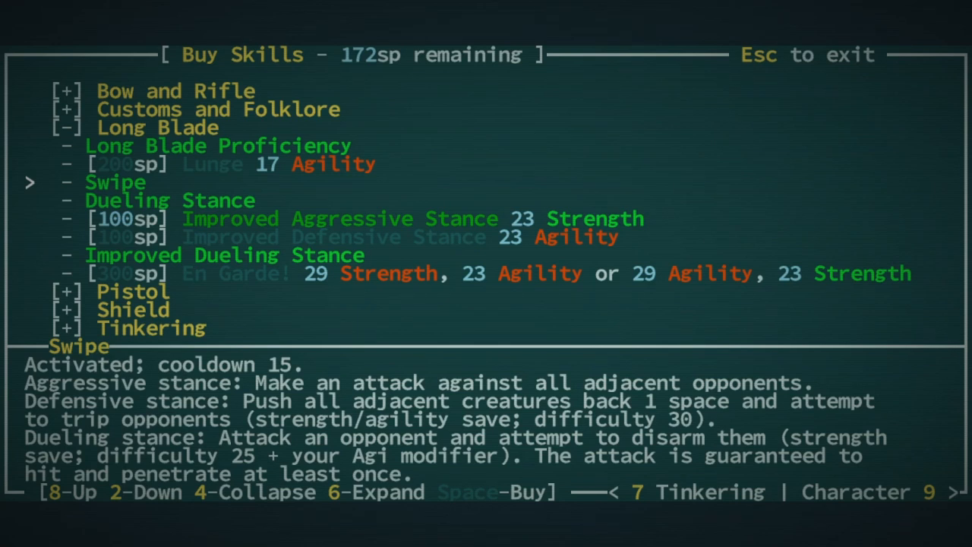
pyautogui.press('2')
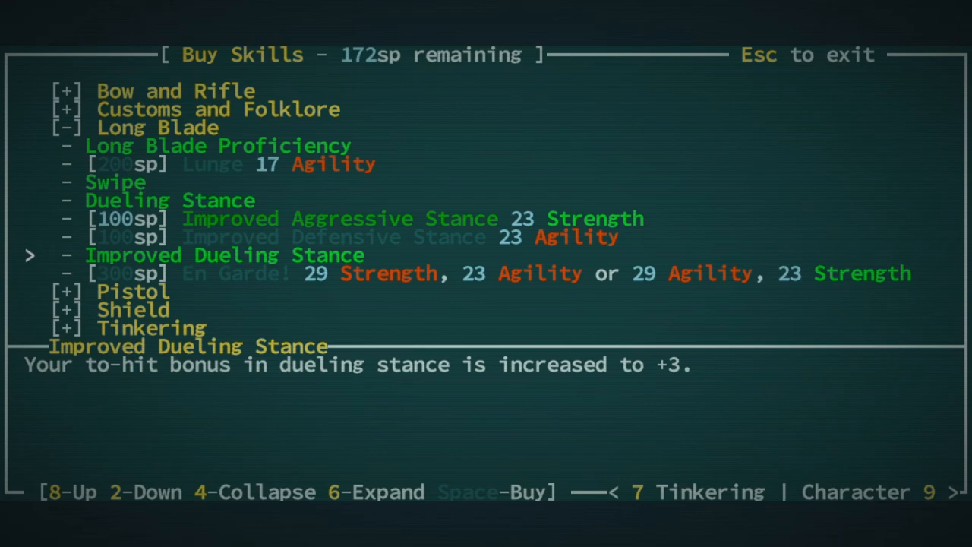
pyautogui.press('4')
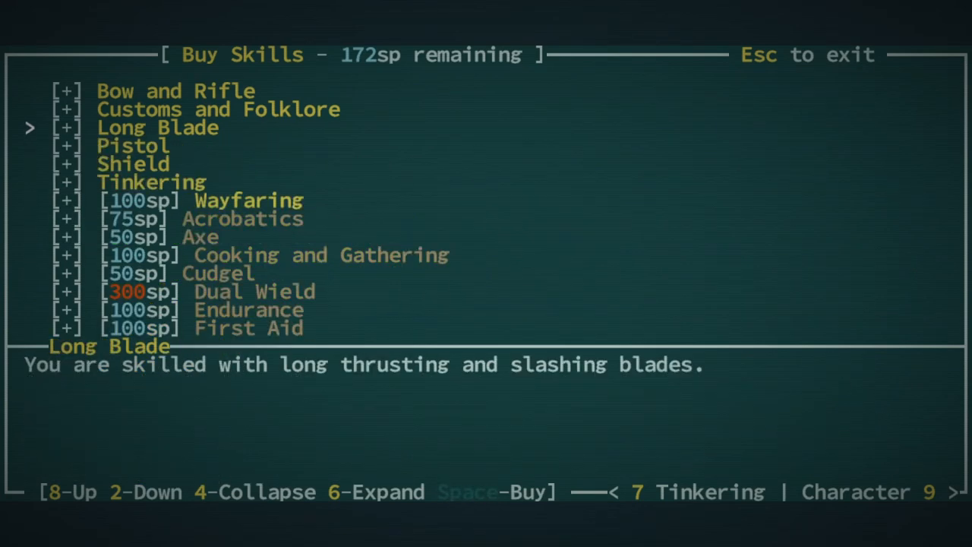
# Buy Trash Divining from Customs and Folklore, leaving 22 skill points.
pyautogui.press('2')
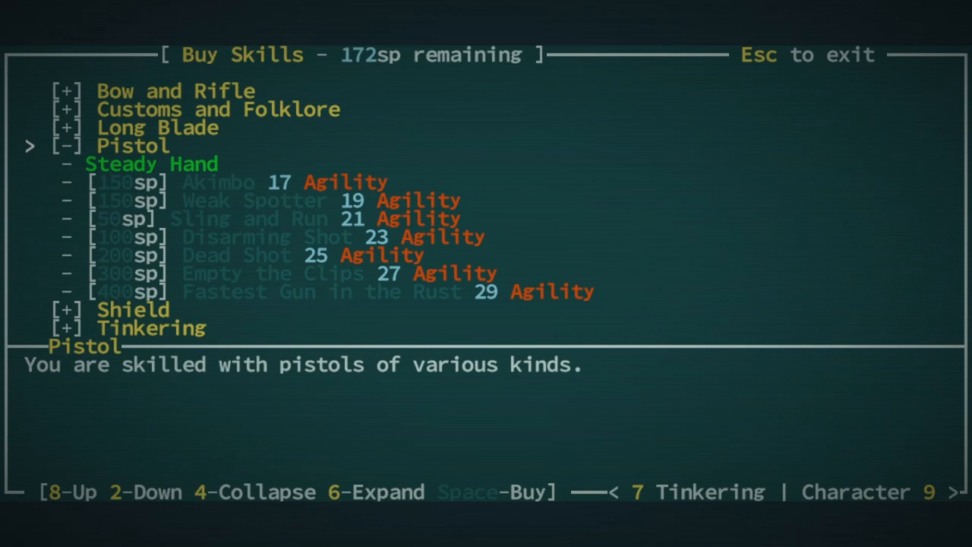
pyautogui.press('2')
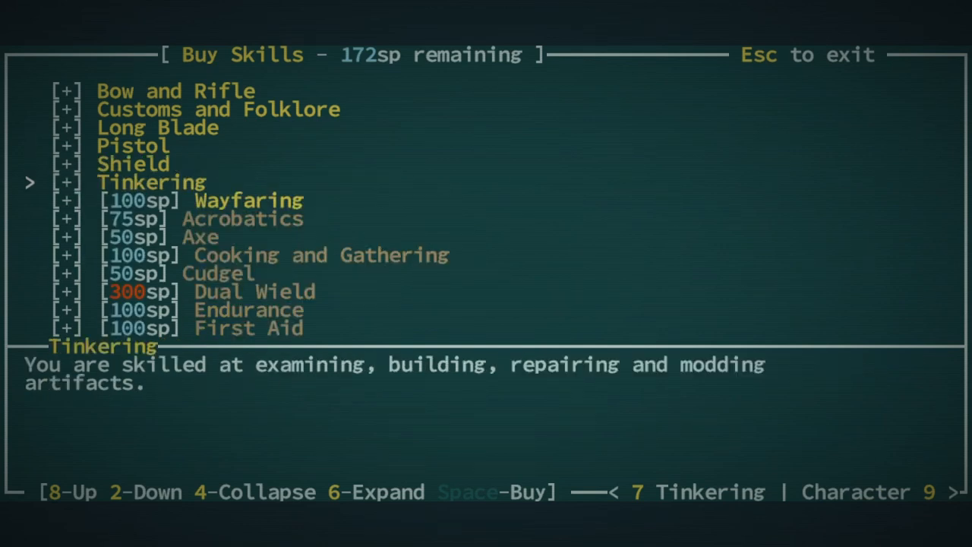
pyautogui.press('2')
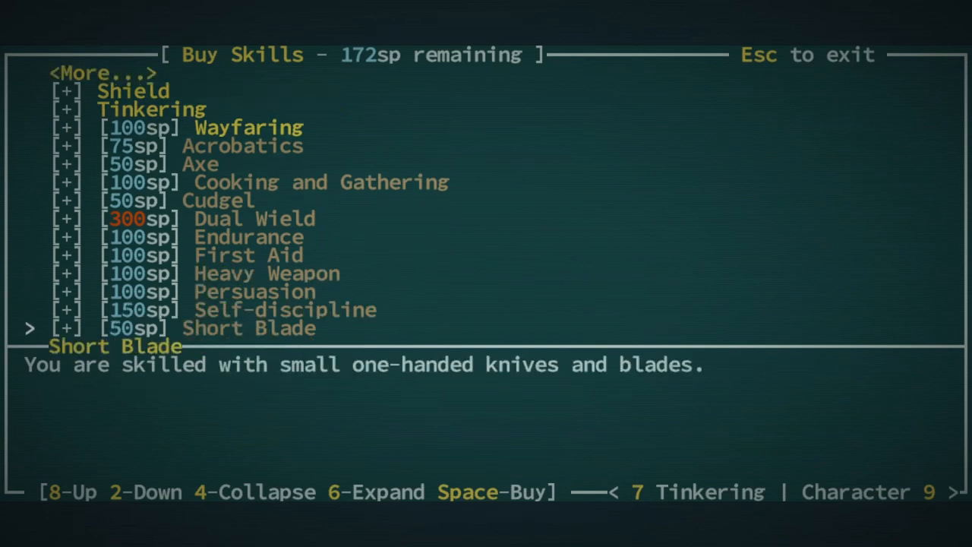
pyautogui.press('8')
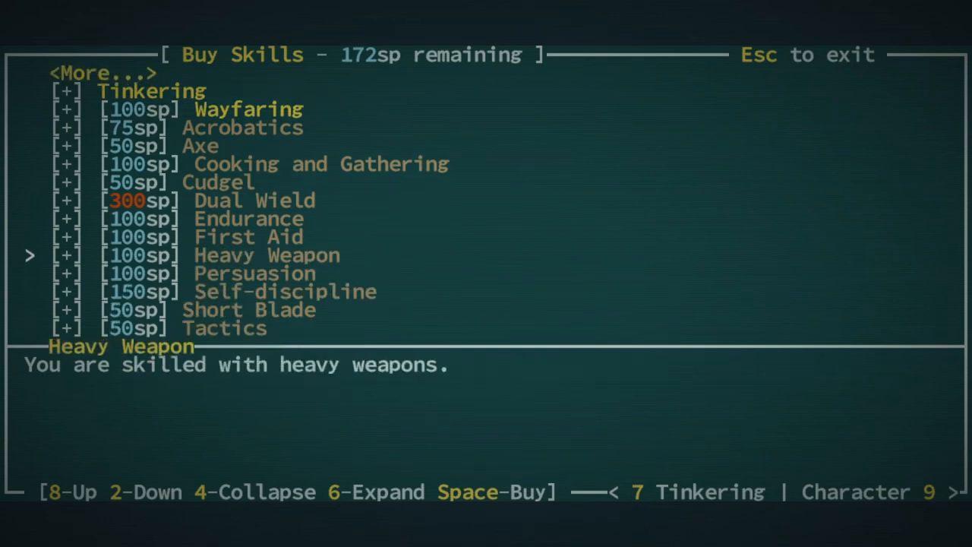
pyautogui.press('8')
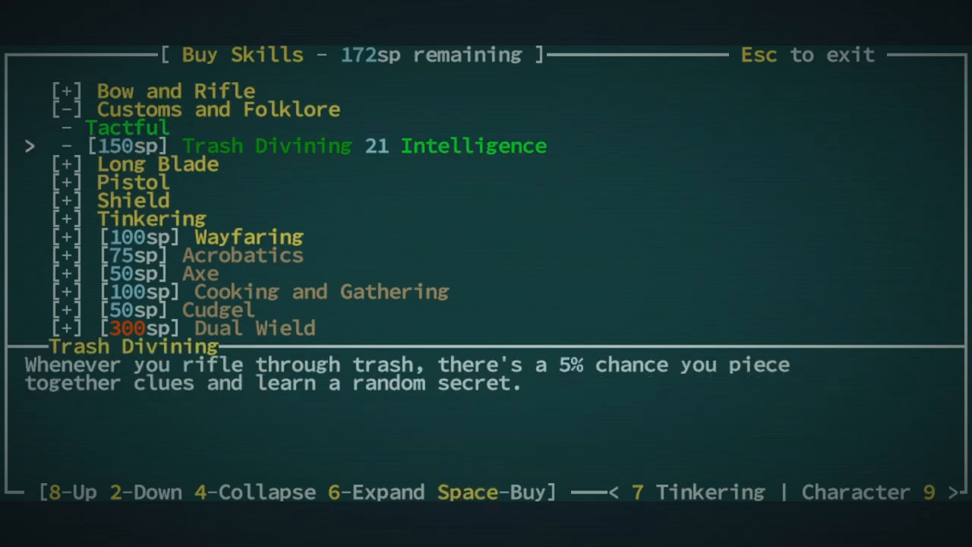
pyautogui.press('space')
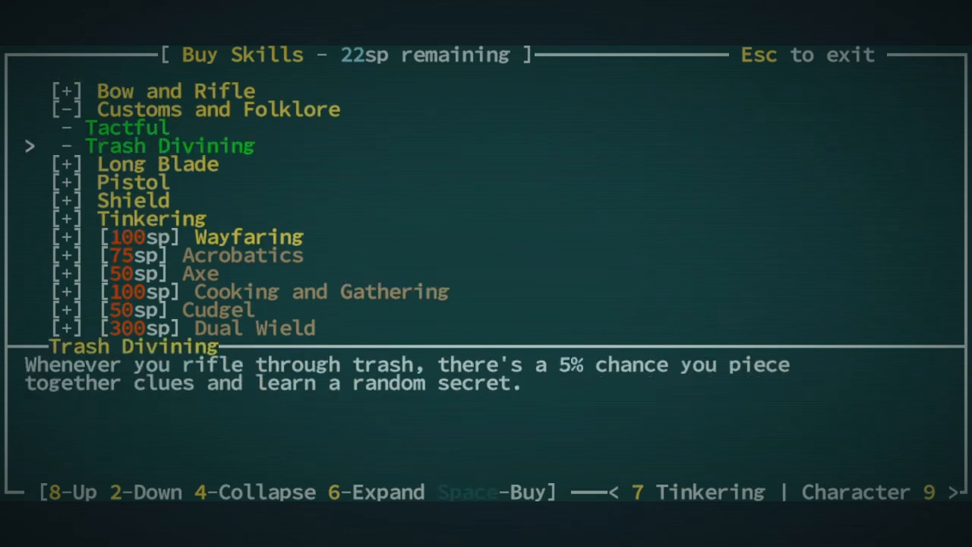
# Leave the skills screen and dismiss the 11th Deltoid Tumas discovery message.
pyautogui.press('Escape')
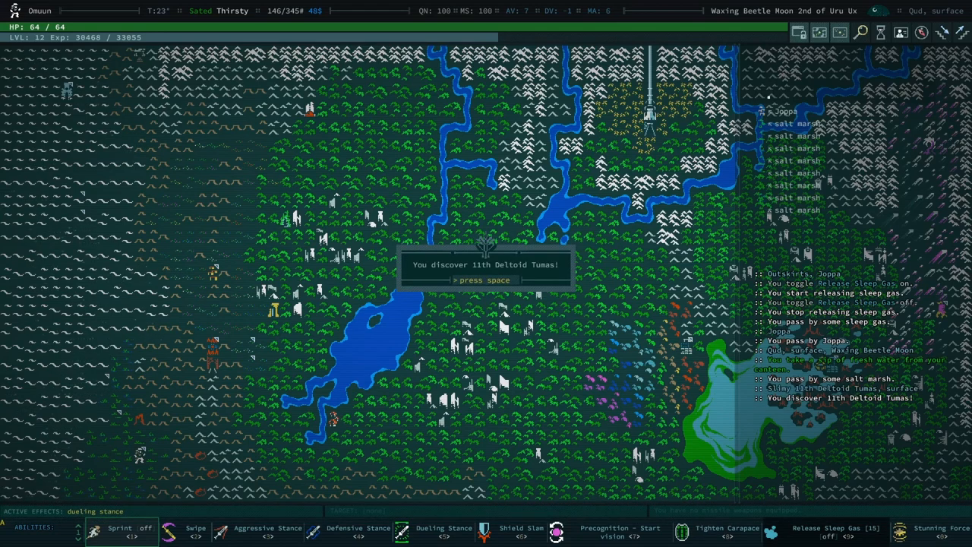
pyautogui.press('space')
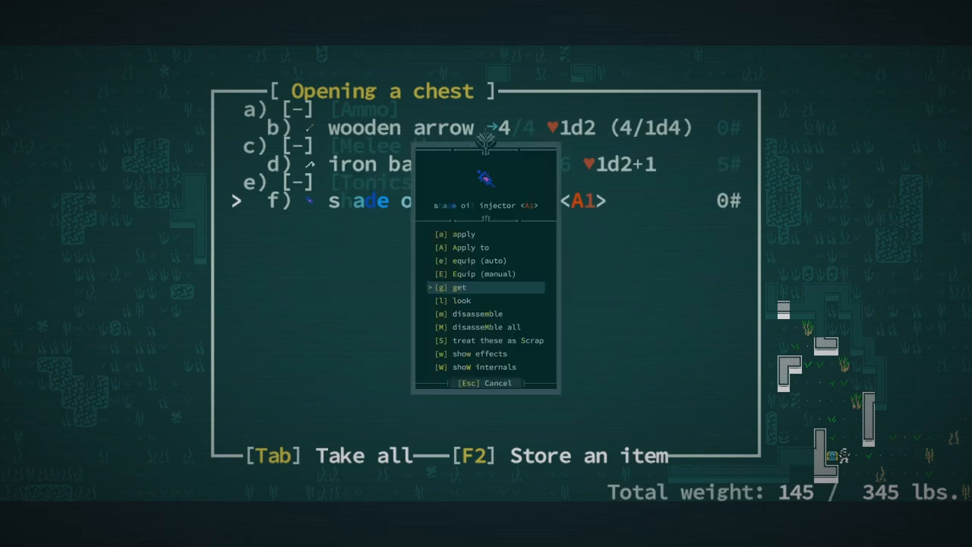
# Take the injector from the chest and identify the bizarre contraption as a wind turbine.
pyautogui.click(460, 288)
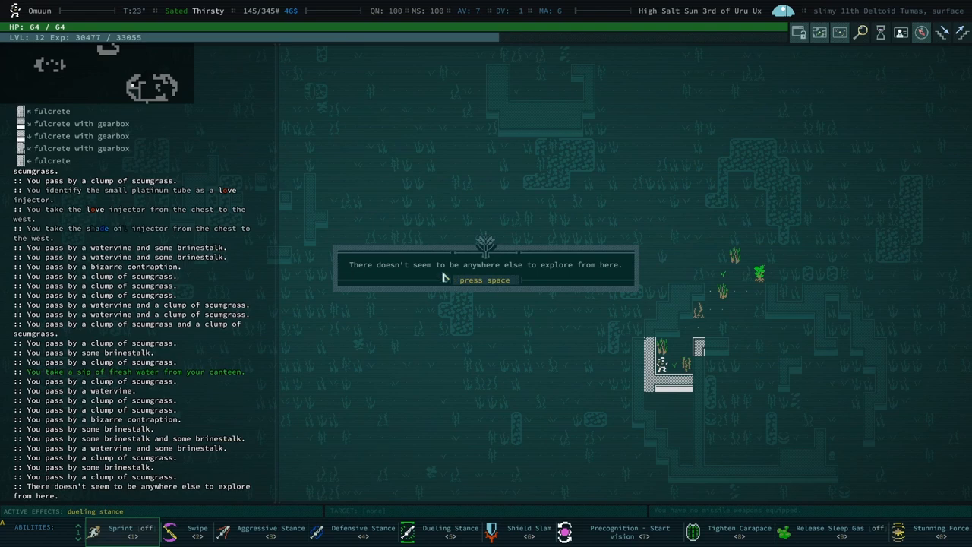
pyautogui.press('space')
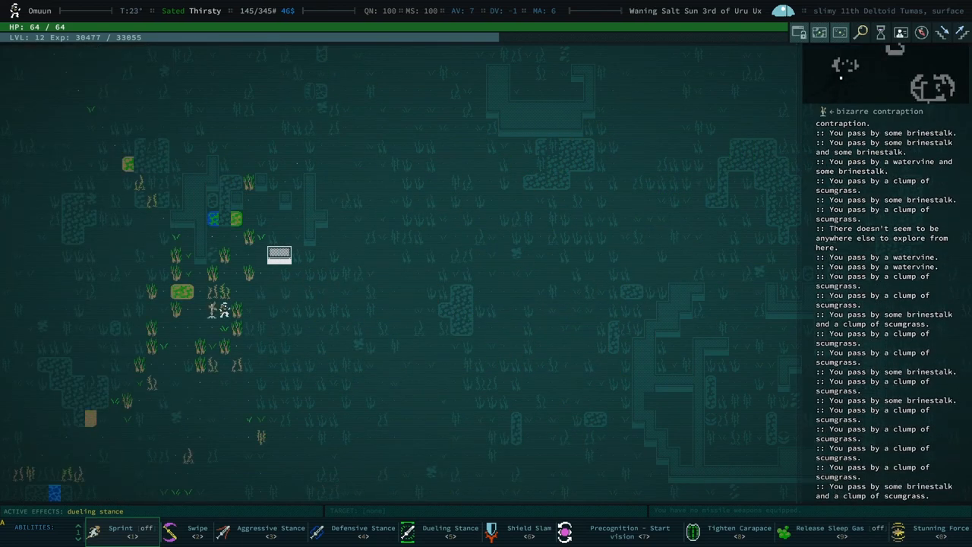
pyautogui.click(280, 255)
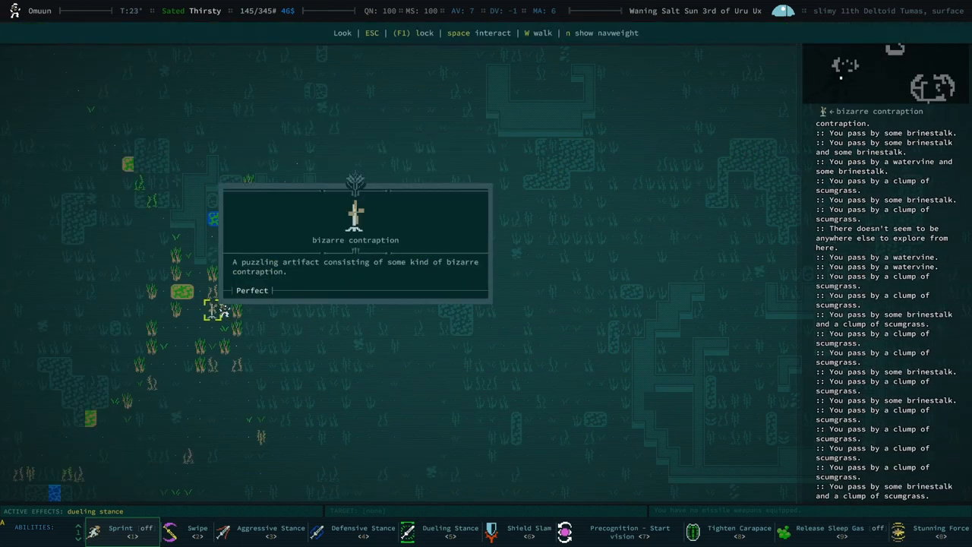
pyautogui.press('space')
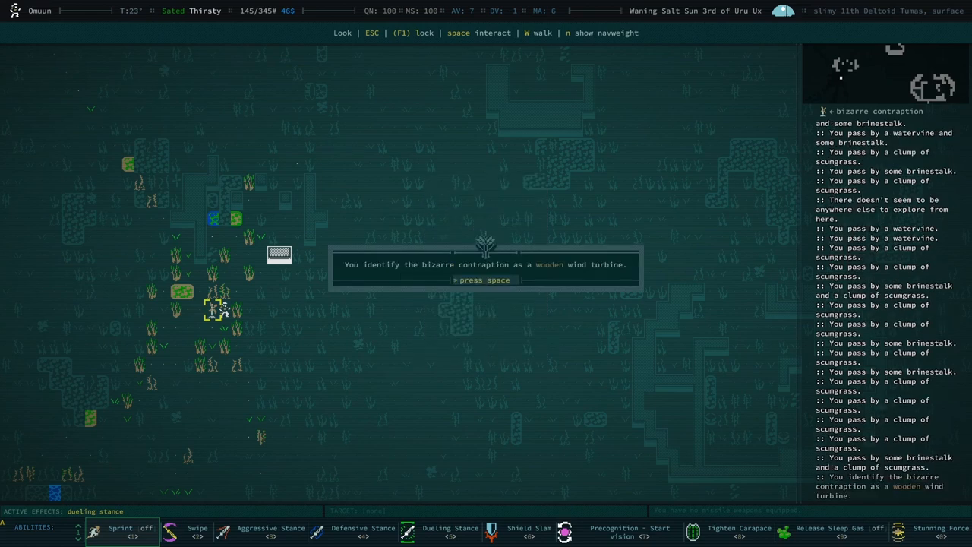
# Read the wooden wind turbine's description, then stop examining it.
pyautogui.press('space')
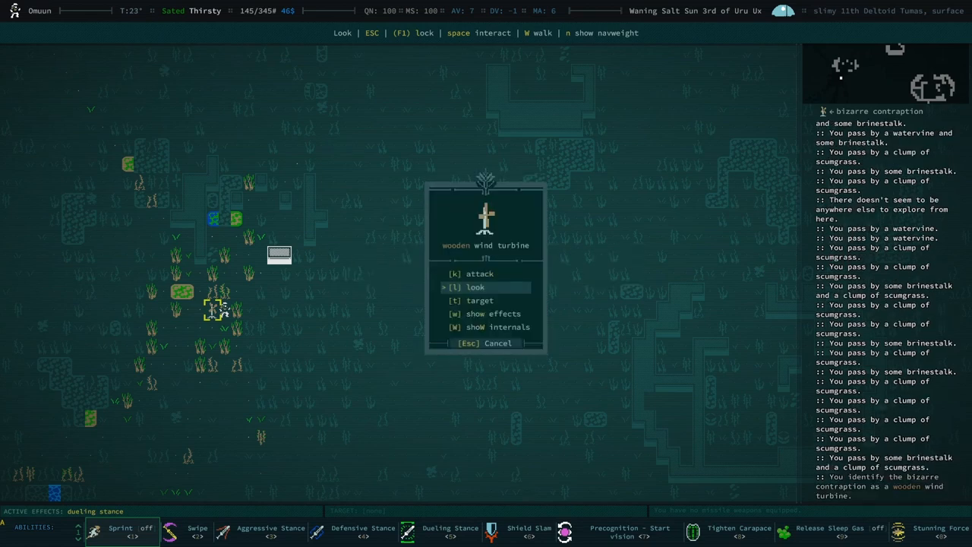
pyautogui.click(475, 287)
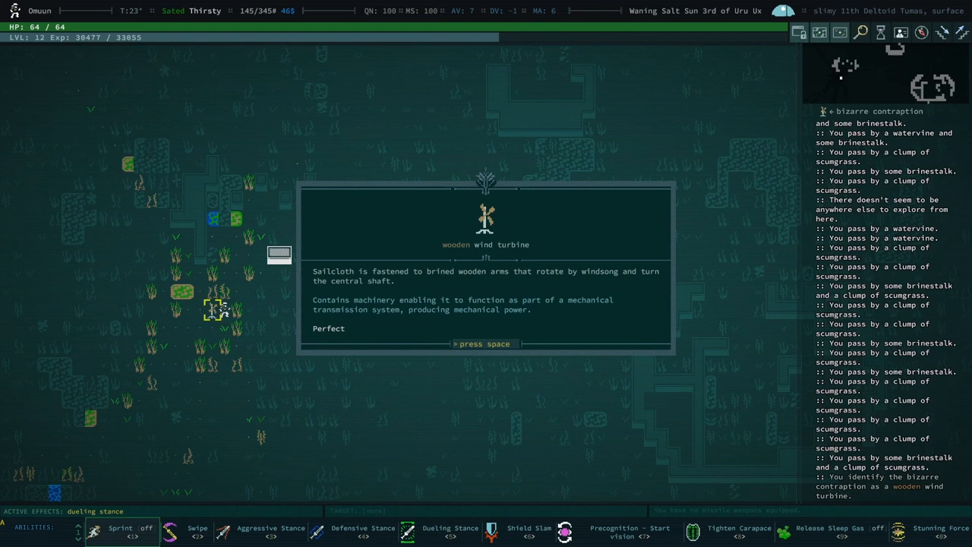
pyautogui.press('space')
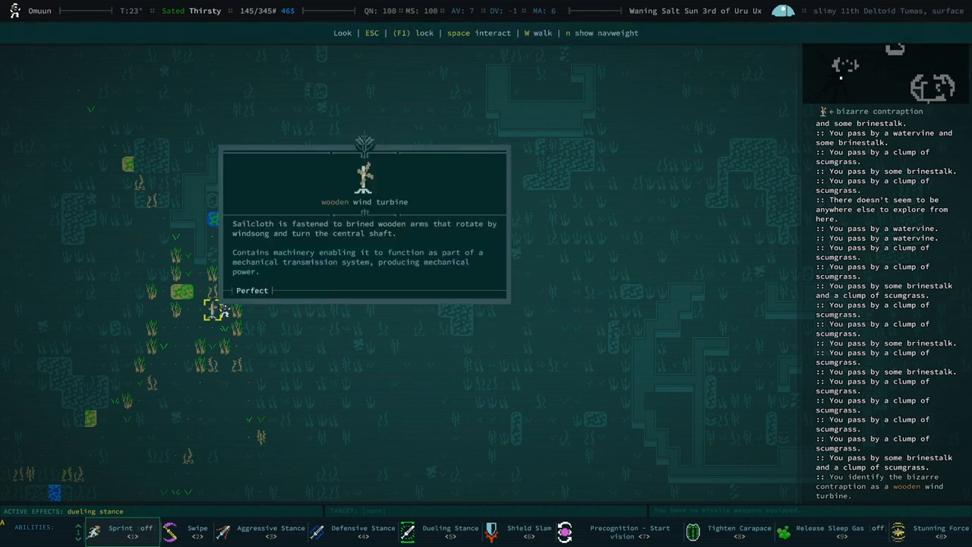
pyautogui.press('Escape')
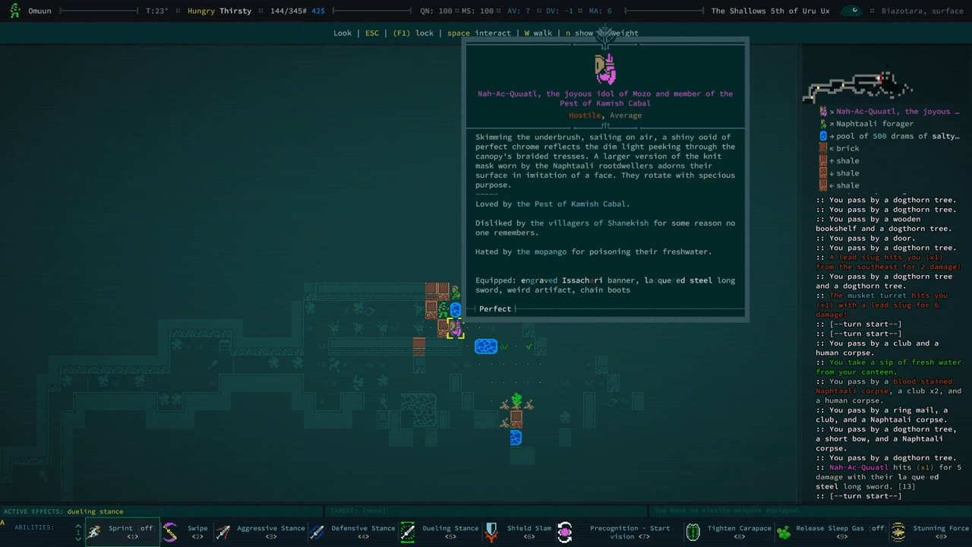
# Close Nah-Ac-Quatl's description popup.
pyautogui.press('Escape')
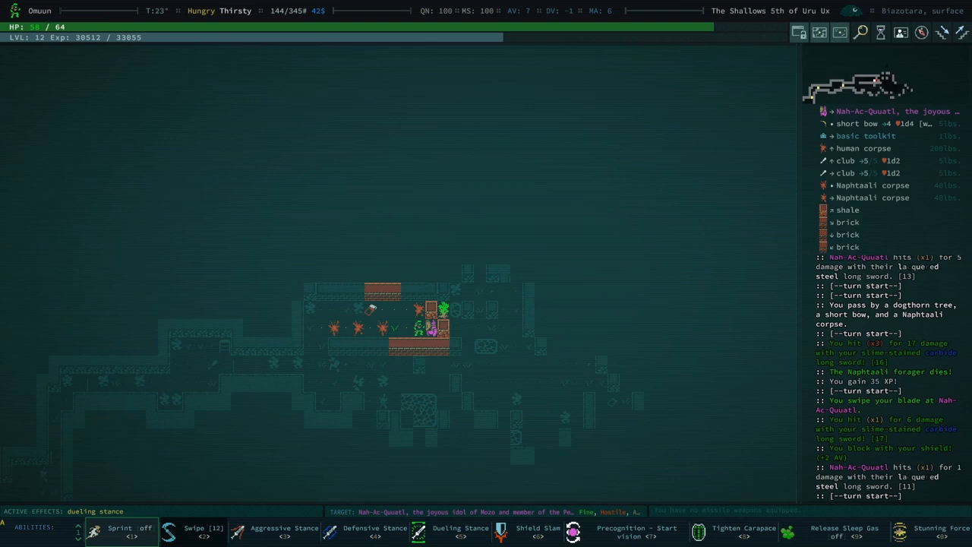
# Fight Nah-Ac-Quatl, using Tighten Carapace for extra armor, and bring up the inventory.
pyautogui.click(538, 532)
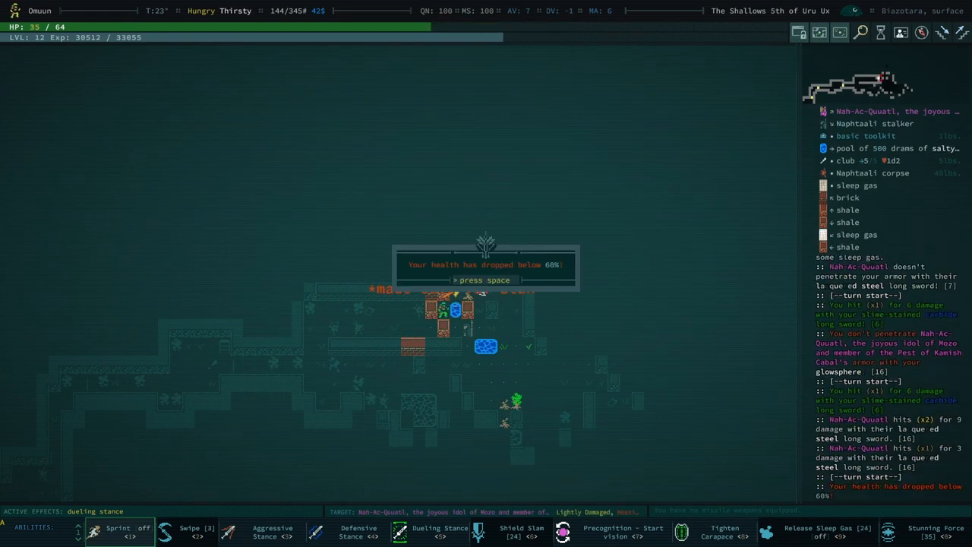
pyautogui.press('space')
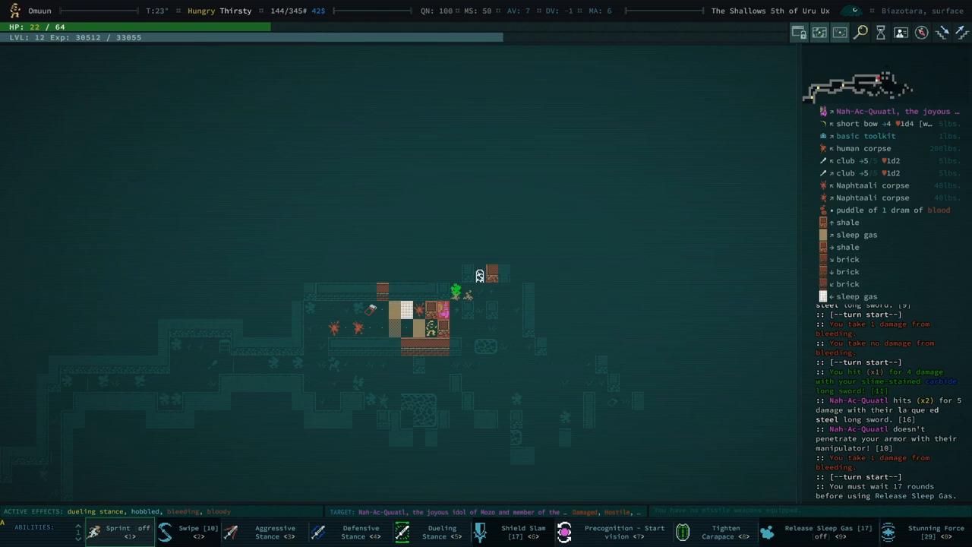
pyautogui.click(725, 532)
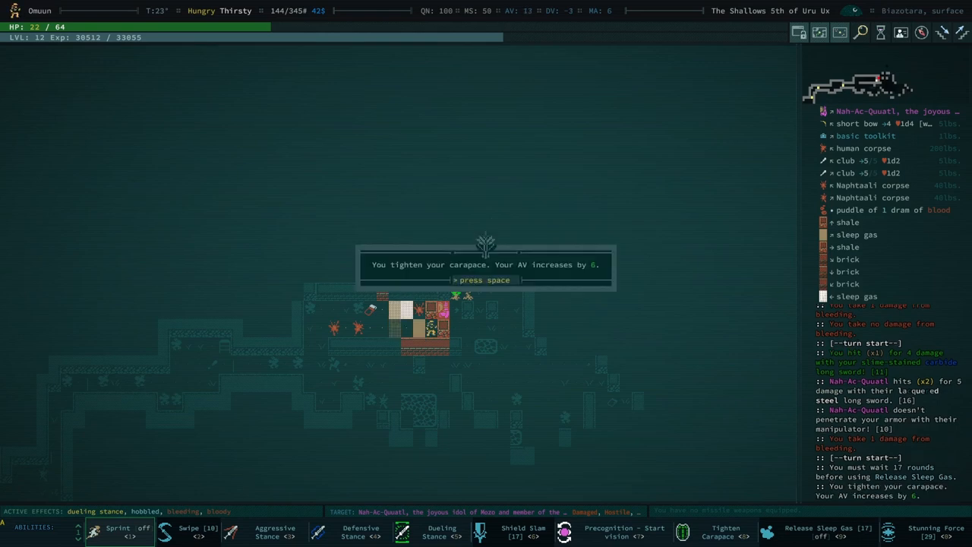
pyautogui.press('space')
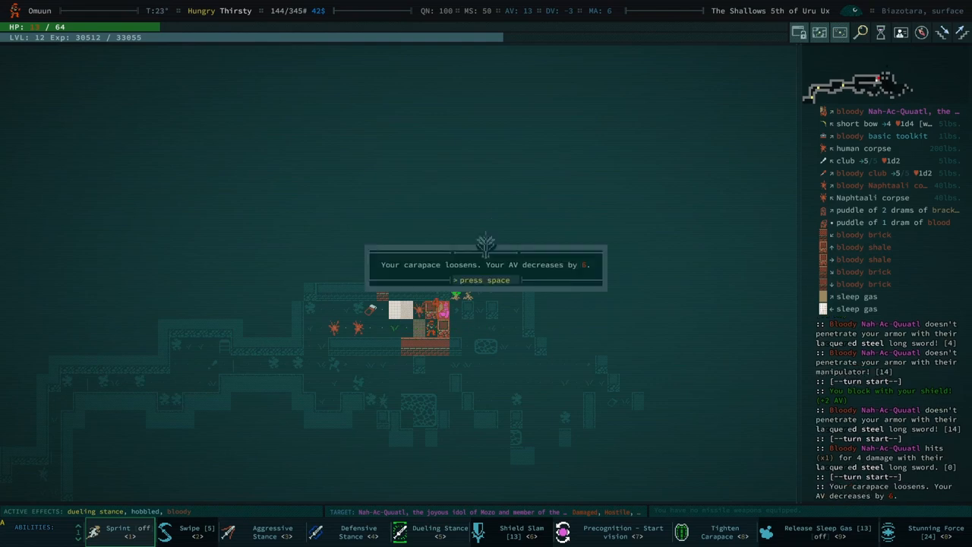
pyautogui.press('space')
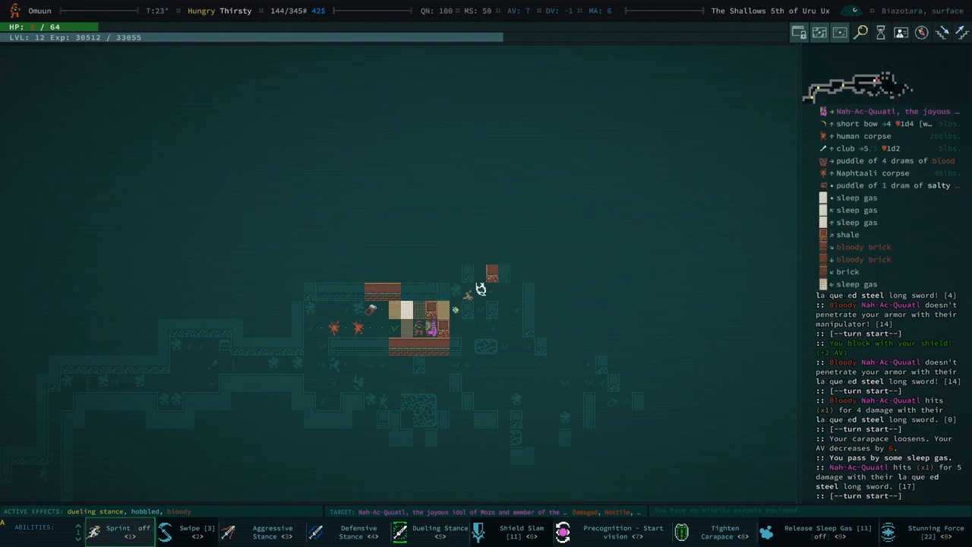
pyautogui.press('i')
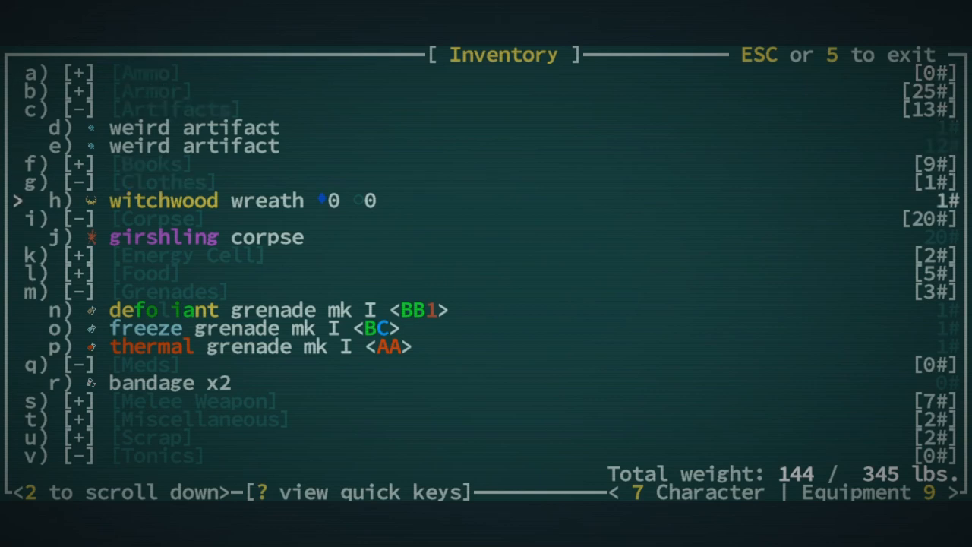
# Scroll to the salve tonic and dismiss the 8 HP healing message.
pyautogui.scroll(-3)
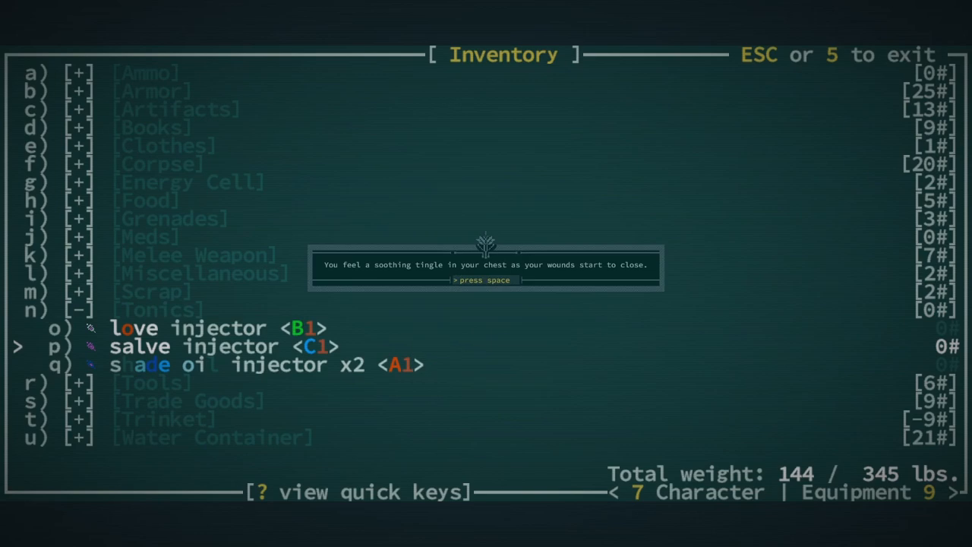
pyautogui.press('space')
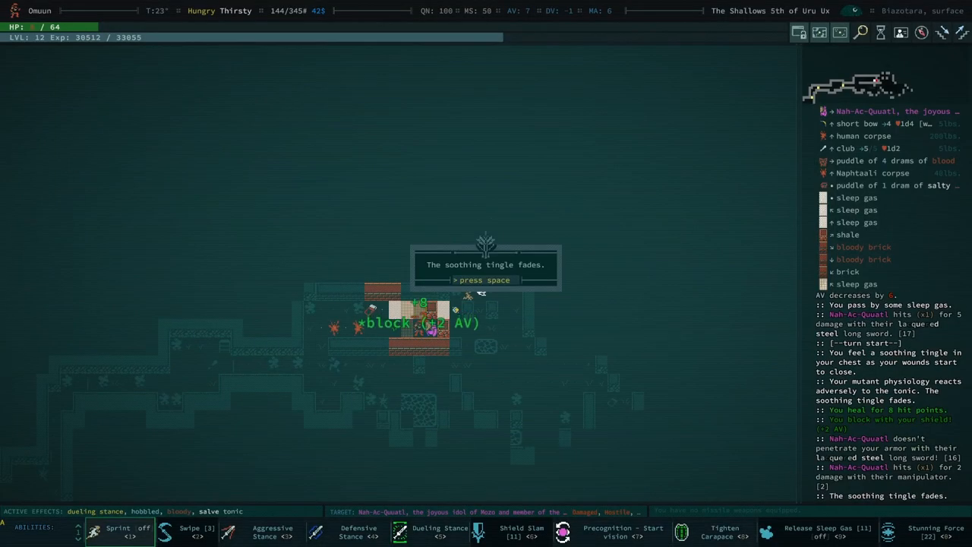
pyautogui.press('space')
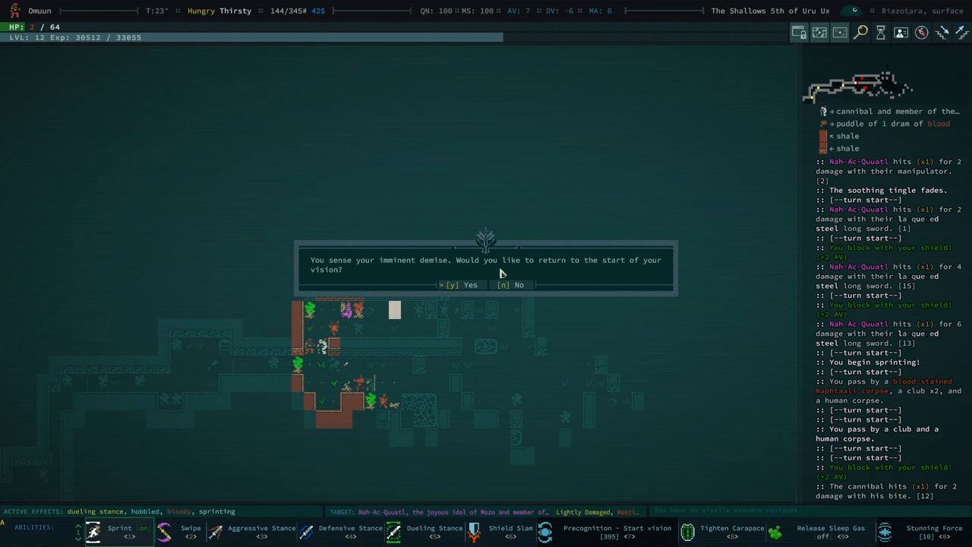
pyautogui.moveTo(513, 289)
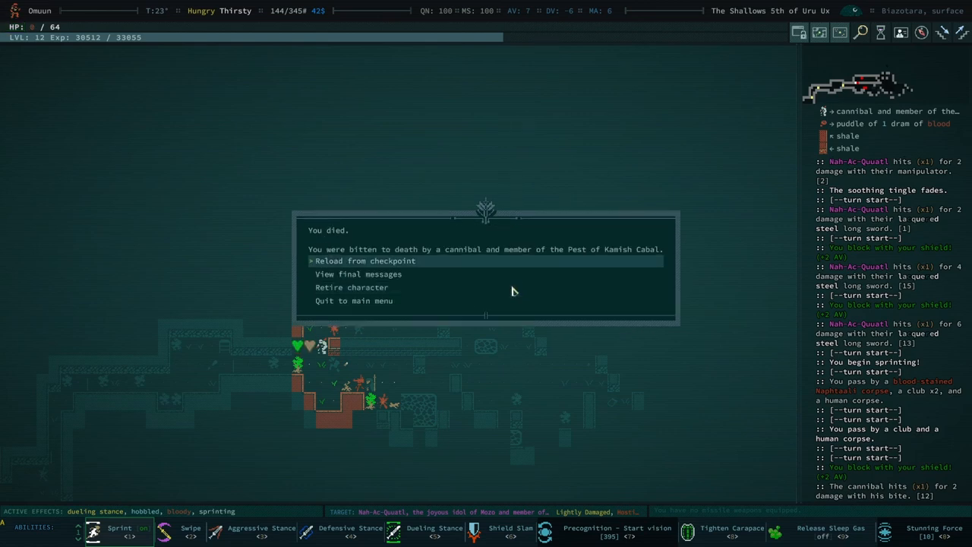
pyautogui.moveTo(388, 265)
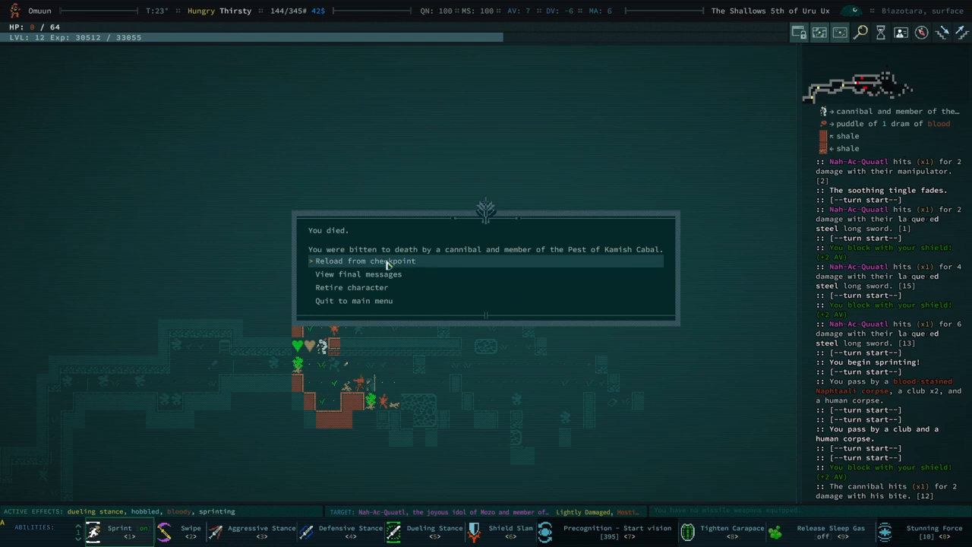
# Reload from the last checkpoint and dismiss the 11th Deltoid Tumas discovery message.
pyautogui.click(362, 260)
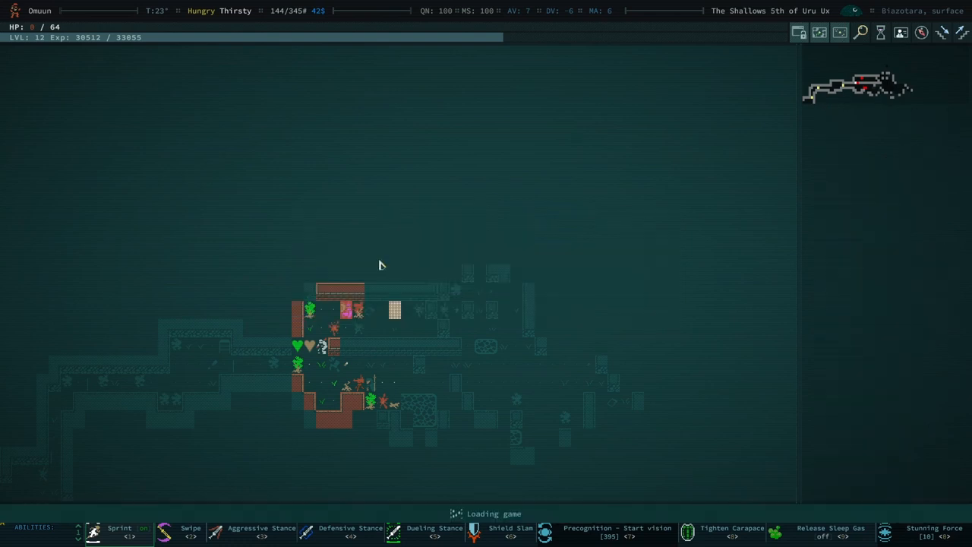
pyautogui.moveTo(393, 259)
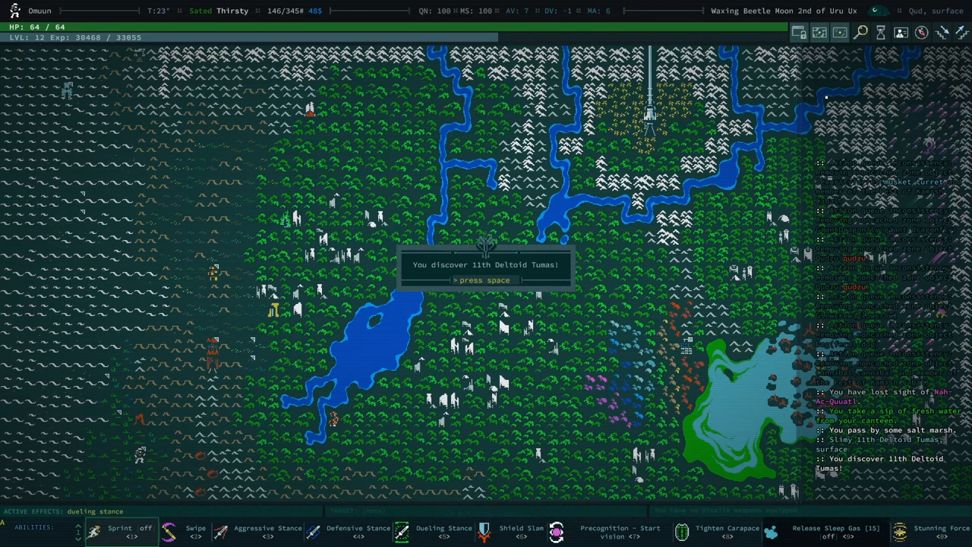
pyautogui.press('space')
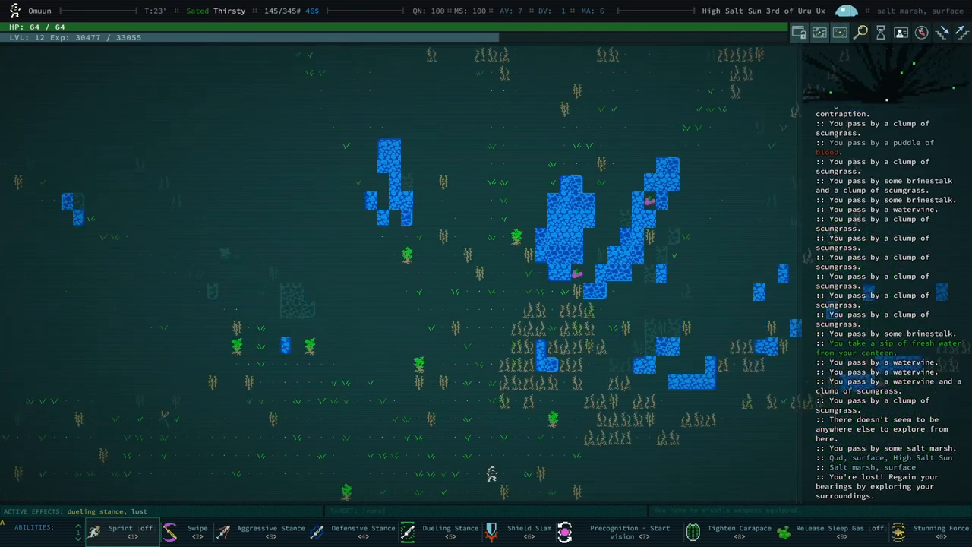
# Walk through the salt marsh until no longer lost, then attempt descending with no stairways nearby.
pyautogui.press('Up')
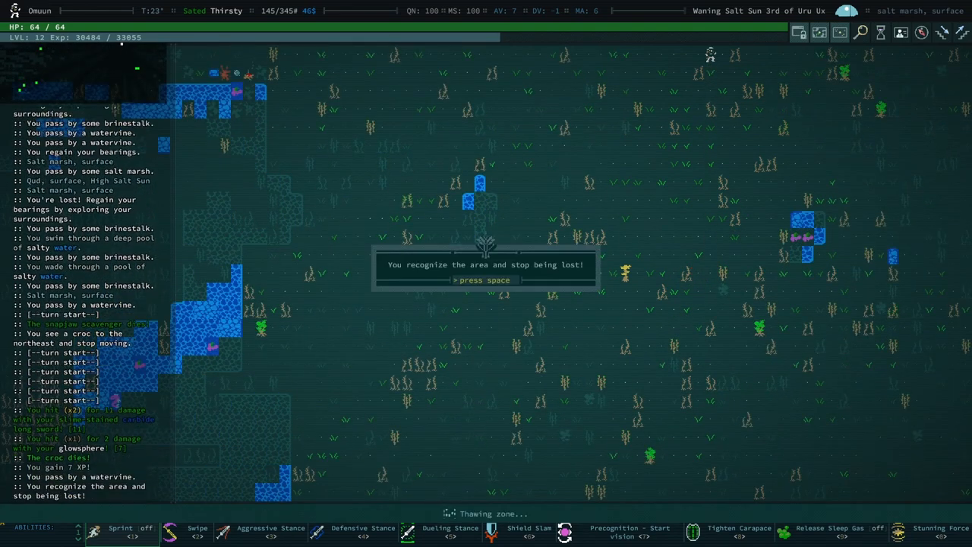
pyautogui.press('space')
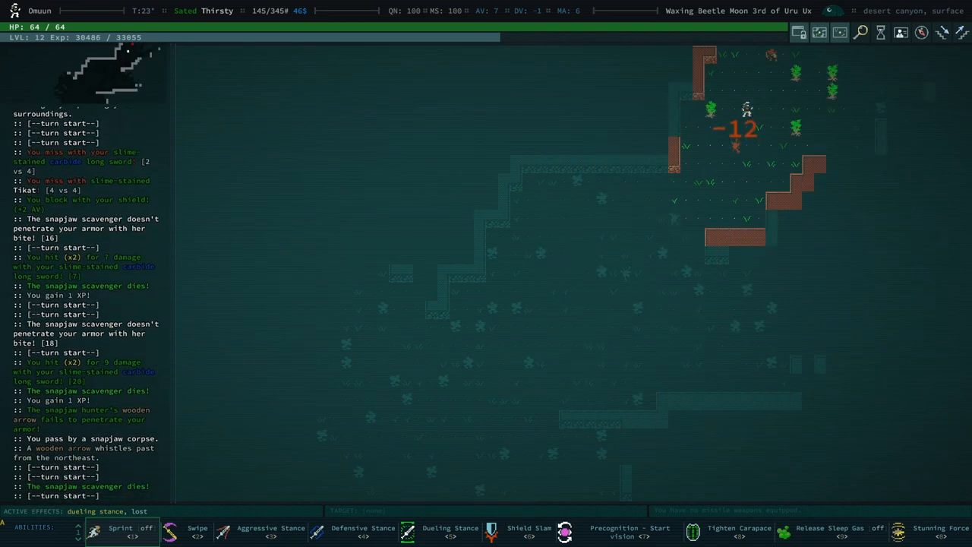
pyautogui.press('>')
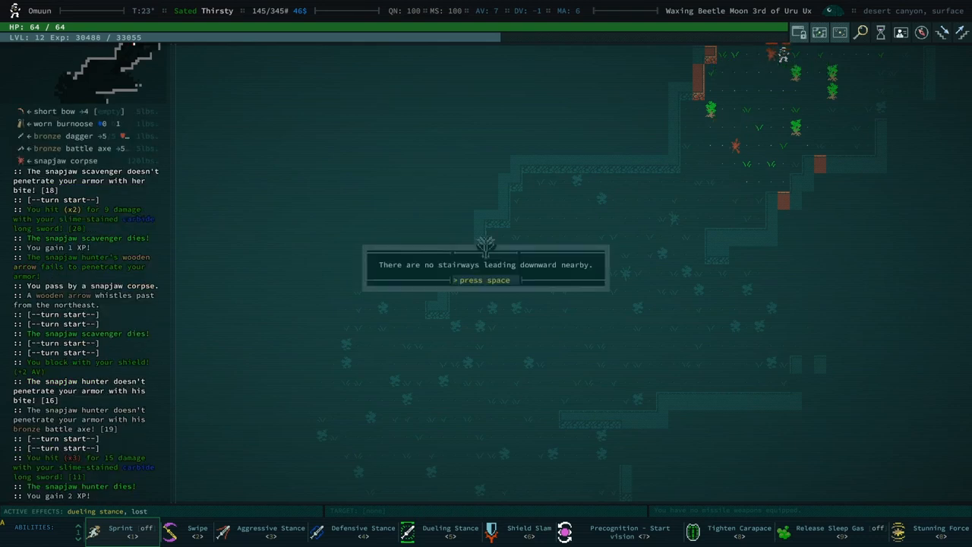
pyautogui.press('space')
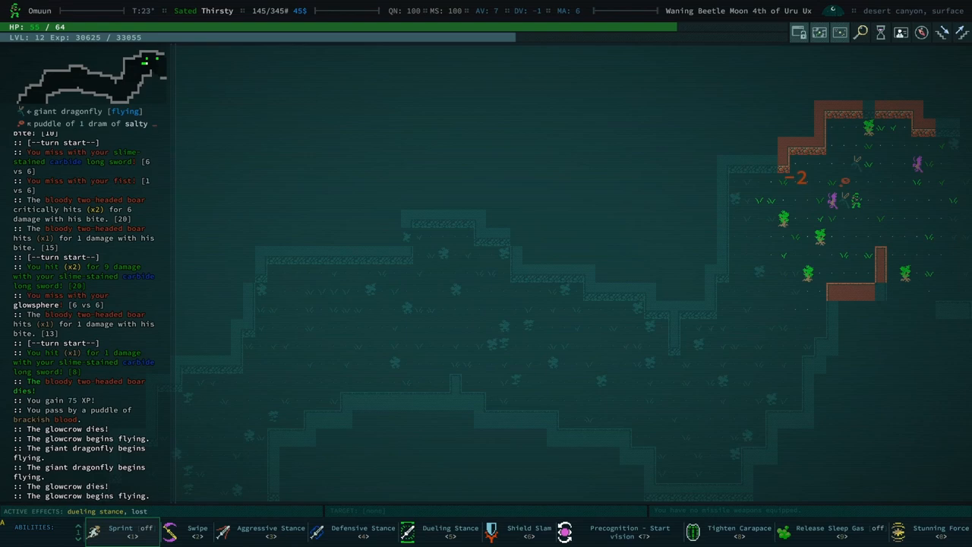
# Cross the desert canyon, dismiss the regained-bearings message, and attack the two-headed boar.
pyautogui.press('space')
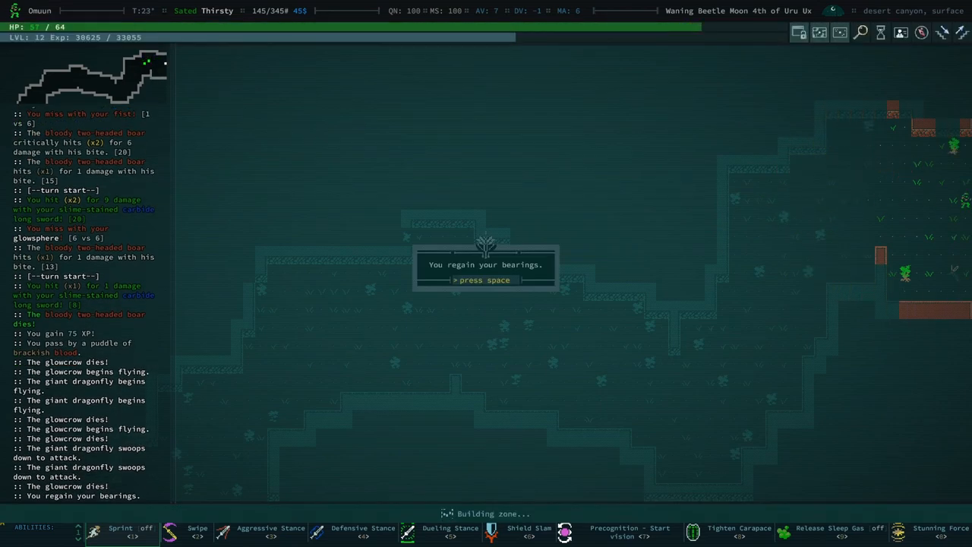
pyautogui.press('space')
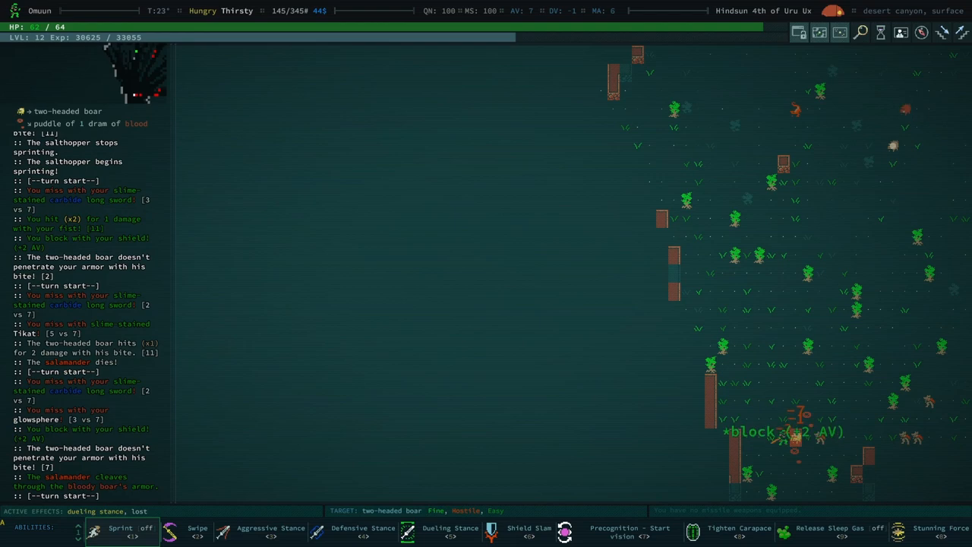
pyautogui.click(831, 532)
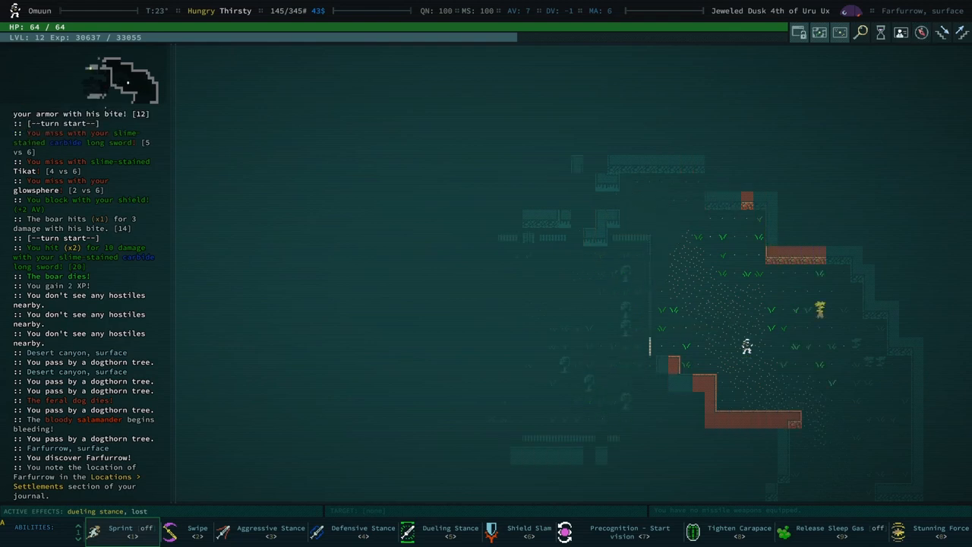
# Set off east from Farfurrow to Biazotara and slay Nah-Ac-Quatl for 400 XP.
pyautogui.press('Right')
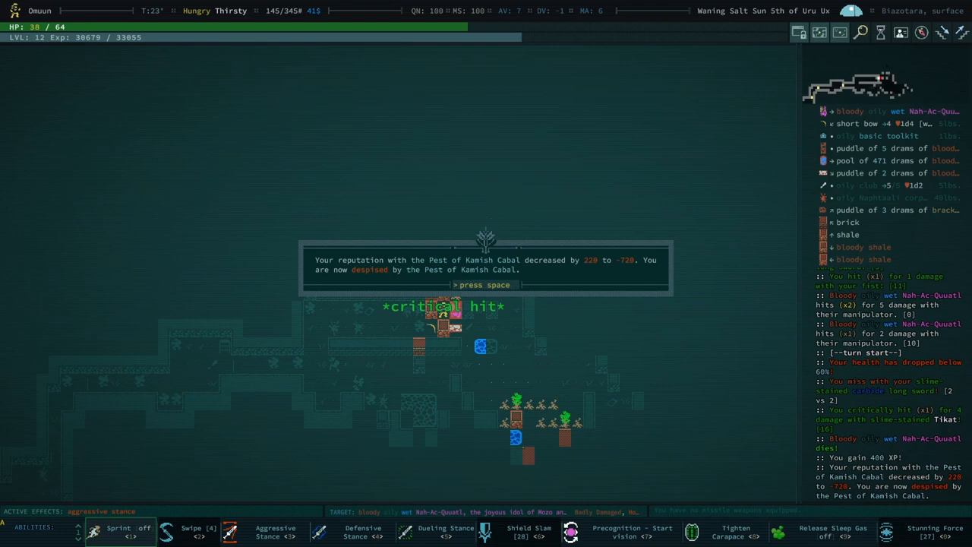
# Dismiss the Pest of Kamish Cabal, Shanekish villagers and mopango reputation popups.
pyautogui.press('space')
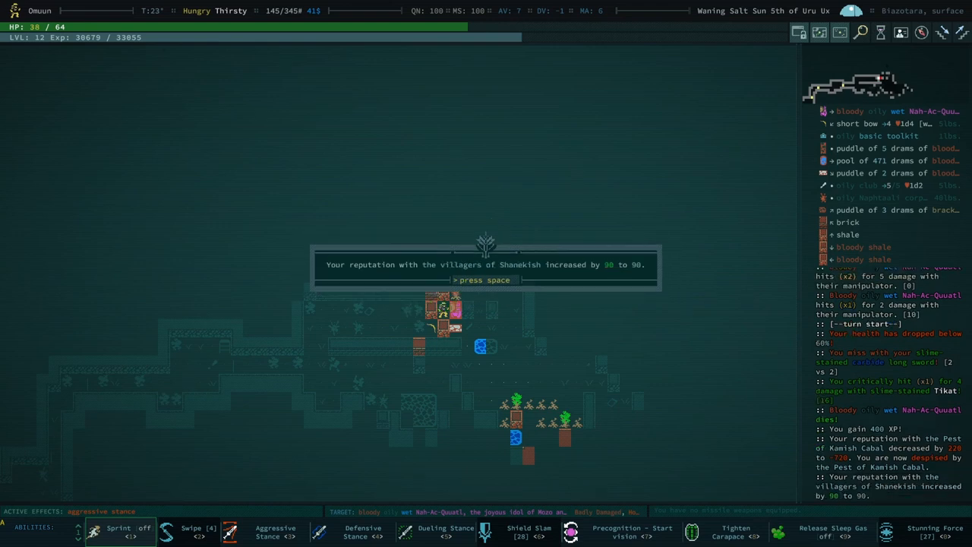
pyautogui.press('space')
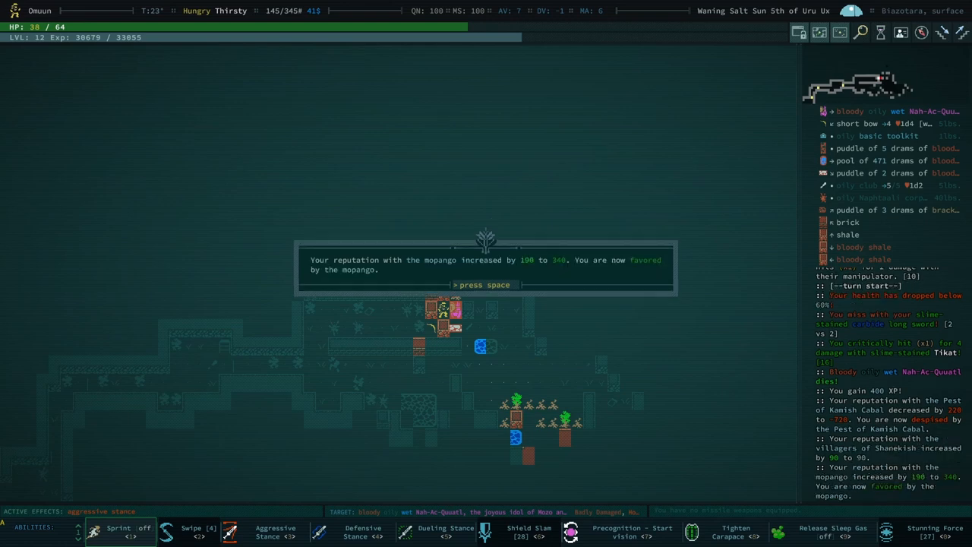
pyautogui.press('space')
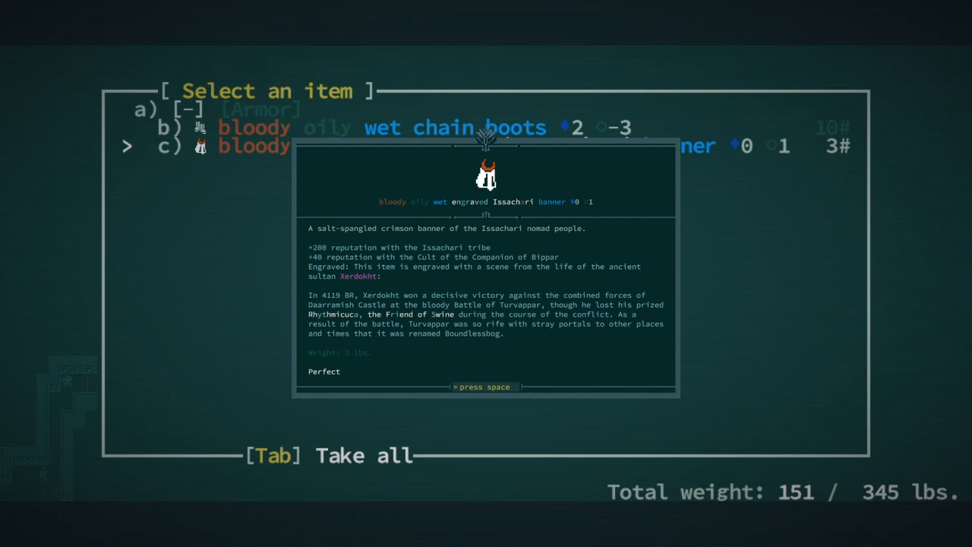
# Close the Issachari banner text, accept the Rhythmicuca quest, and take the chain boots.
pyautogui.press('space')
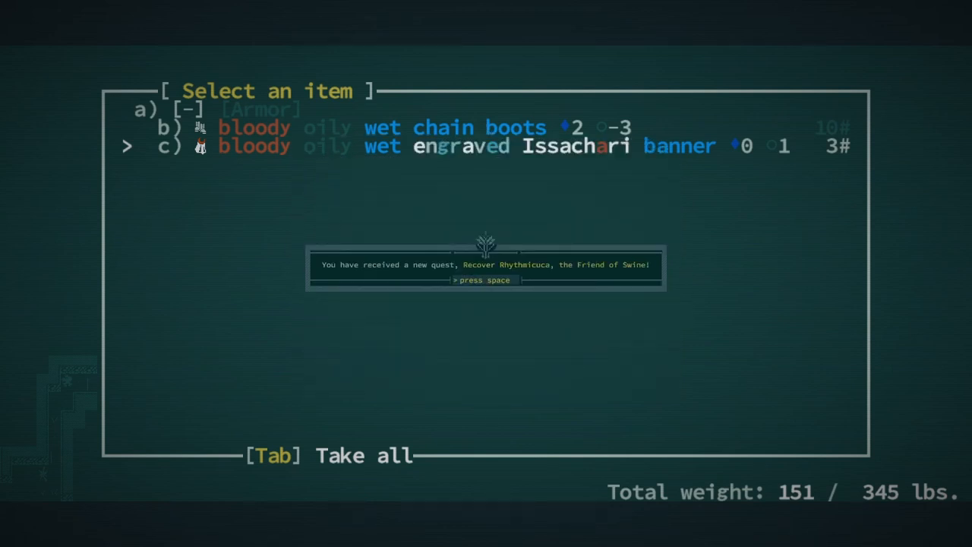
pyautogui.press('space')
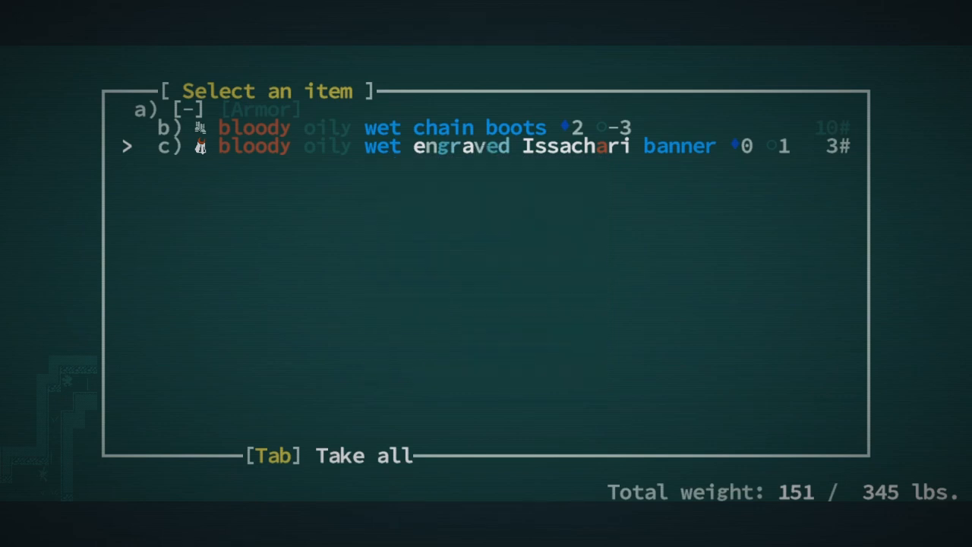
pyautogui.press('up')
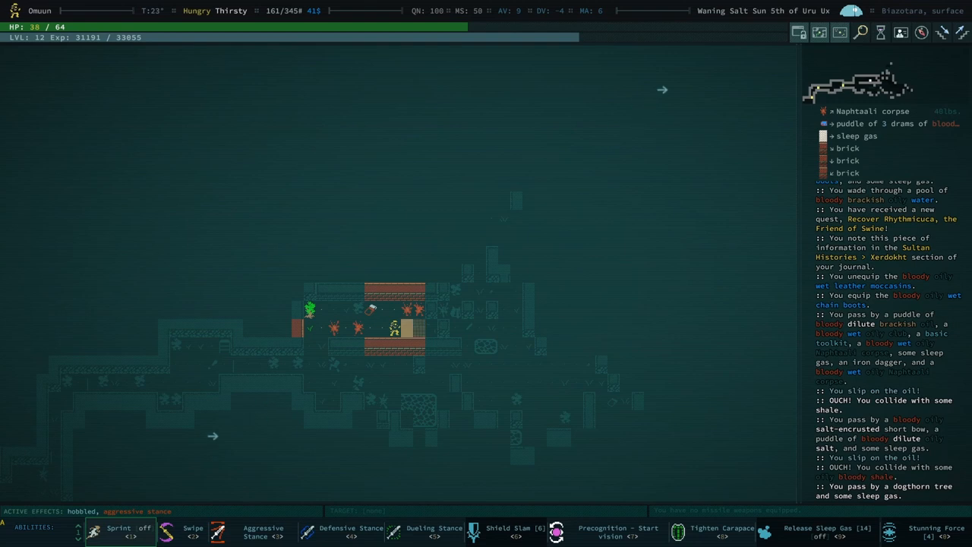
# Identify the time dilation grenade, pump shotgun and electrobow in the inventory.
pyautogui.press('i')
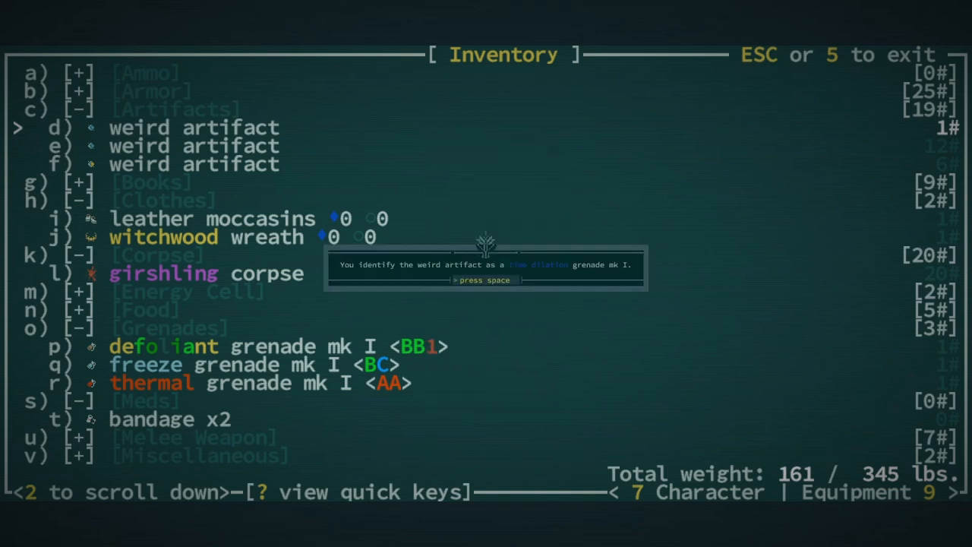
pyautogui.press('space')
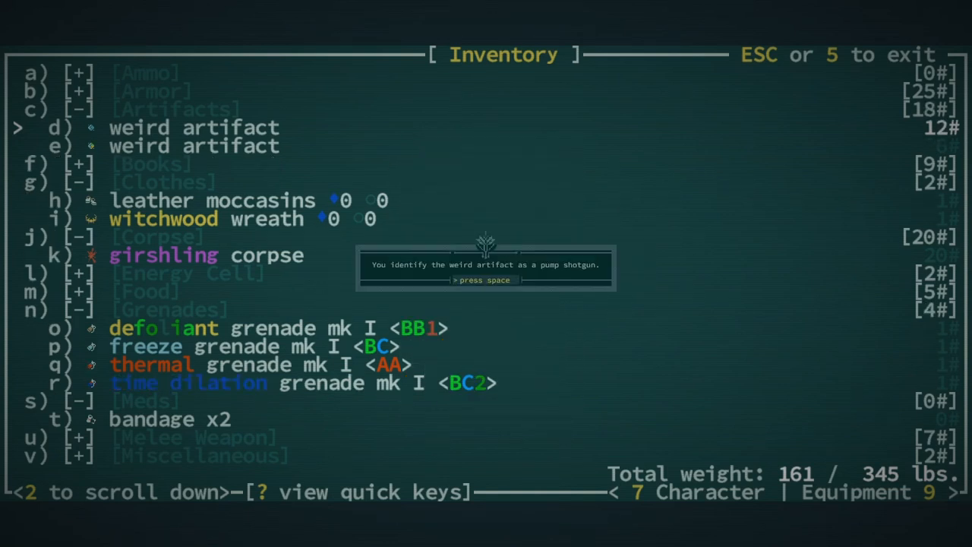
pyautogui.press('space')
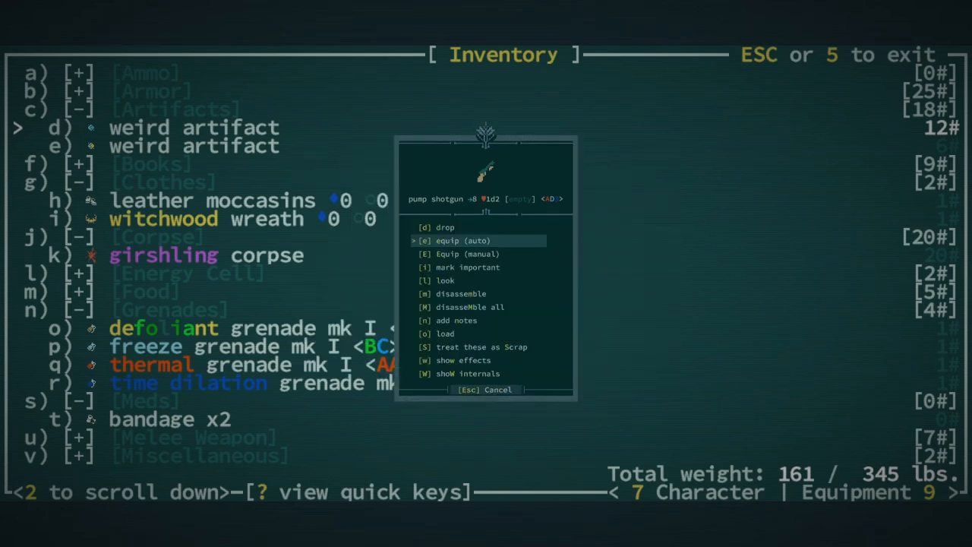
pyautogui.press('Down')
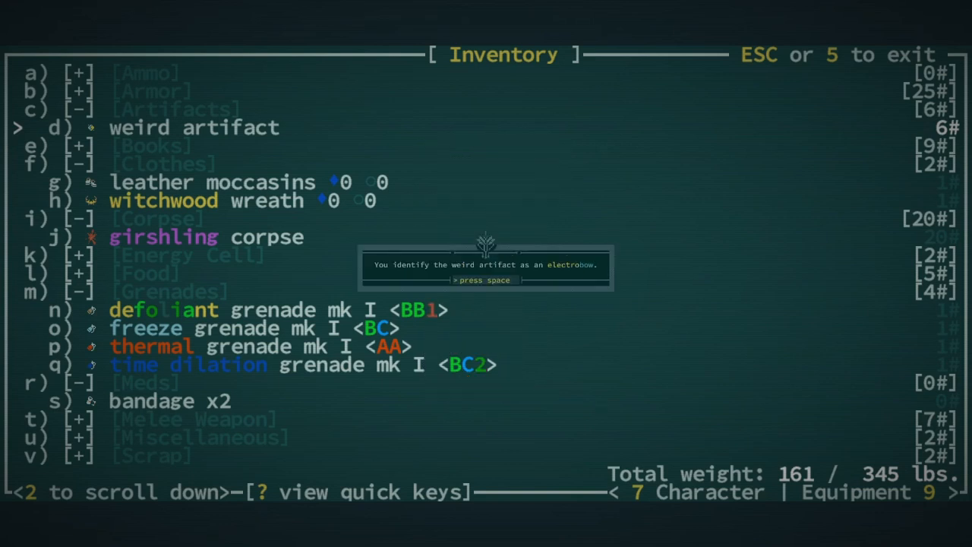
pyautogui.press('space')
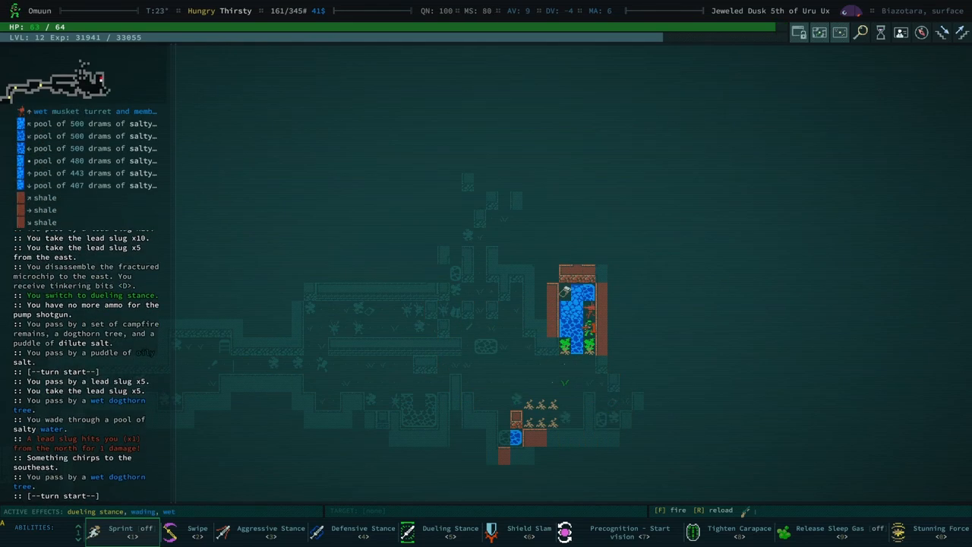
# Push east past the salty pools fighting qudzu until the rusted carbide long sword unequips.
pyautogui.click(198, 532)
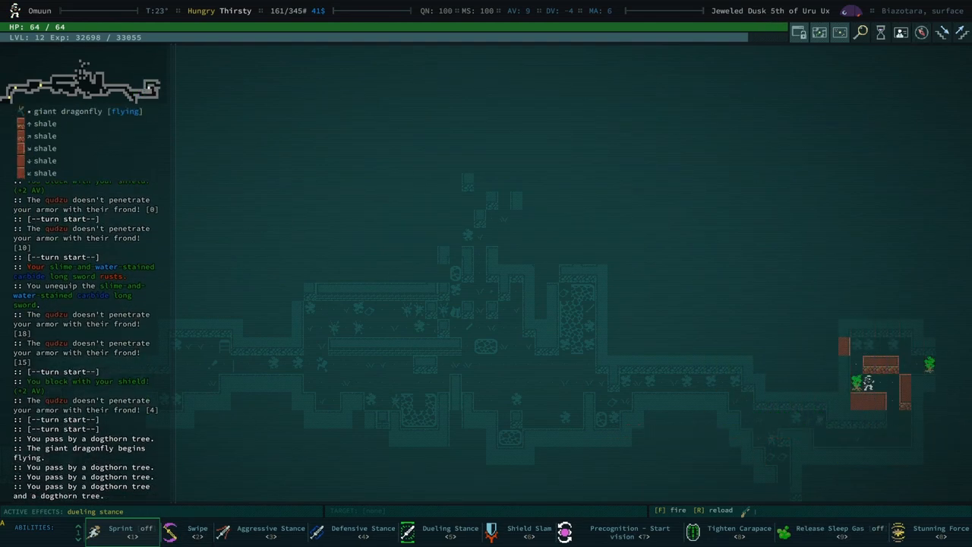
# Equip a steel long sword in the empty right hand, slay the qudzu, and engage the cannibal.
pyautogui.press('i')
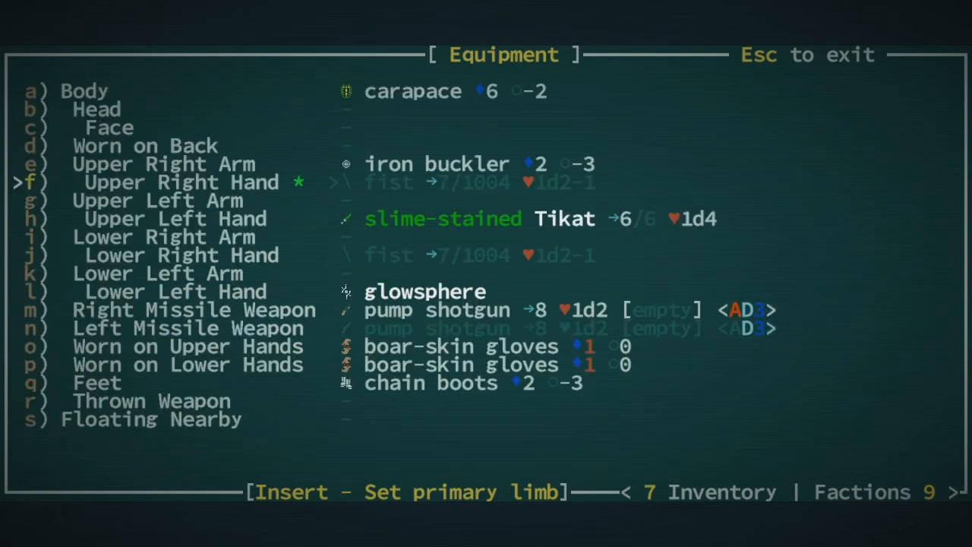
pyautogui.press('Escape')
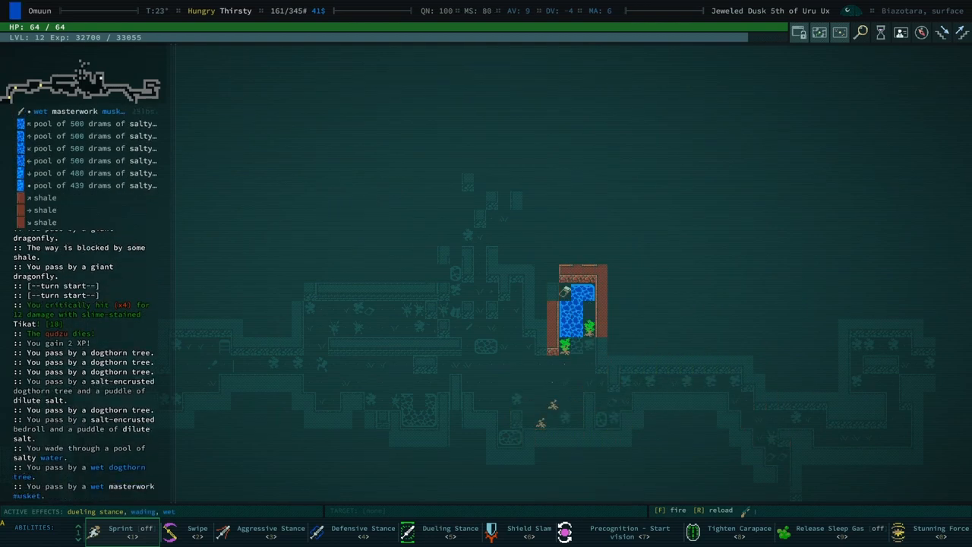
pyautogui.click(84, 111)
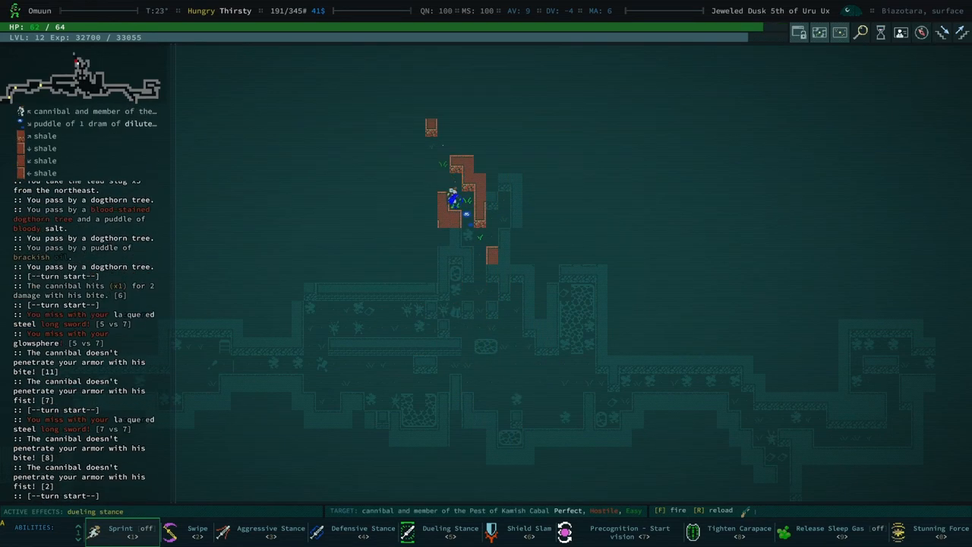
# Check the equipped lacquered steel long sword, then destroy the musket turret to hit level 13.
pyautogui.press('e')
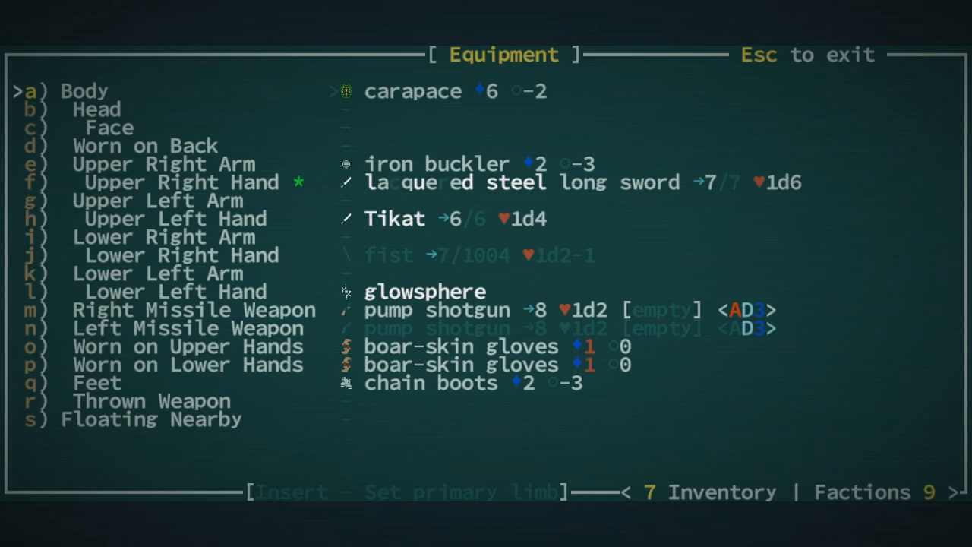
pyautogui.press('Escape')
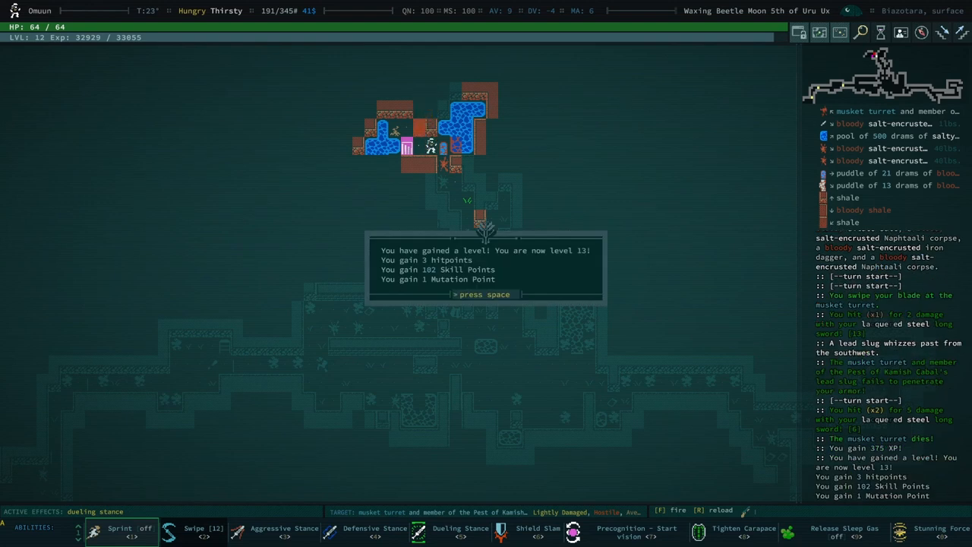
# Dismiss the level-up message and take the stairs down into Shubal Tangle.
pyautogui.press('space')
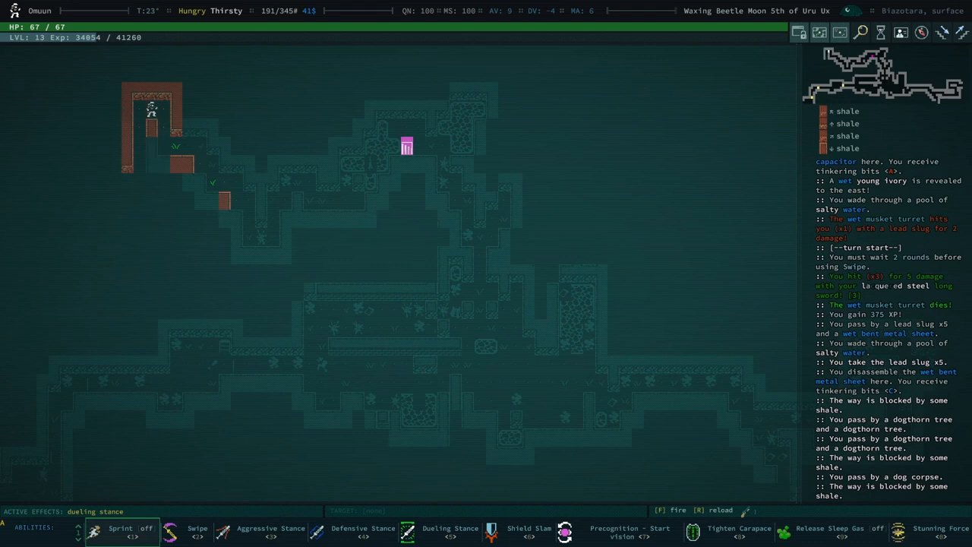
pyautogui.press('Down')
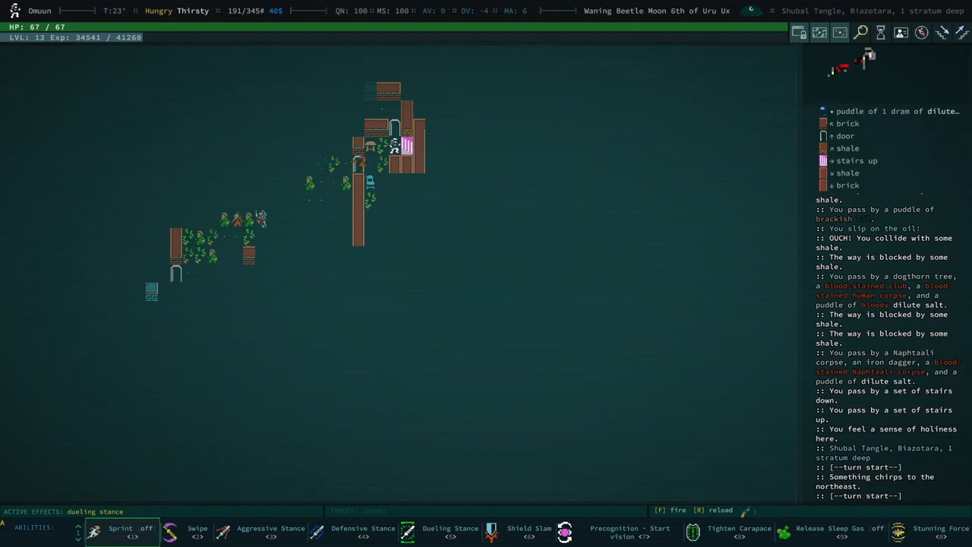
# Look at the hostile idol Ux-Topaccoa in the western underbrush, then close its description.
pyautogui.press('l')
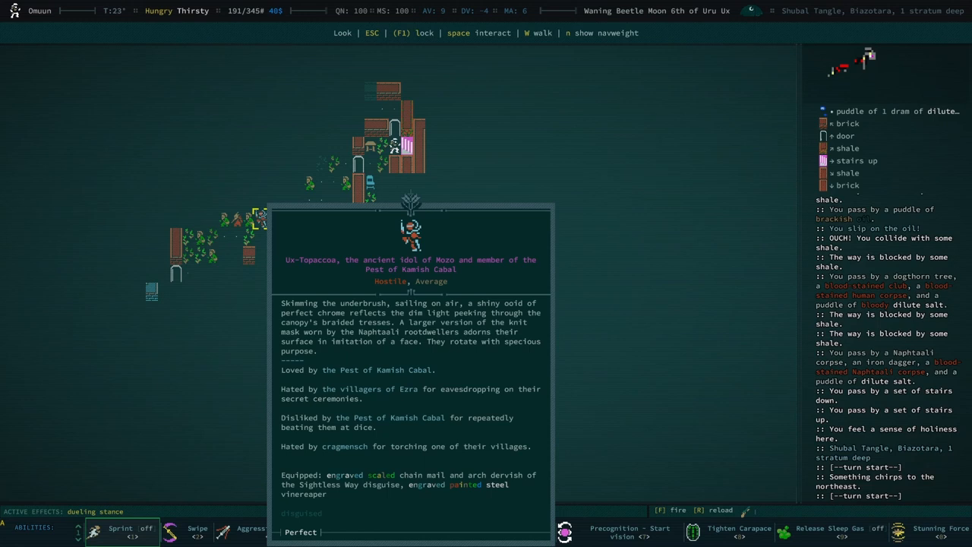
pyautogui.press('Escape')
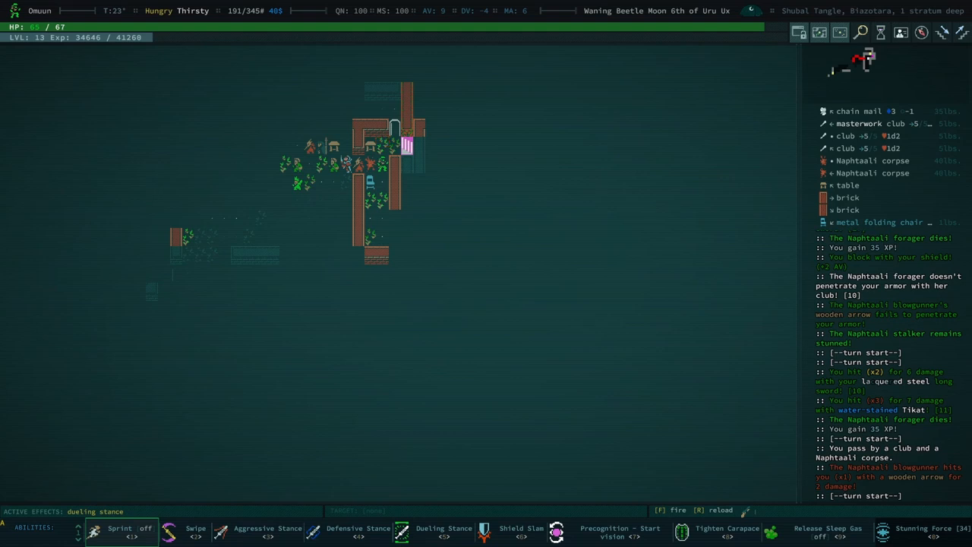
# Kill the Naphtaali foragers and blowgunner using sleep gas, then battle Ux-Topaccoa aggressively.
pyautogui.click(828, 531)
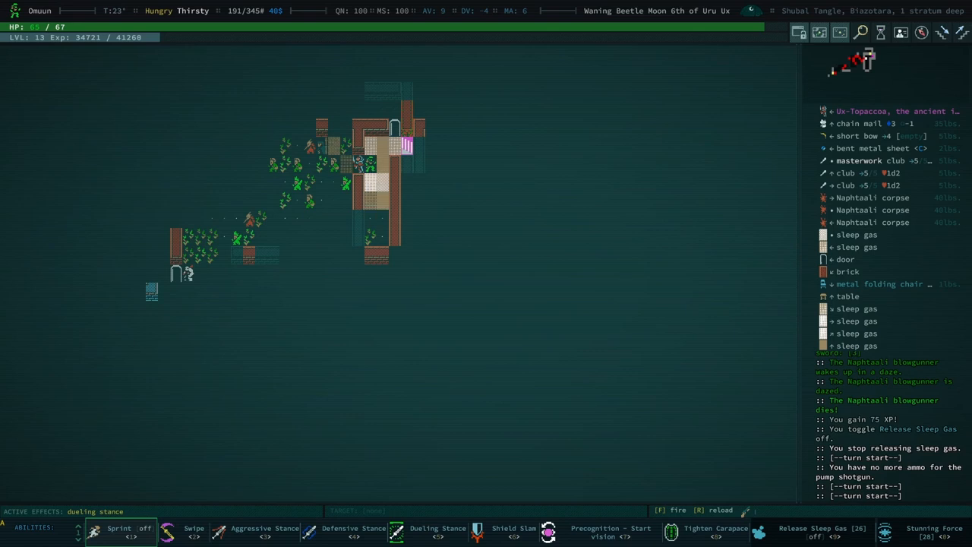
pyautogui.click(194, 532)
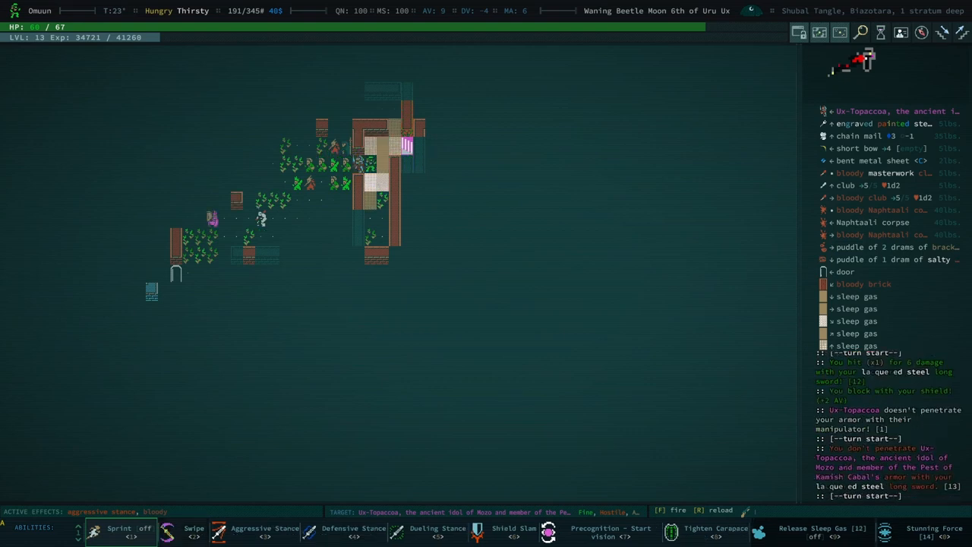
# Examine Ux-Topaccoa with the look cursor mid-fight, then close the look panel.
pyautogui.press('l')
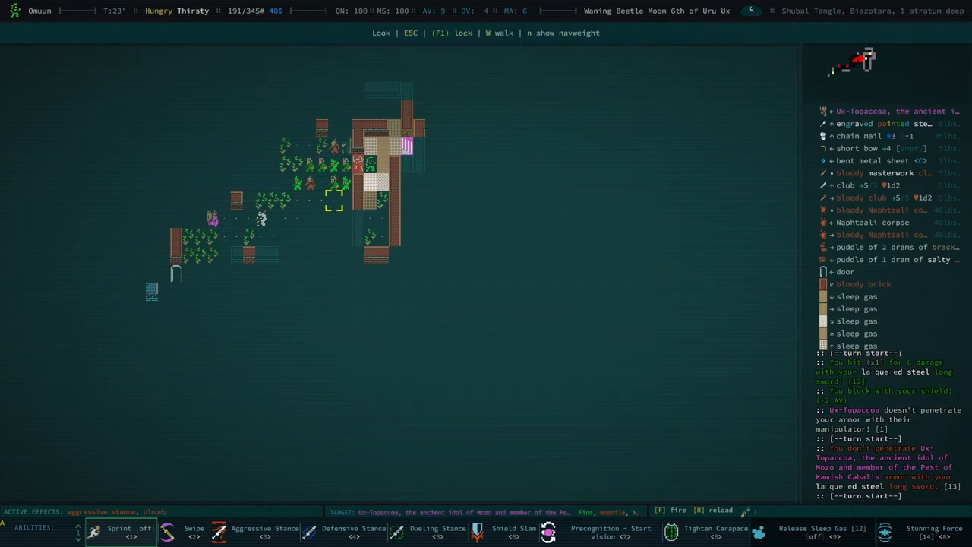
pyautogui.click(213, 219)
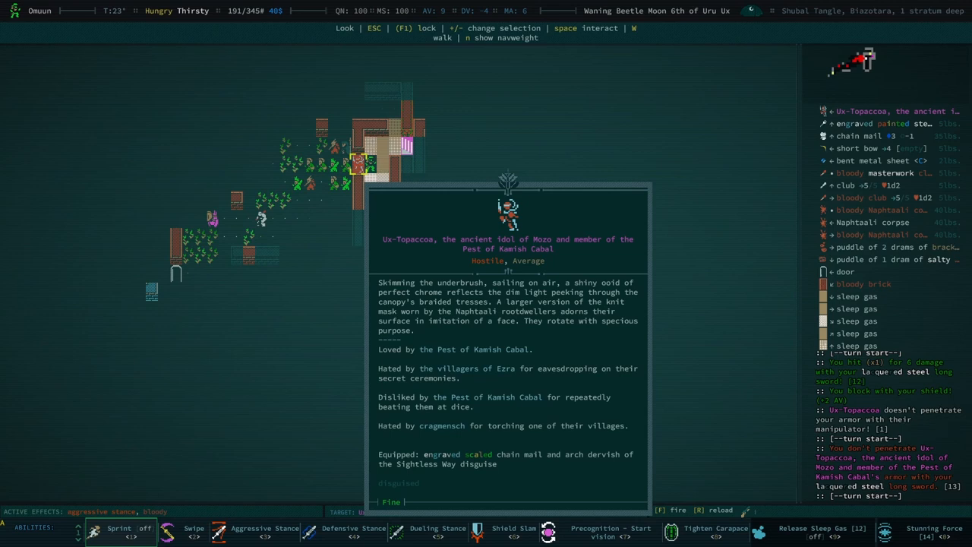
pyautogui.press('Escape')
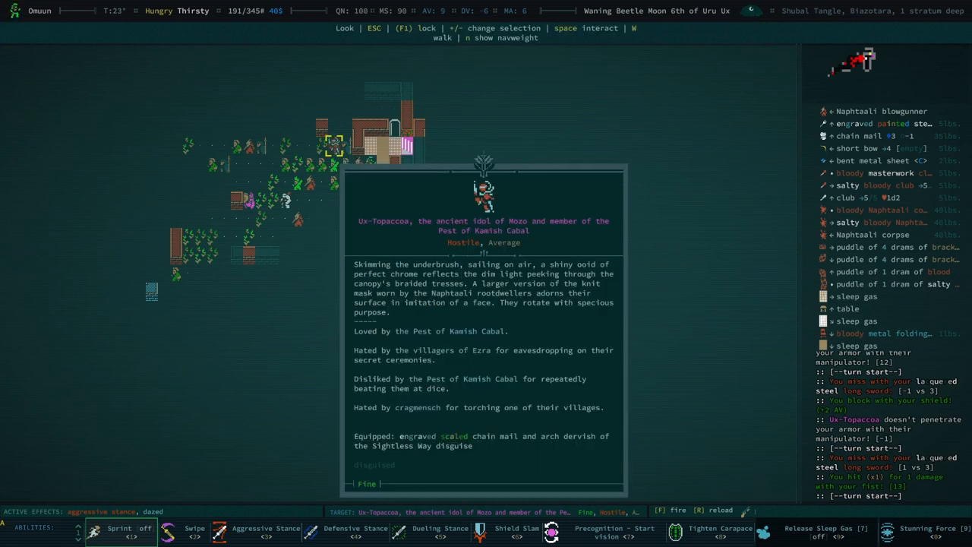
pyautogui.press('Escape')
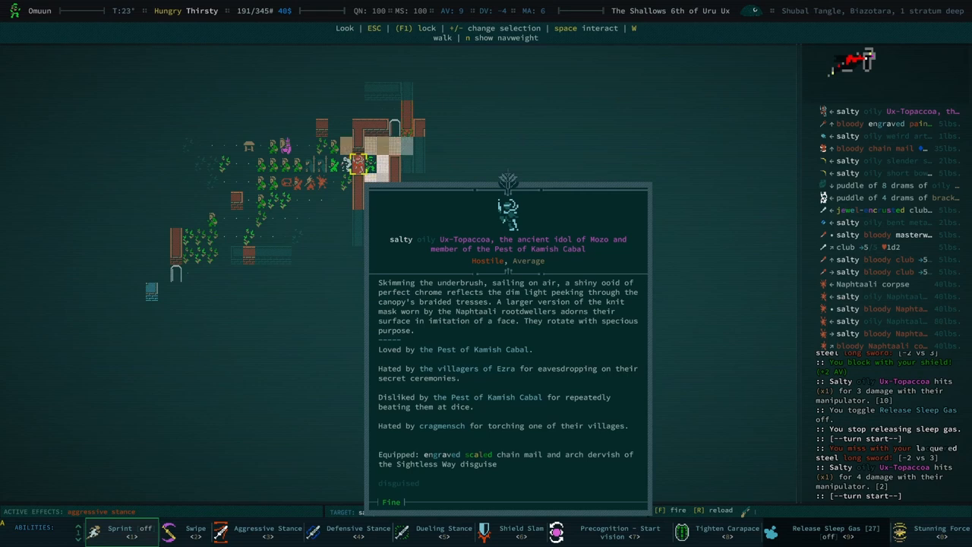
# Close the look panel and keep fighting the Naphtaali forager and runt.
pyautogui.press('Escape')
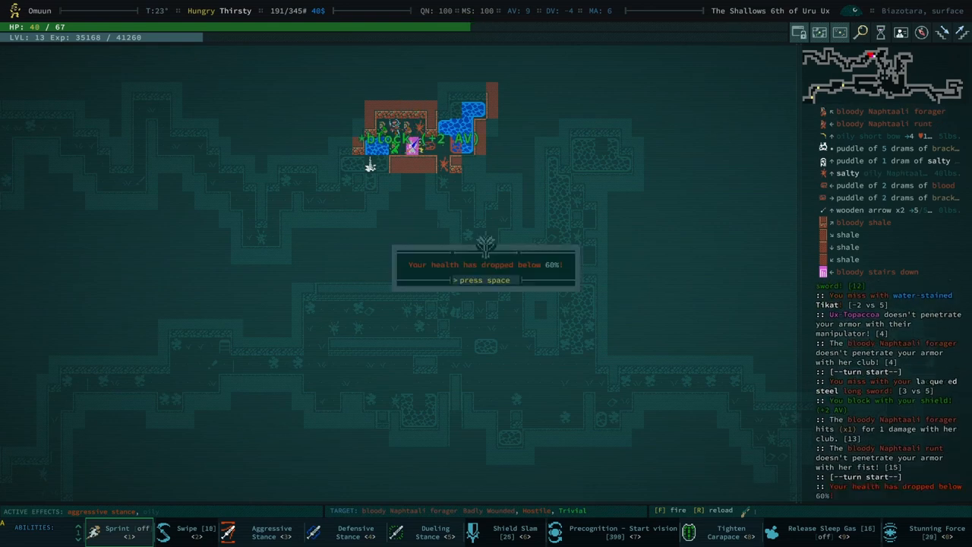
# Inject a salve from the inventory to restore health, then dismiss the healing message.
pyautogui.press('space')
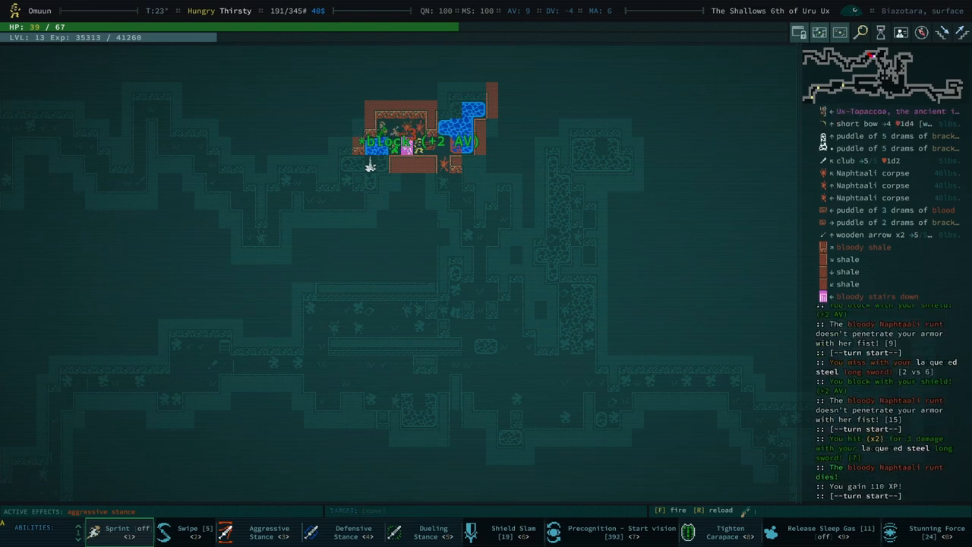
pyautogui.press('i')
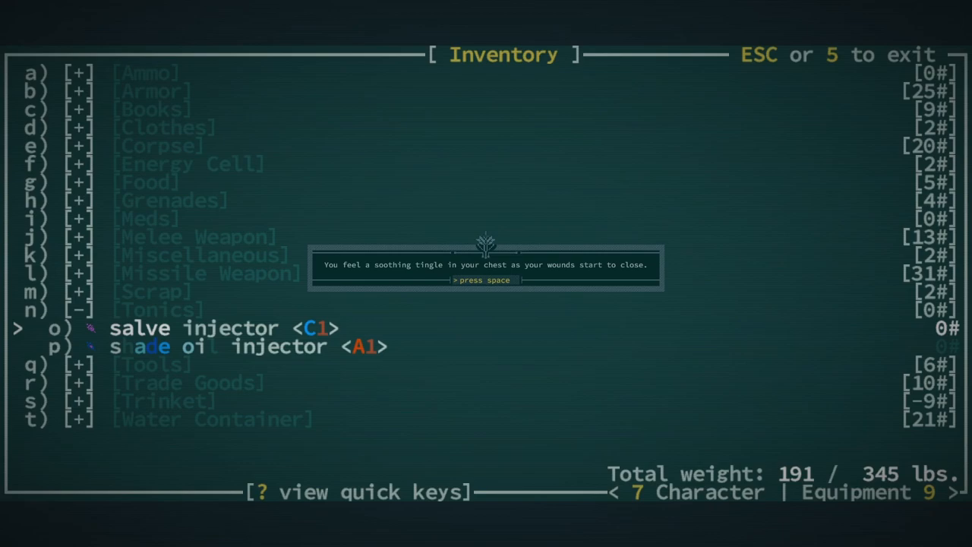
pyautogui.press('space')
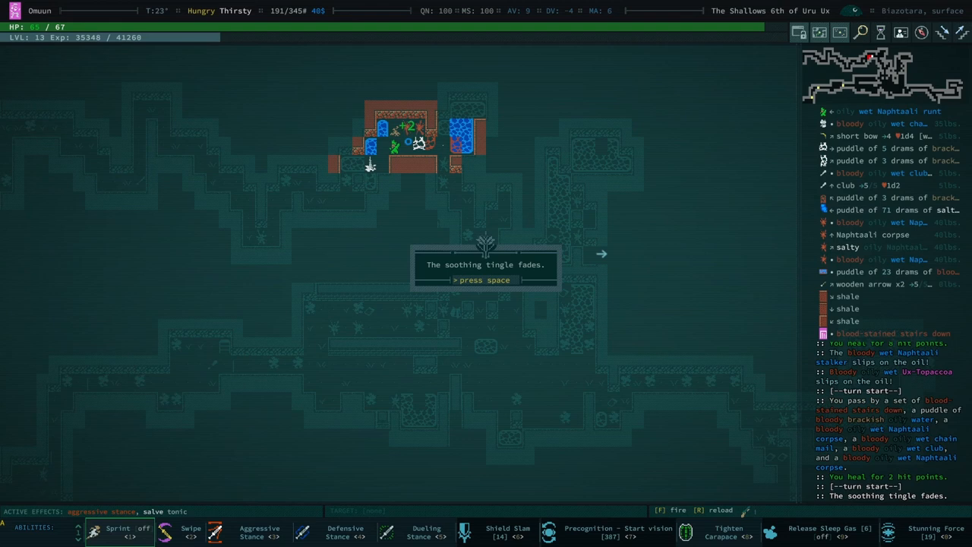
# Dismiss the healing-faded message and decline returning to the start of the vision.
pyautogui.press('space')
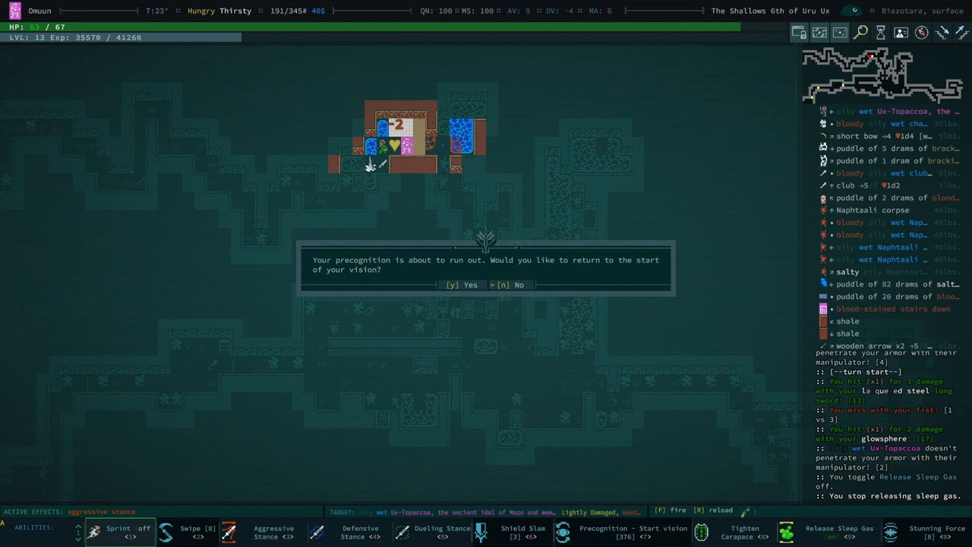
pyautogui.press('n')
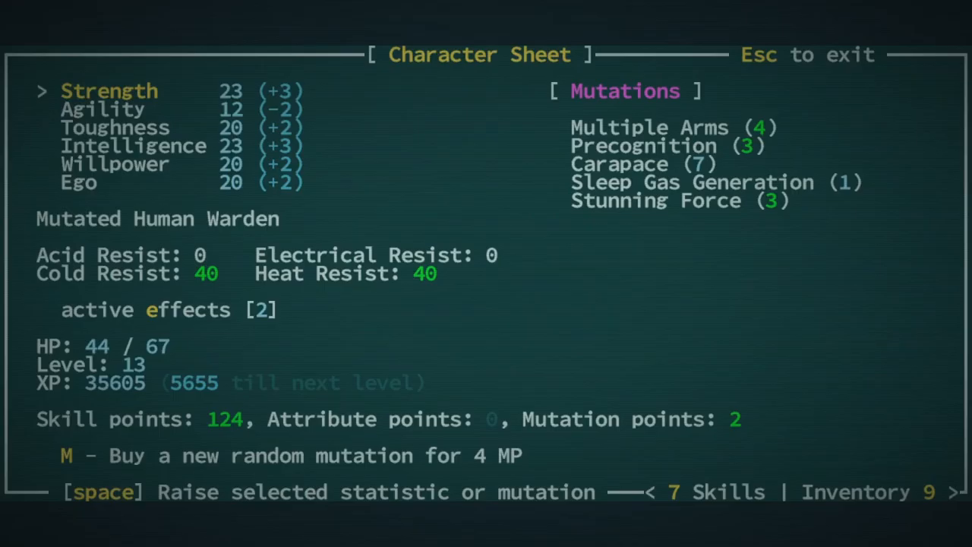
# Expand the Long Blade skill tree, inspect Swipe and Improved Aggressive Stance, then exit.
pyautogui.press('7')
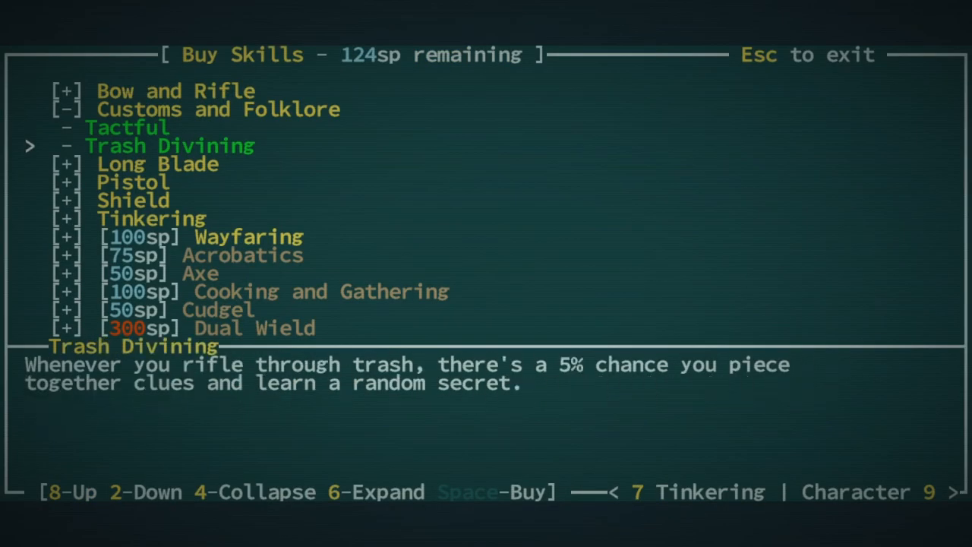
pyautogui.press('2')
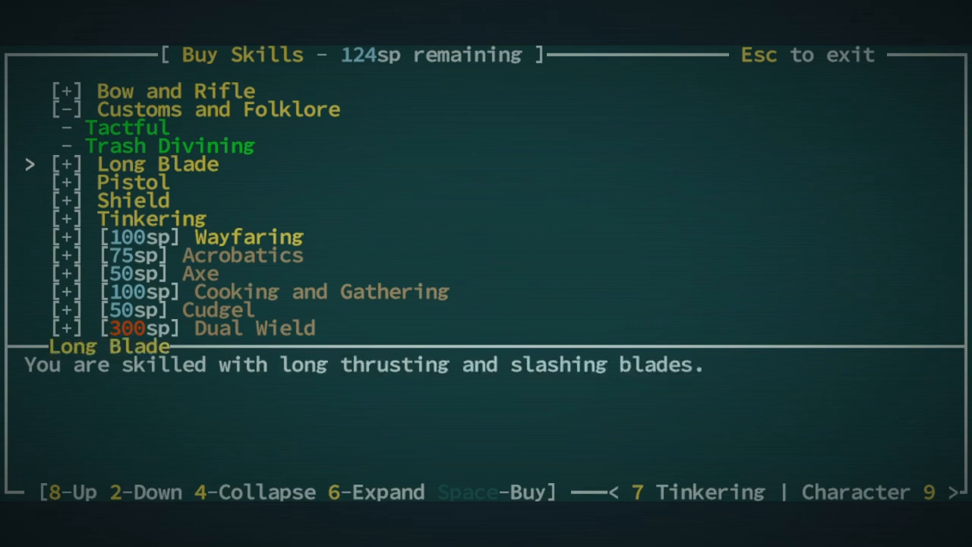
pyautogui.press('6')
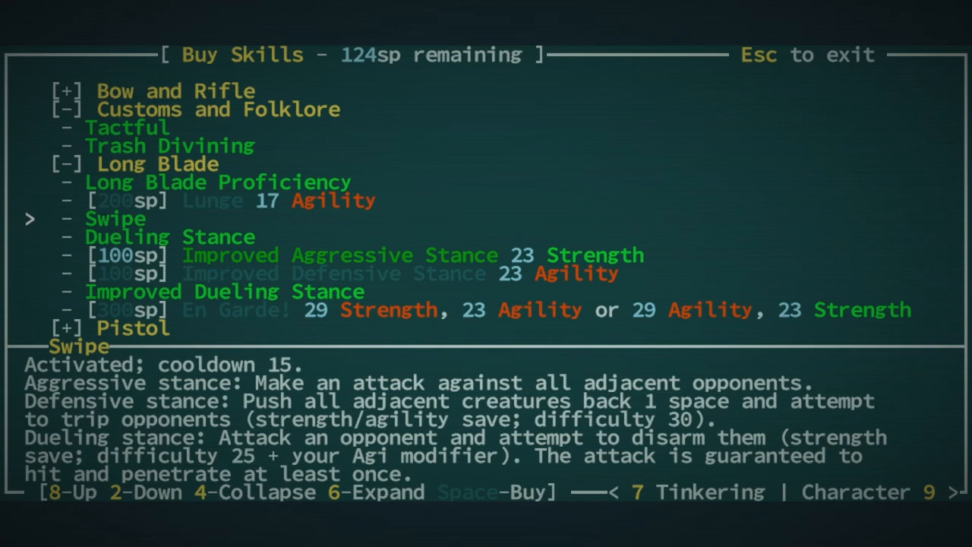
pyautogui.press('2')
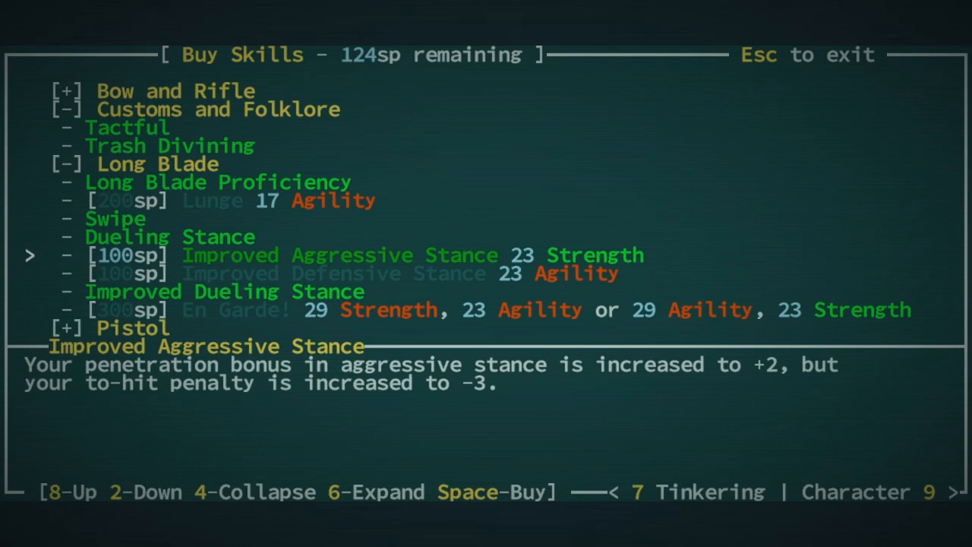
pyautogui.press('Escape')
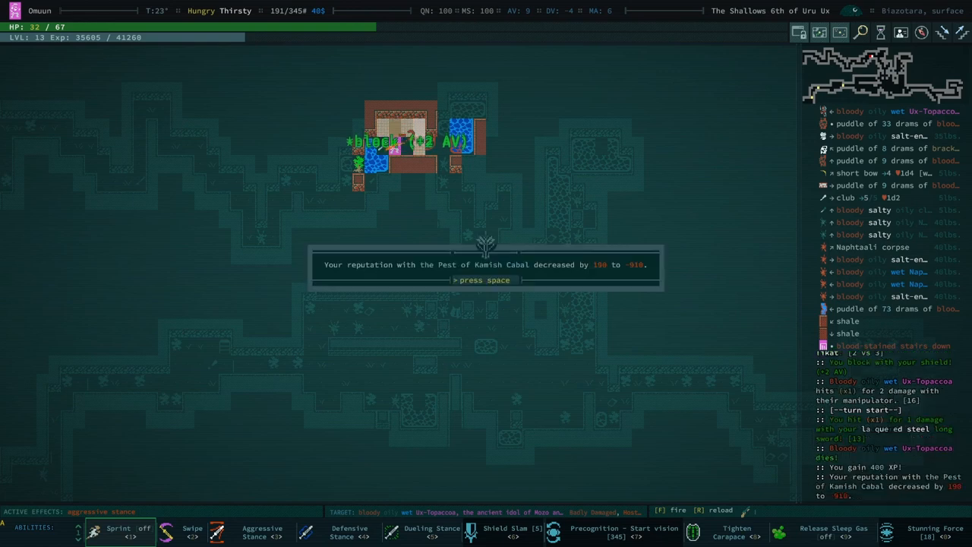
# Dismiss the Pest of Kamish Cabal, villagers of Ezra and cragmensch reputation messages.
pyautogui.press('space')
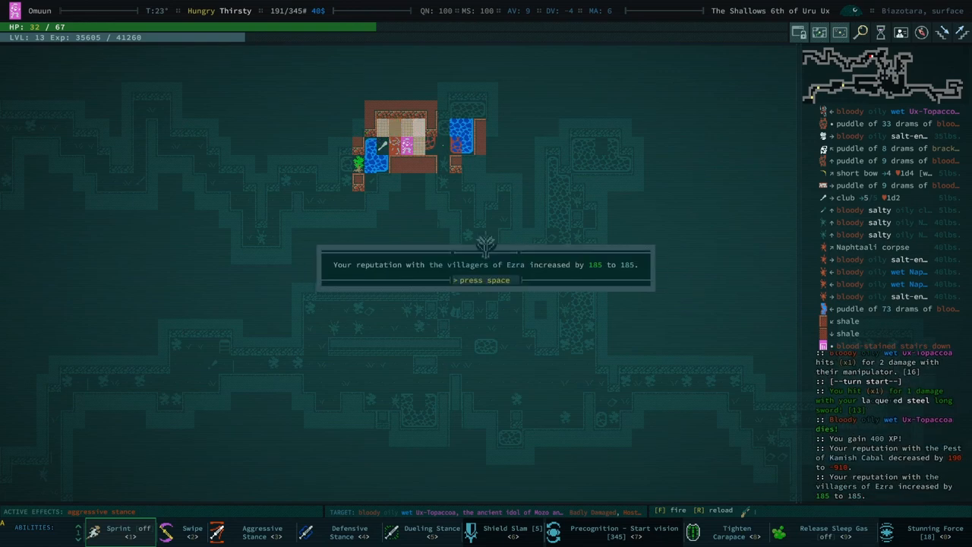
pyautogui.press('space')
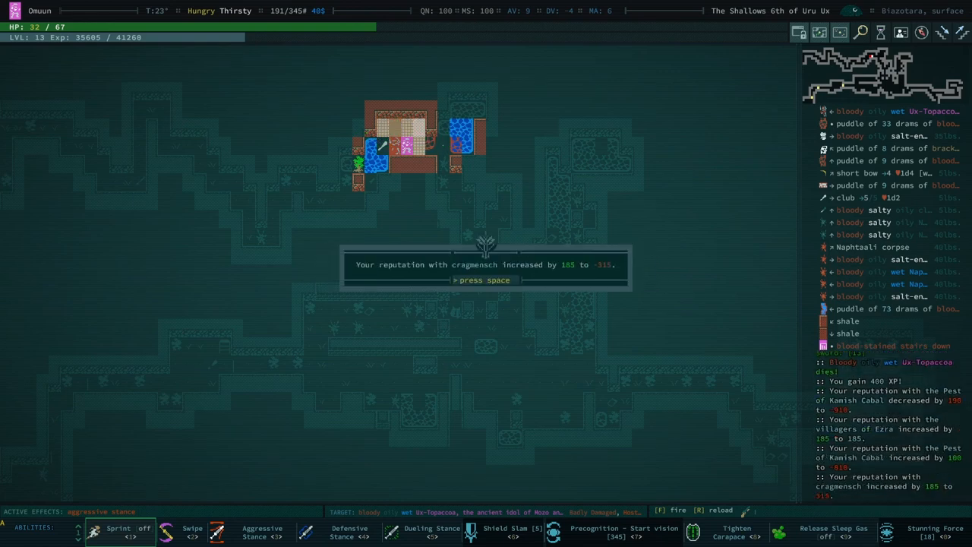
pyautogui.press('space')
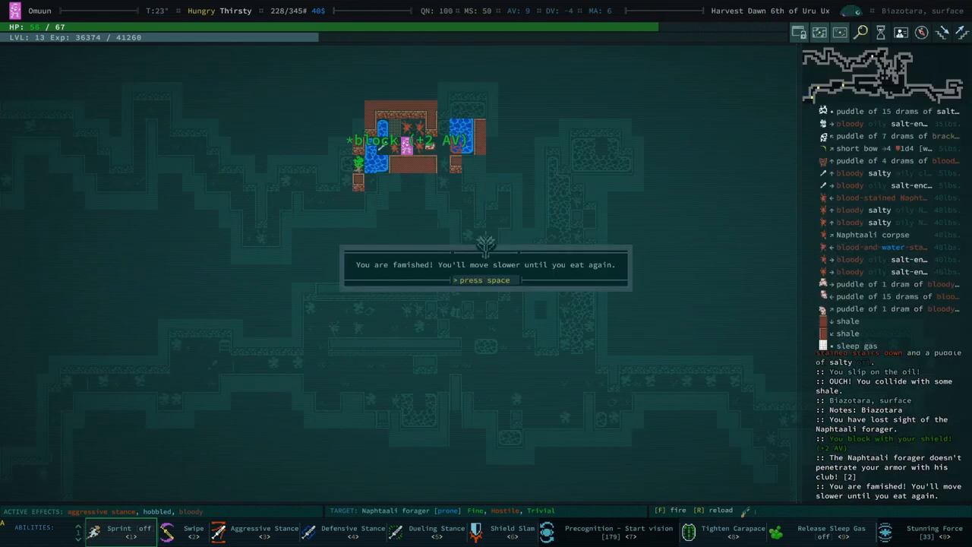
# Dismiss the famished warning, accept the campfire prompt, and clear the ingredients message.
pyautogui.press('space')
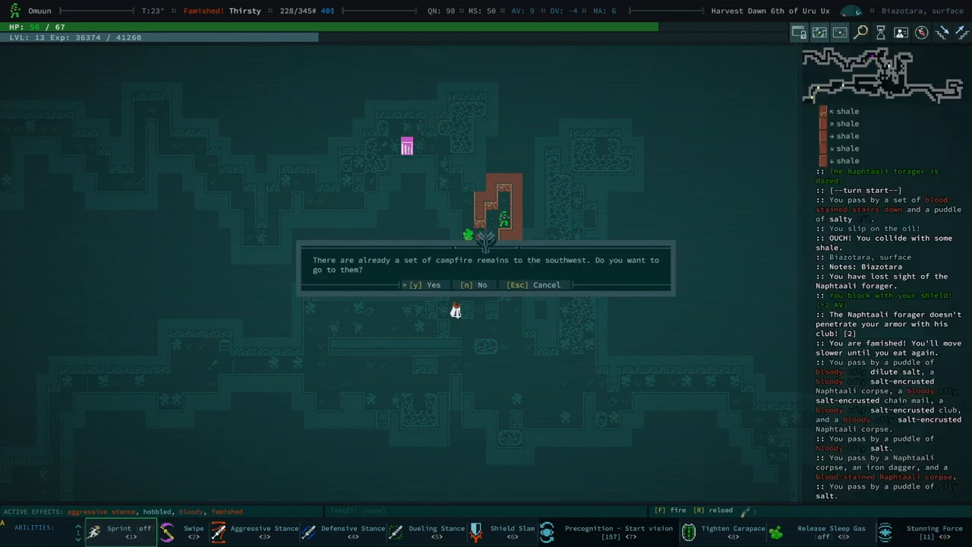
pyautogui.press('y')
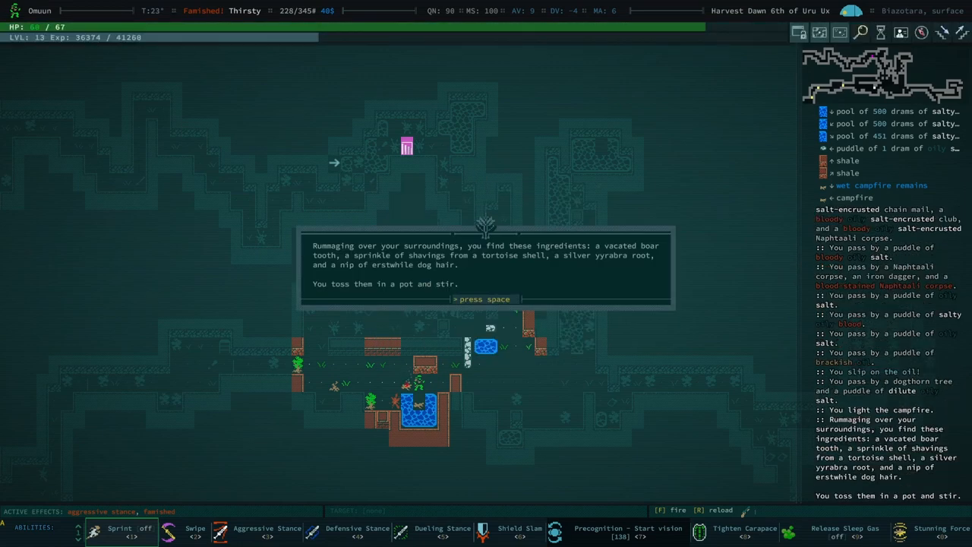
pyautogui.press('space')
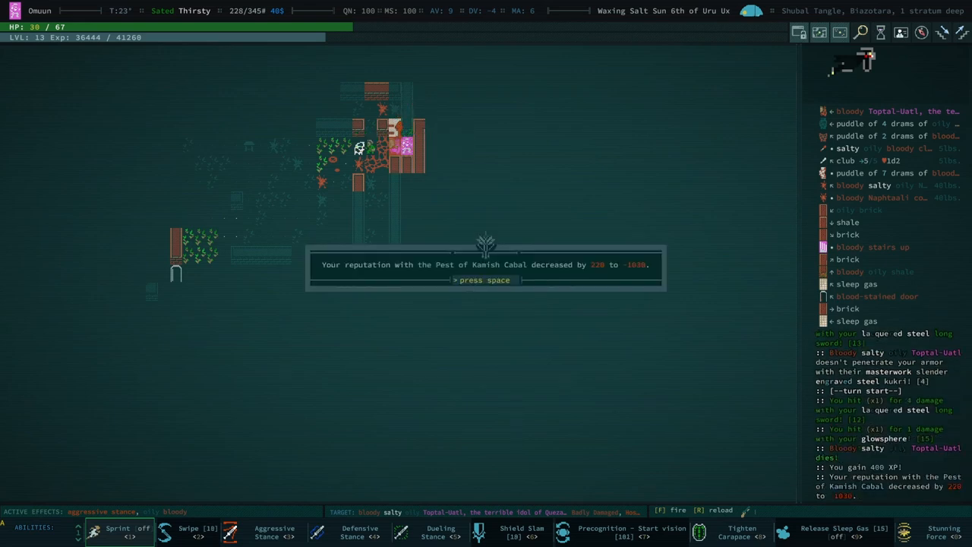
# Dismiss the Pest of Kamish Cabal, trolls and Chavvah reputation messages.
pyautogui.press('space')
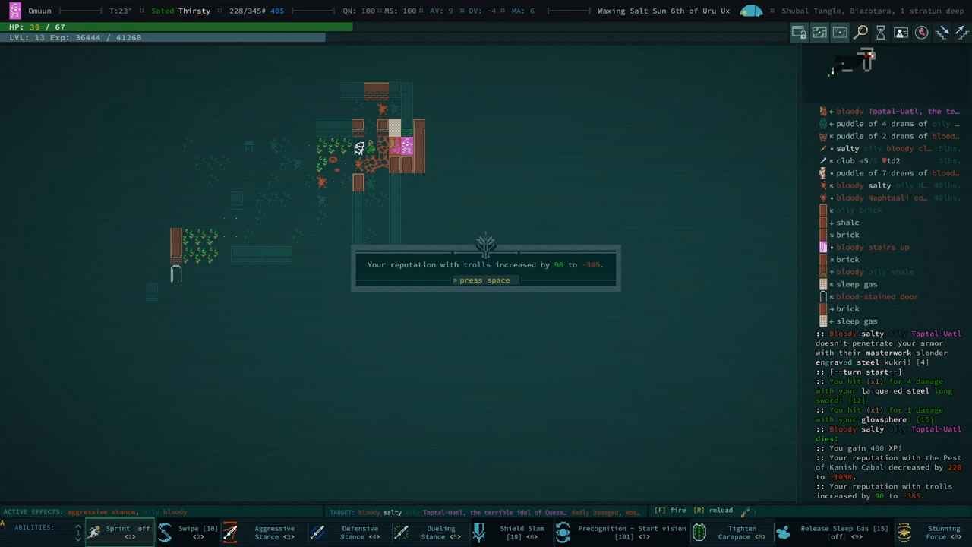
pyautogui.press('space')
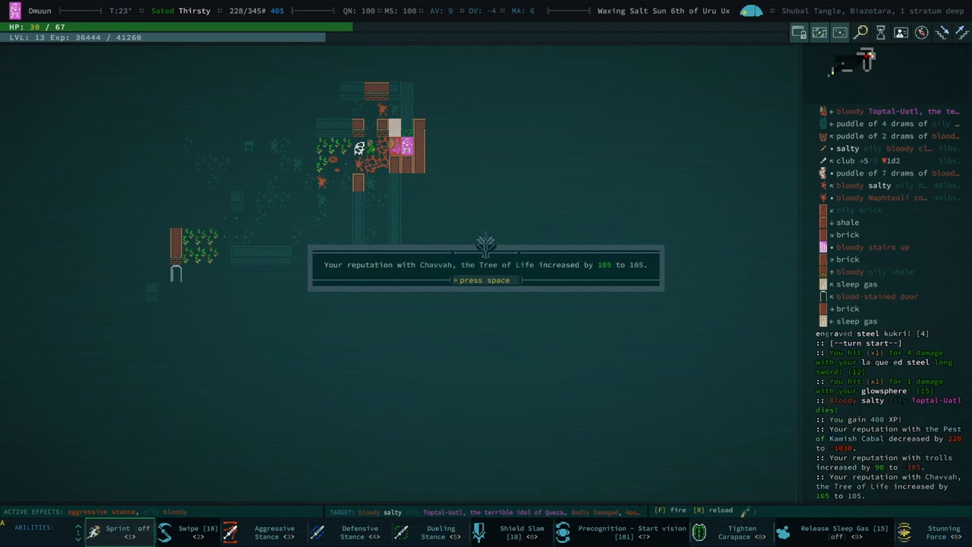
pyautogui.press('space')
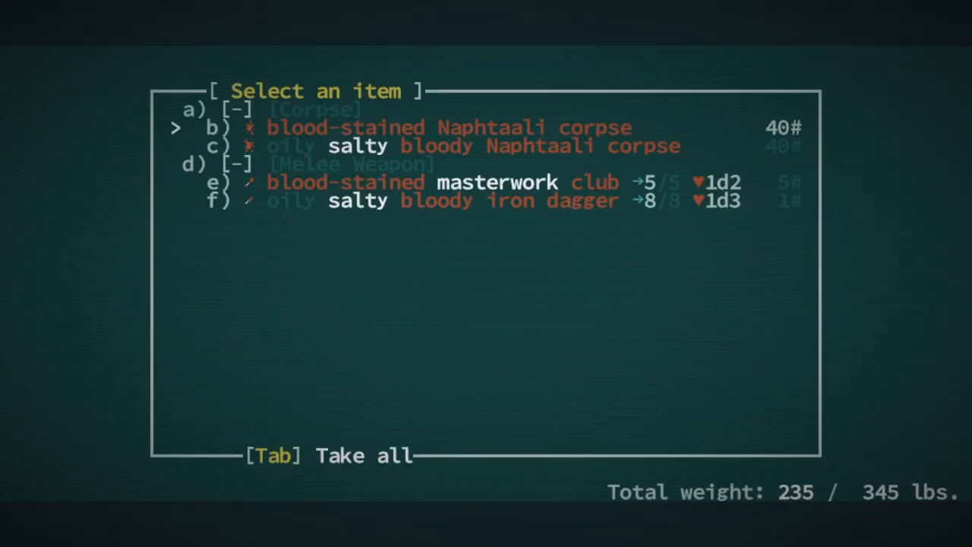
# Browse the corpses' item lists and read the engraved club's description.
pyautogui.press('f')
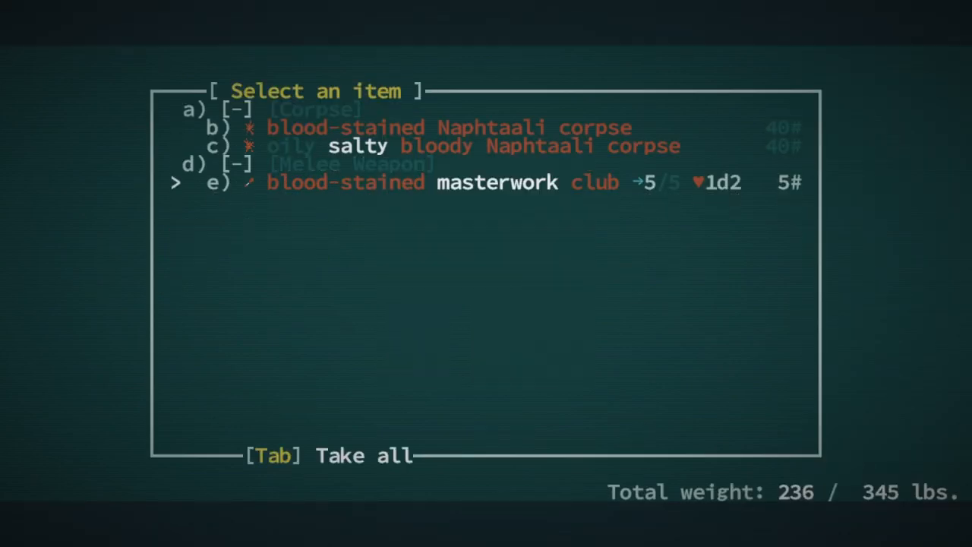
pyautogui.press('Escape')
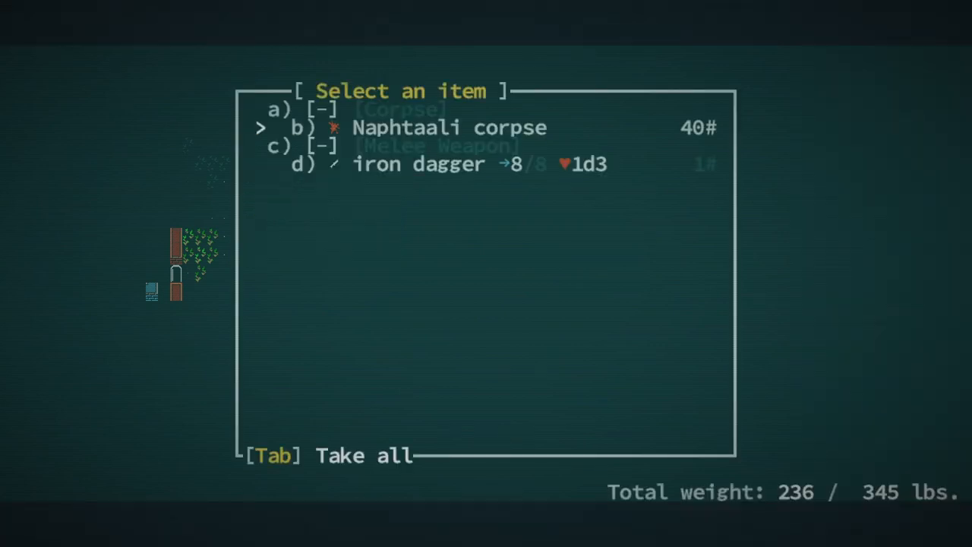
pyautogui.press('Tab')
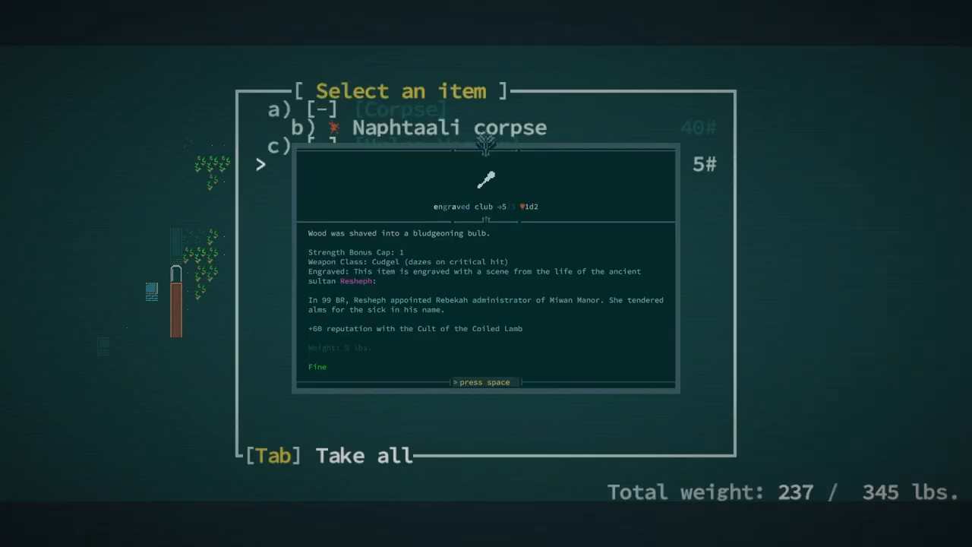
pyautogui.press('space')
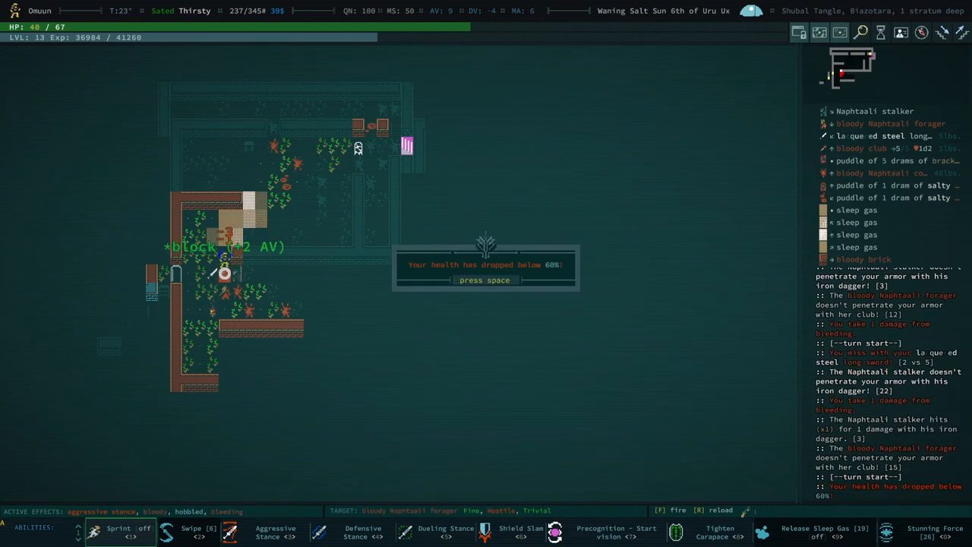
# Dismiss the health-below-60% warning during the Naphtaali fight.
pyautogui.press('space')
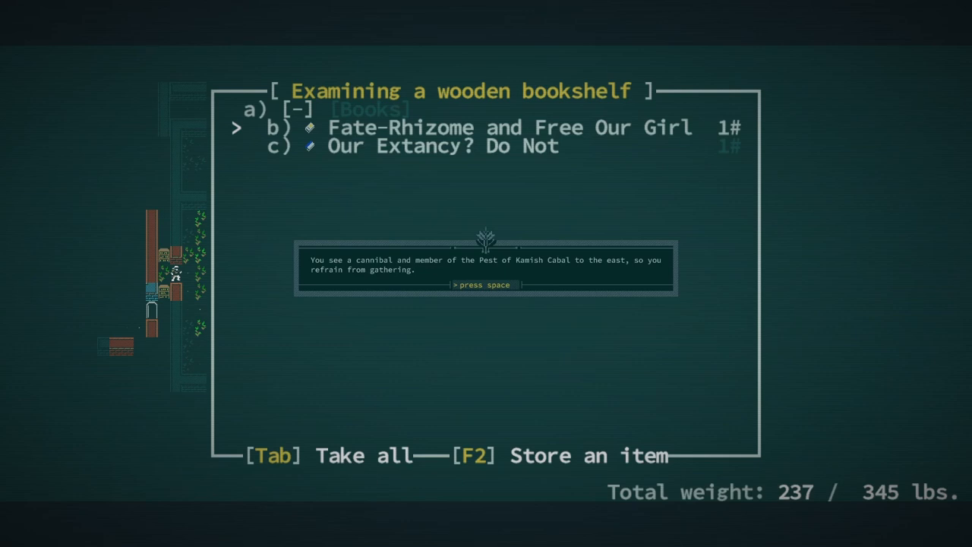
# Dismiss the cannibal warning, kill the cannibal, and take the copper nugget and book.
pyautogui.press('space')
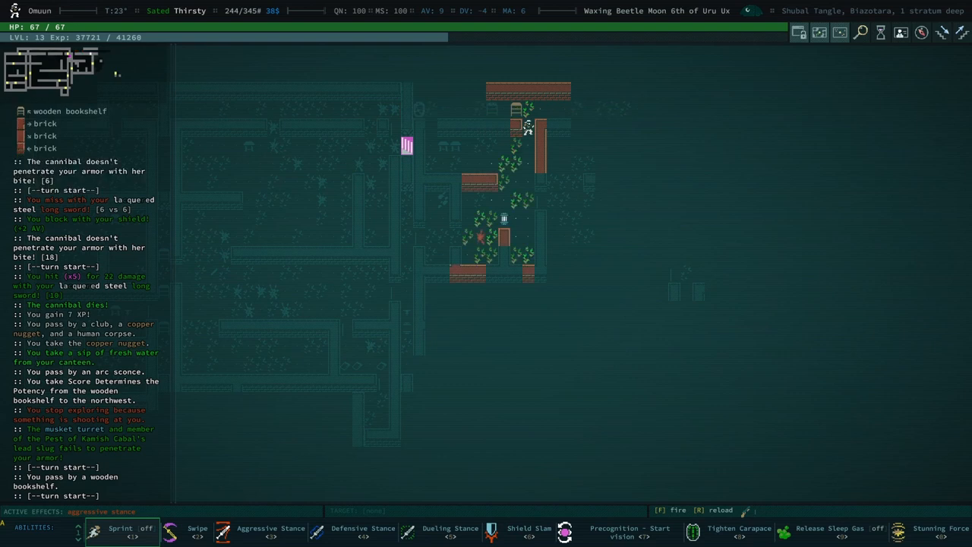
pyautogui.click(449, 532)
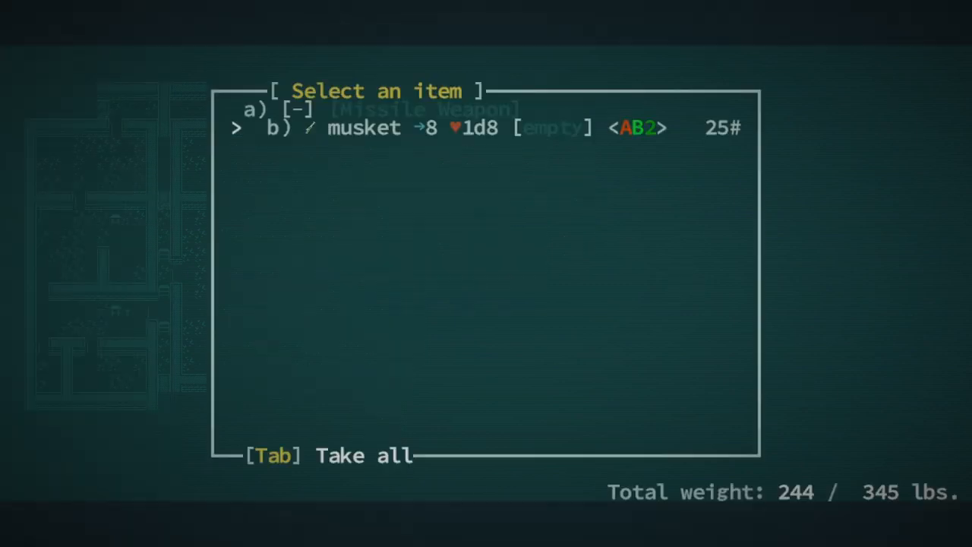
# Disassemble the masterwork musket into AB2 tinkering bits and dismiss the result message.
pyautogui.press('b')
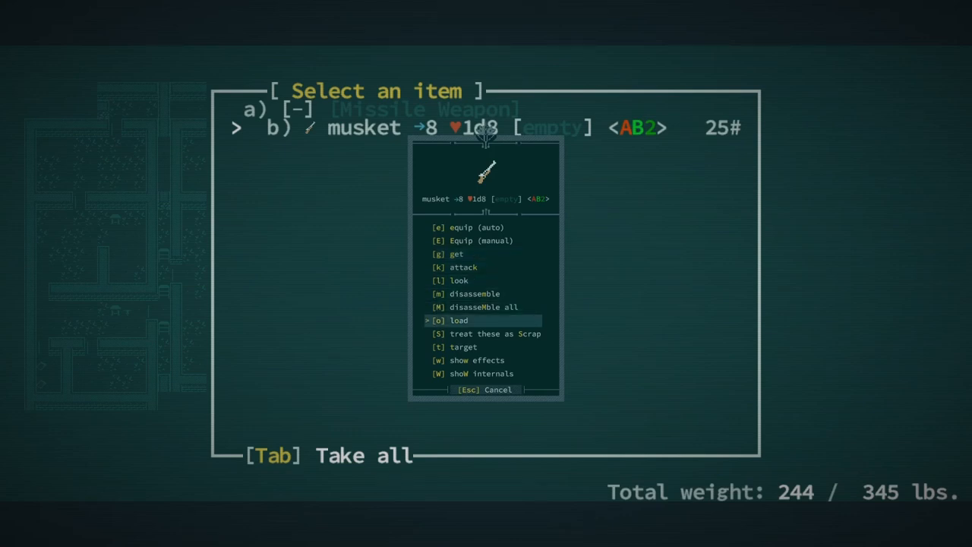
pyautogui.press('Down')
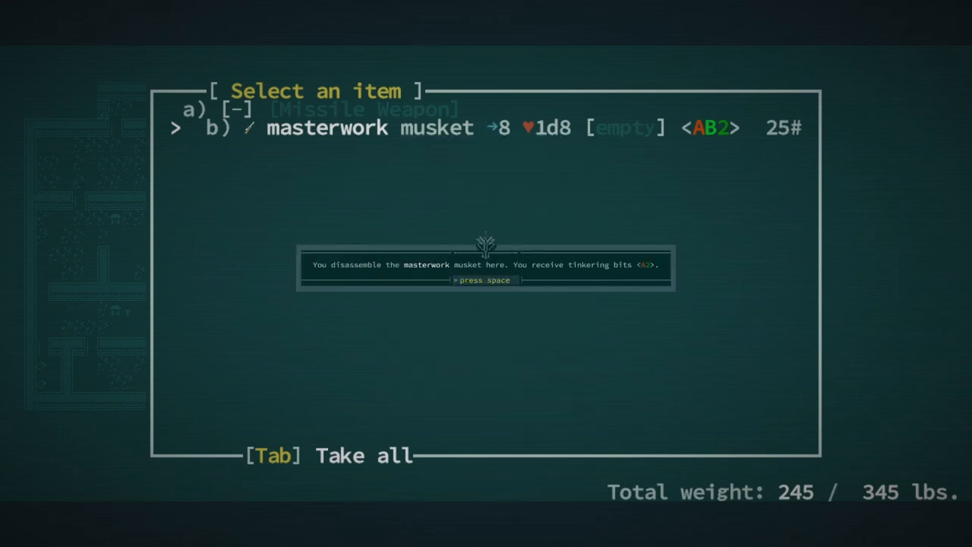
pyautogui.press('space')
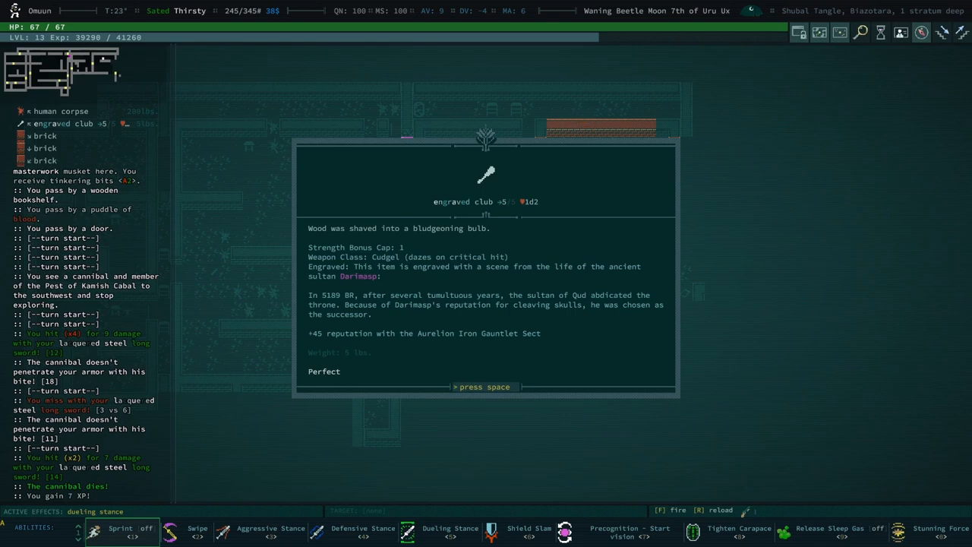
# Close the engraved club description and travel past Xolal down to Ekaarrazor.
pyautogui.press('space')
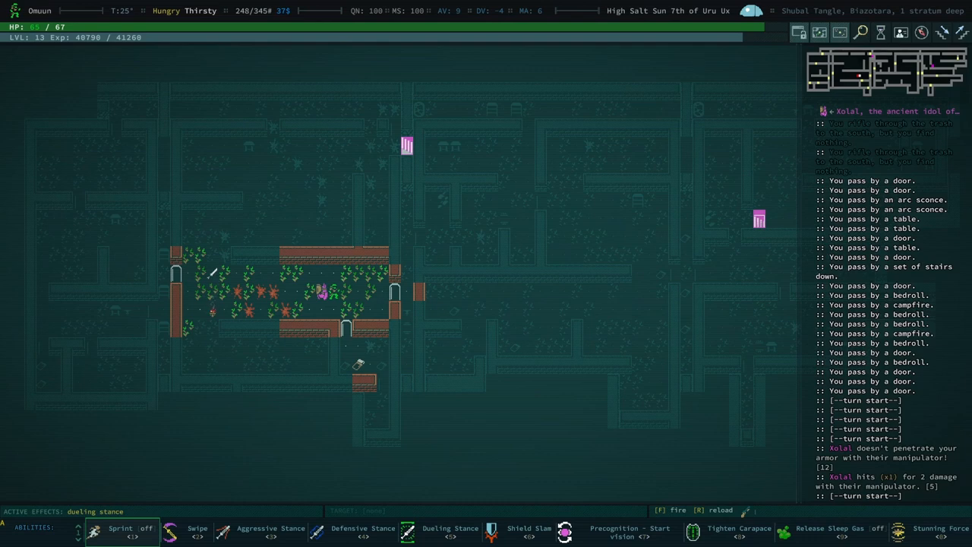
pyautogui.click(272, 531)
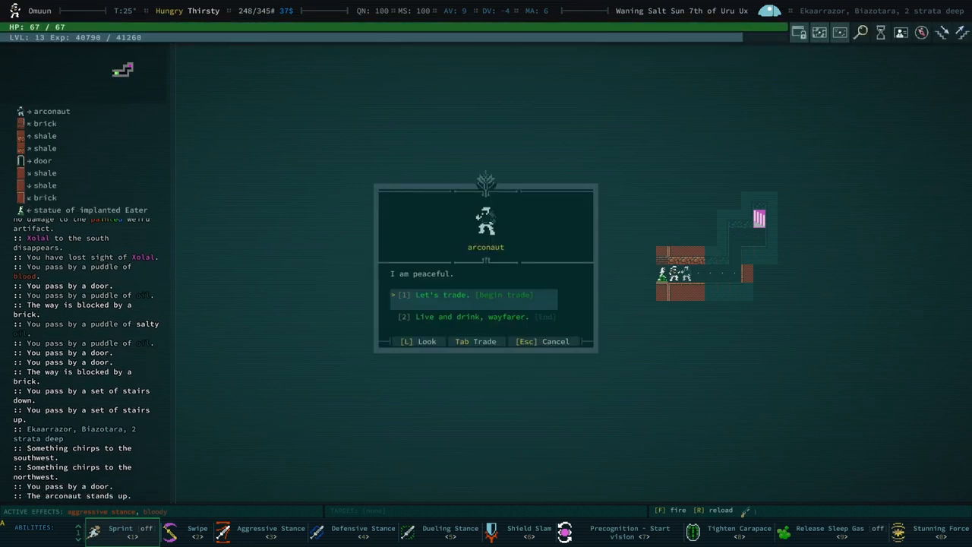
# Browse the arconaut's trade goods, then view and close the implanted Eater statue description.
pyautogui.click(462, 295)
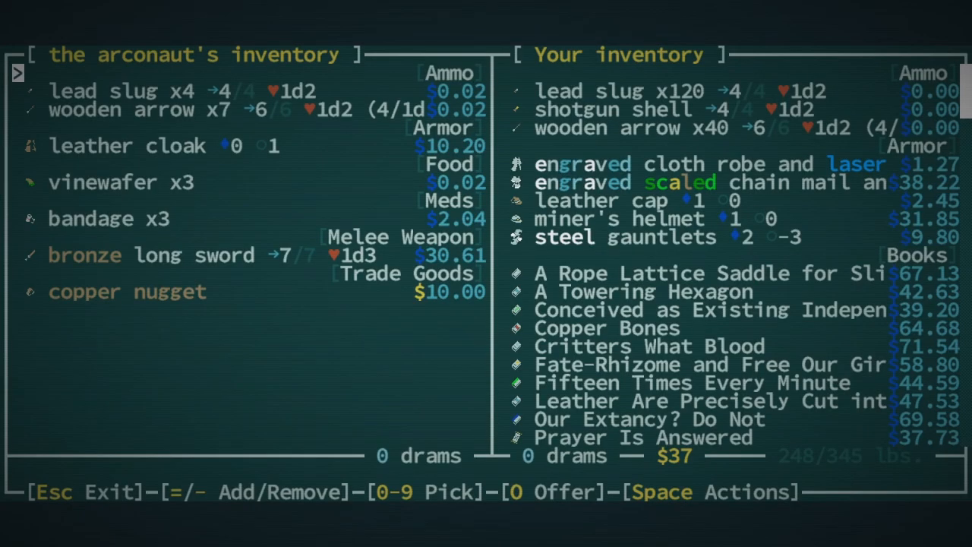
pyautogui.press('Escape')
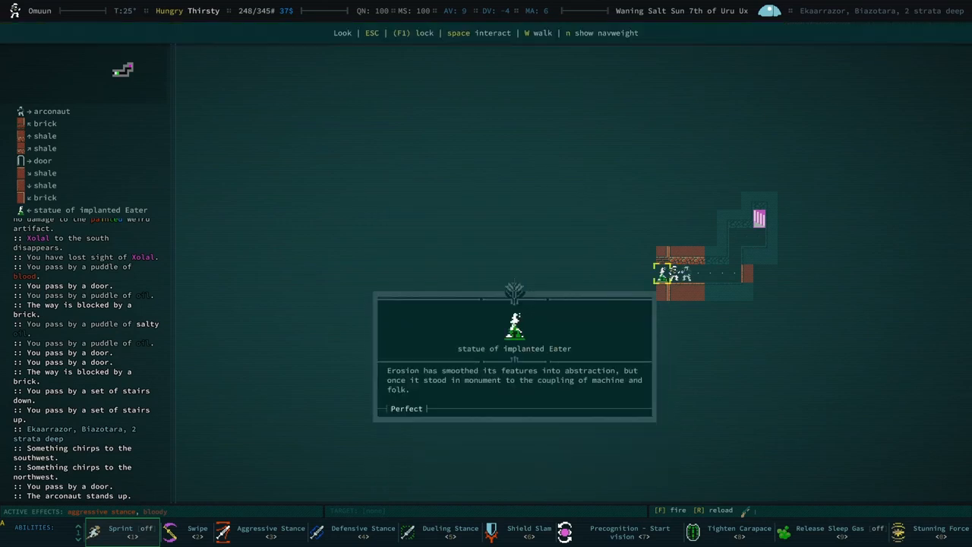
pyautogui.press('Escape')
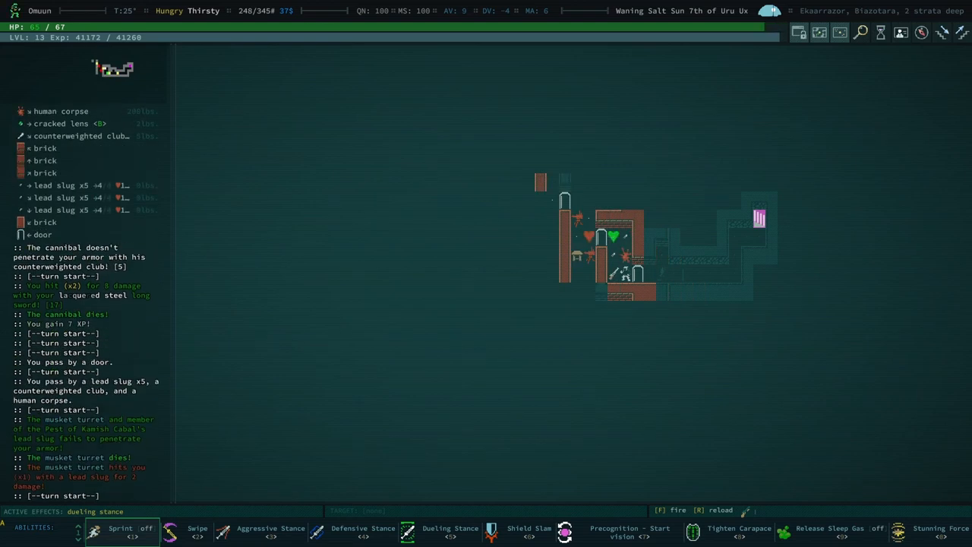
# Destroy the musket turret with the long sword and dismiss the level 14 popup.
pyautogui.click(197, 531)
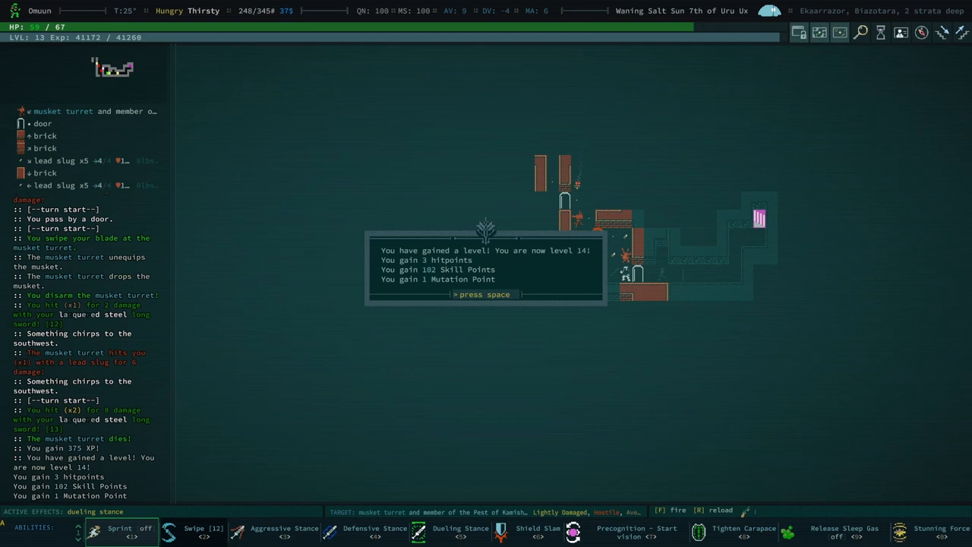
pyautogui.press('space')
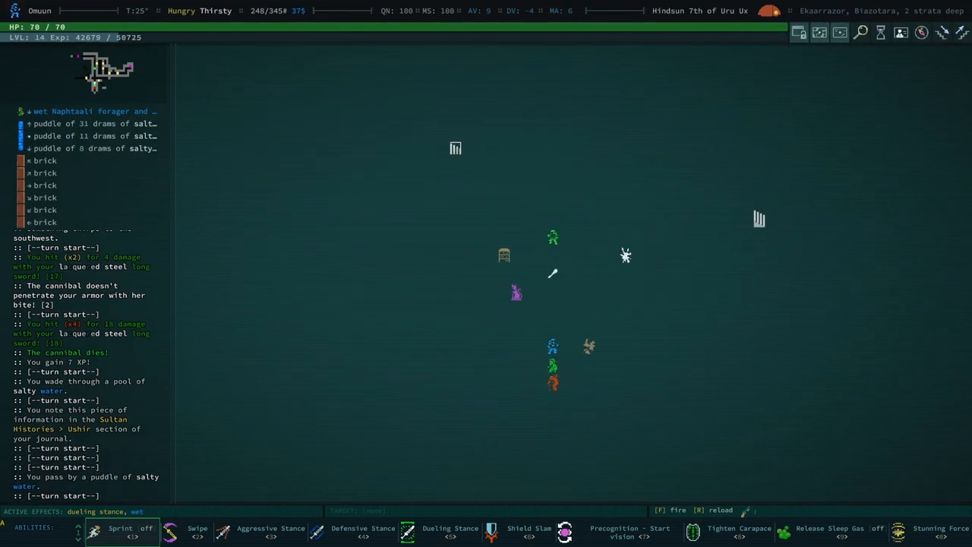
# Kill the cannibal and explore, logging the Ushir entry in Sultan Histories.
pyautogui.press('l')
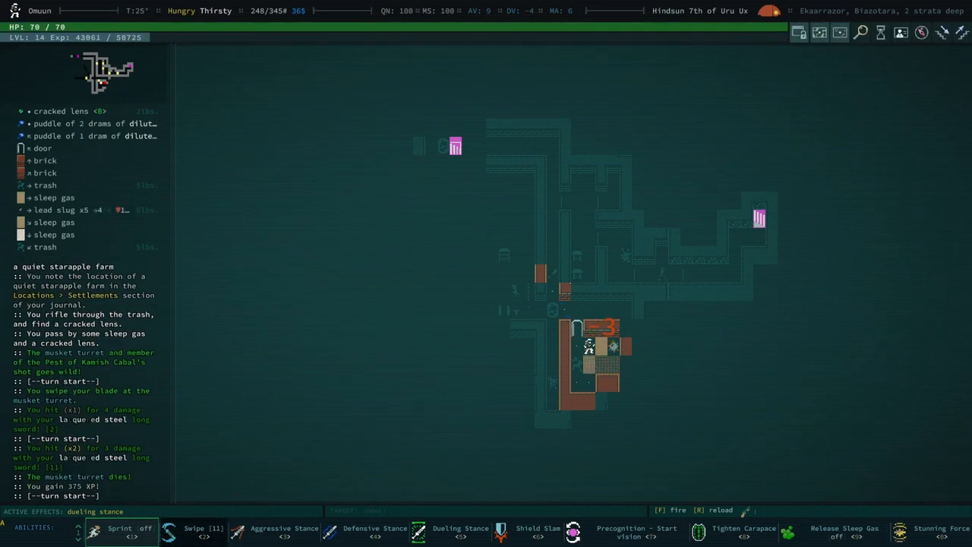
# Destroy the musket turret beside the gate and dismiss the low-health warning.
pyautogui.press('l')
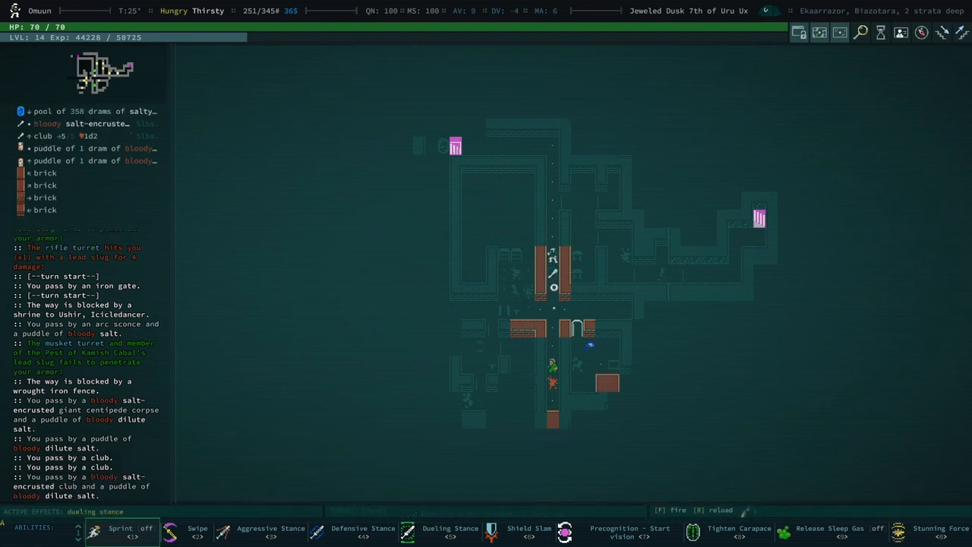
pyautogui.press('Up')
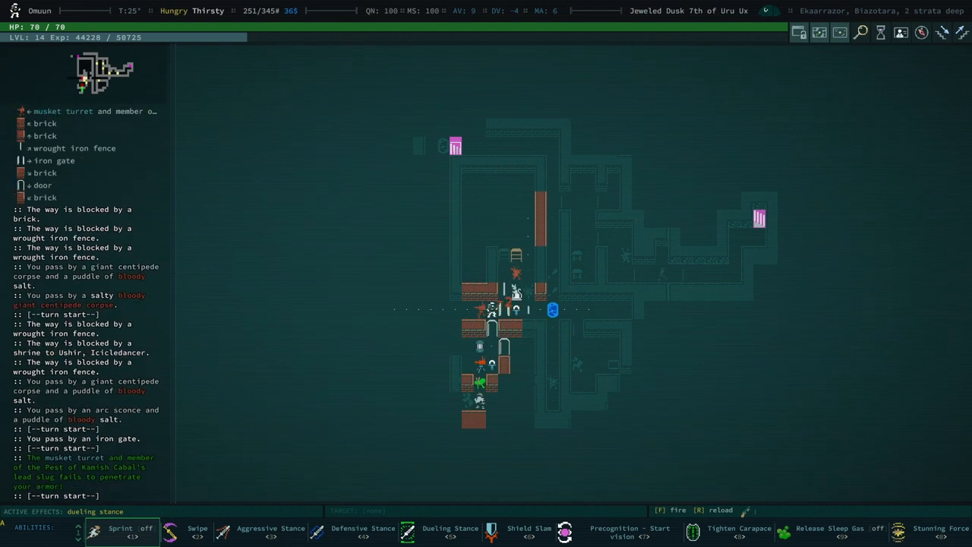
pyautogui.click(197, 531)
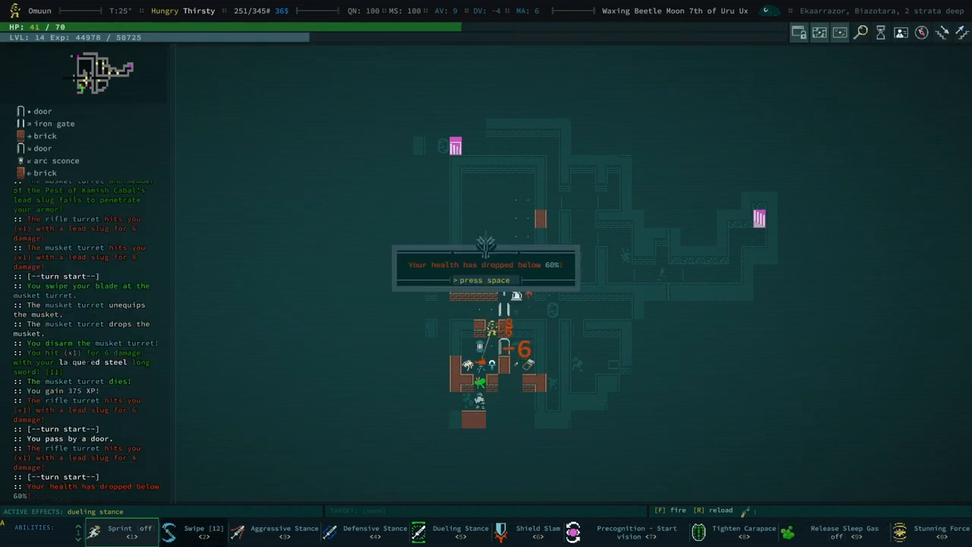
pyautogui.press('space')
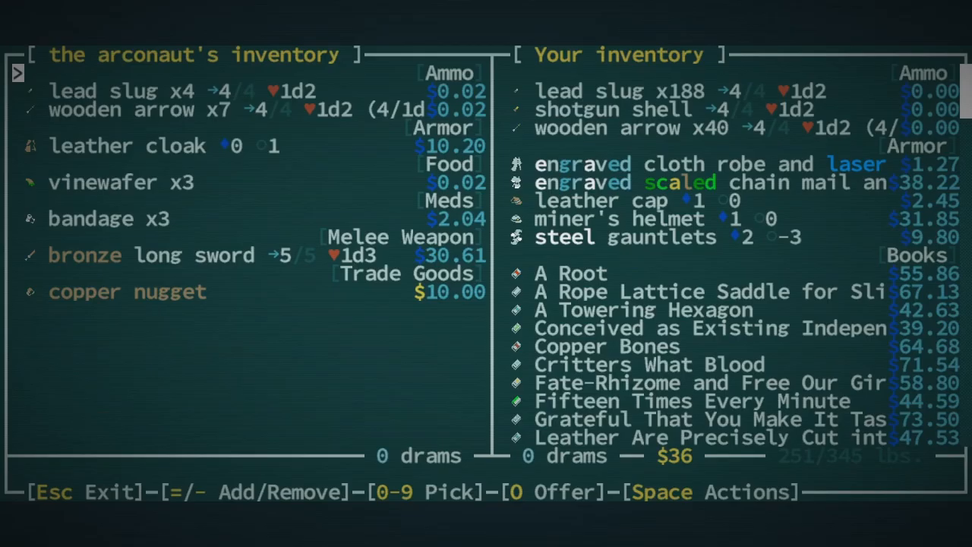
# Browse the arconaut's wares without buying anything, then head down the southern corridor.
pyautogui.press('Escape')
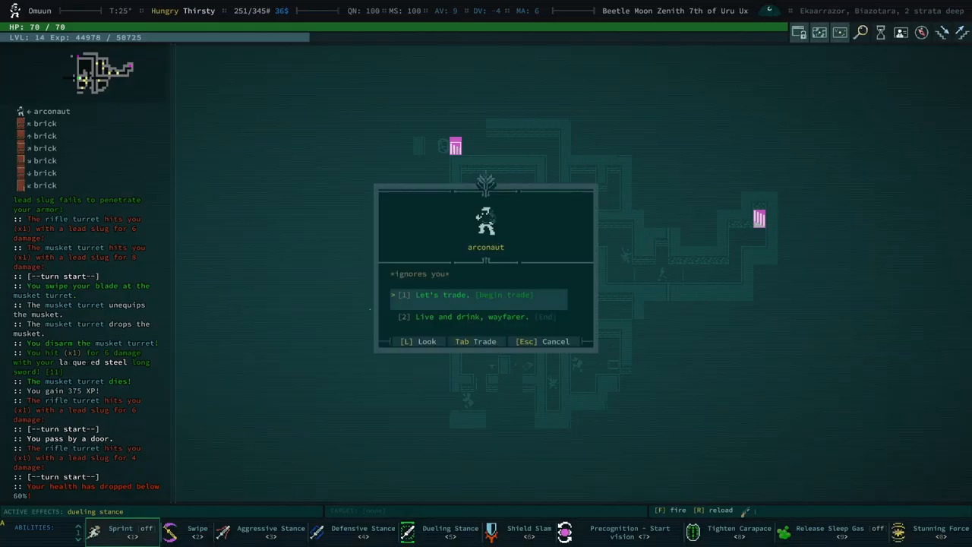
pyautogui.press('Escape')
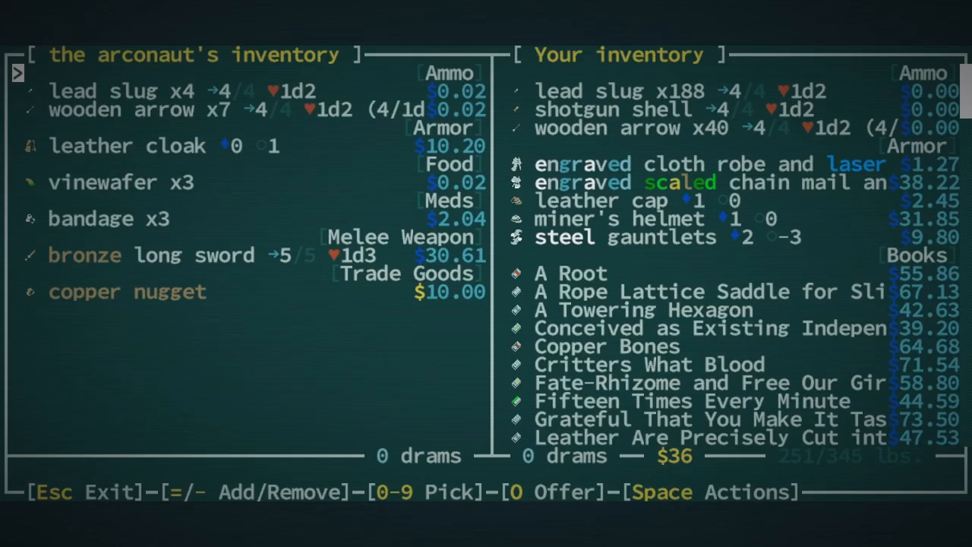
pyautogui.press('Escape')
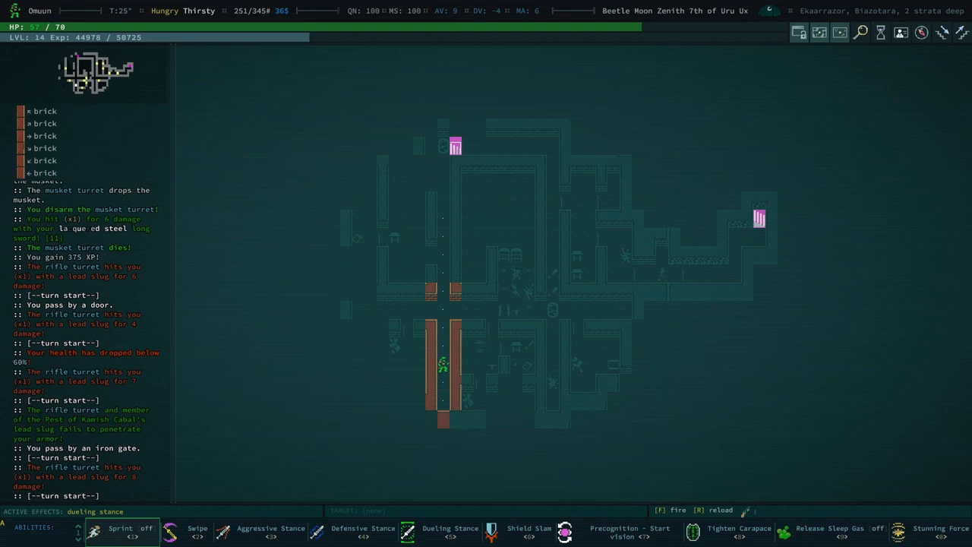
# Advance down the corridor, destroy the rifle turret, and attack the musket turret.
pyautogui.press('up')
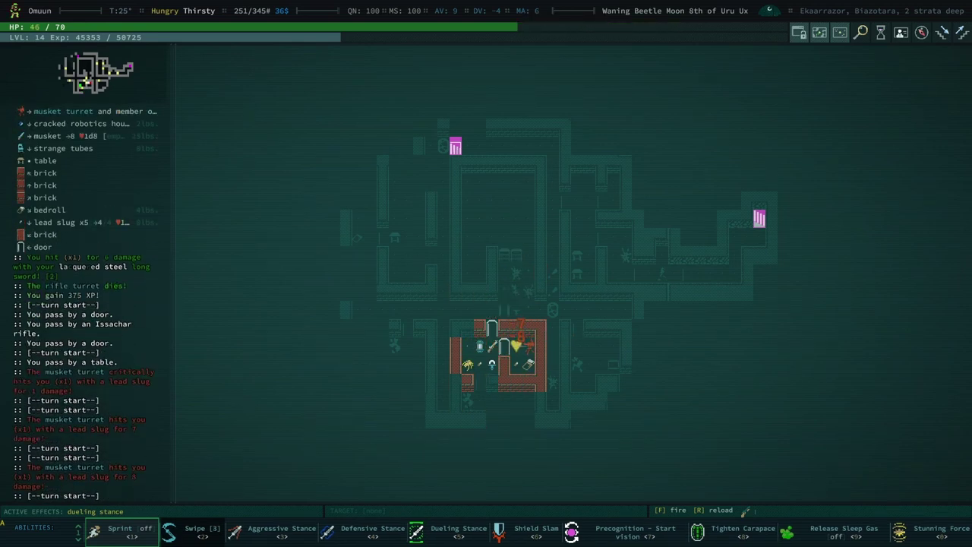
pyautogui.click(196, 532)
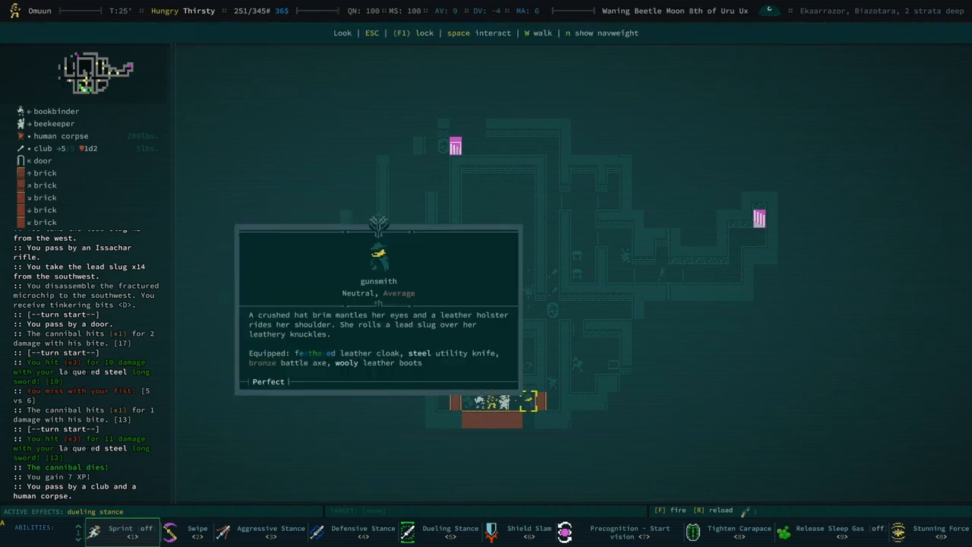
# Browse the gunsmith's and bookbinder's wares without buying, closing both trade screens.
pyautogui.press('space')
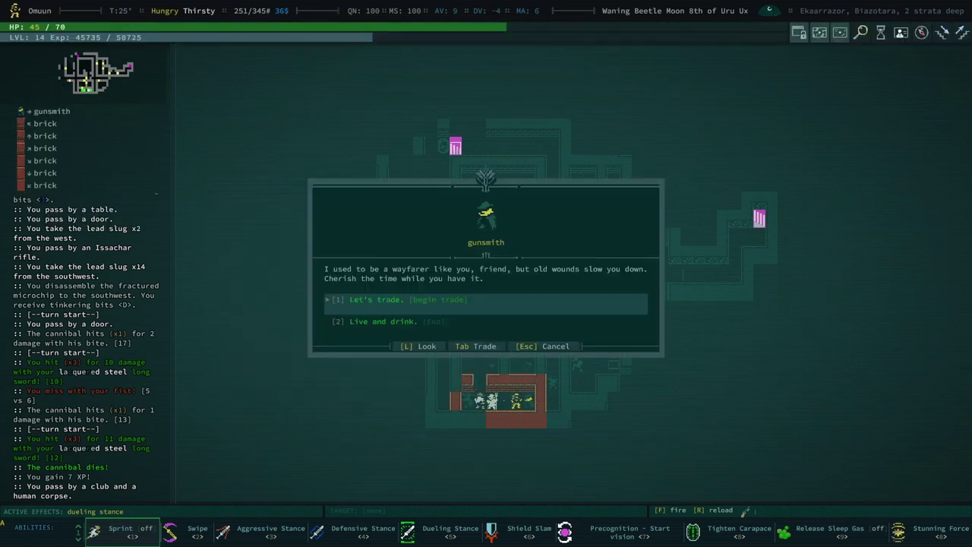
pyautogui.click(393, 299)
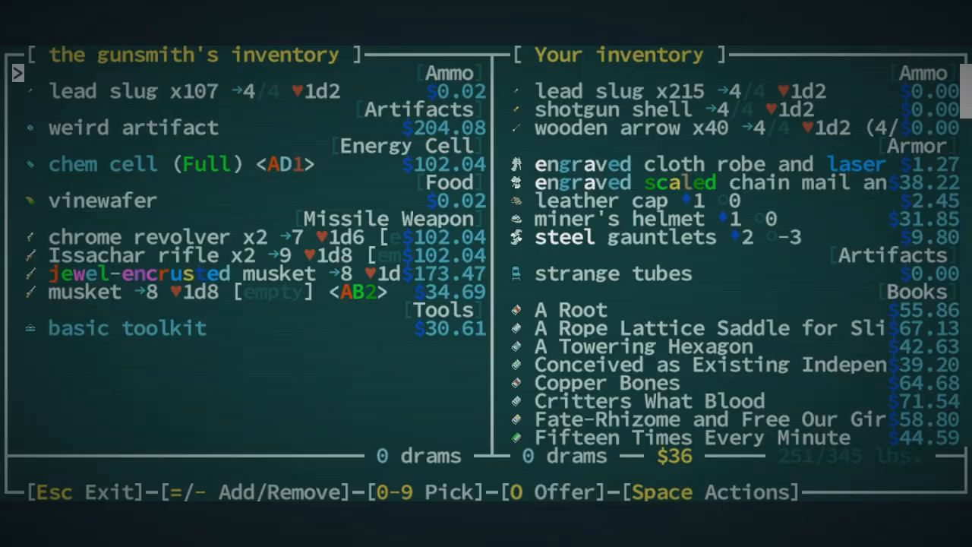
pyautogui.press('Escape')
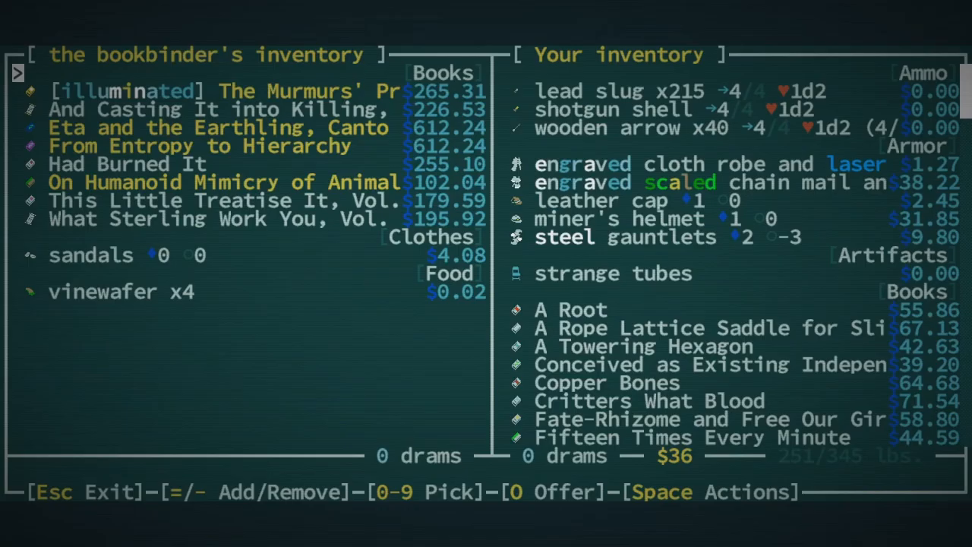
pyautogui.press('Escape')
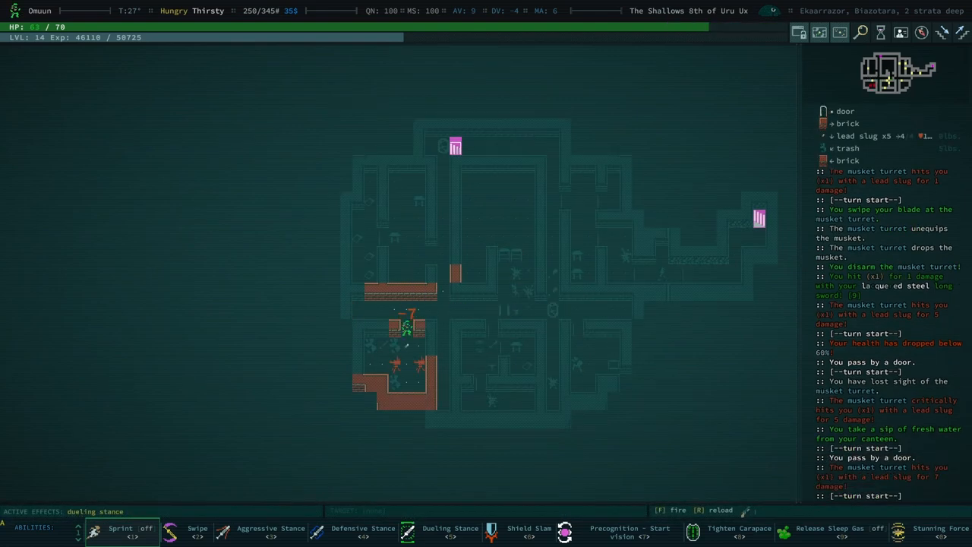
# Swipe east to kill the musket turret for 375 XP, then dismiss the can't-rest message.
pyautogui.click(197, 532)
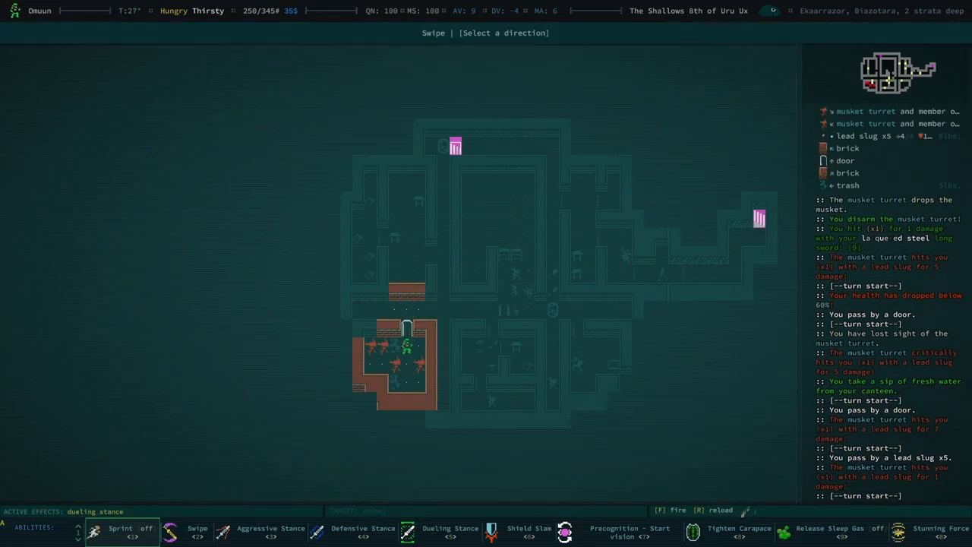
pyautogui.press('right')
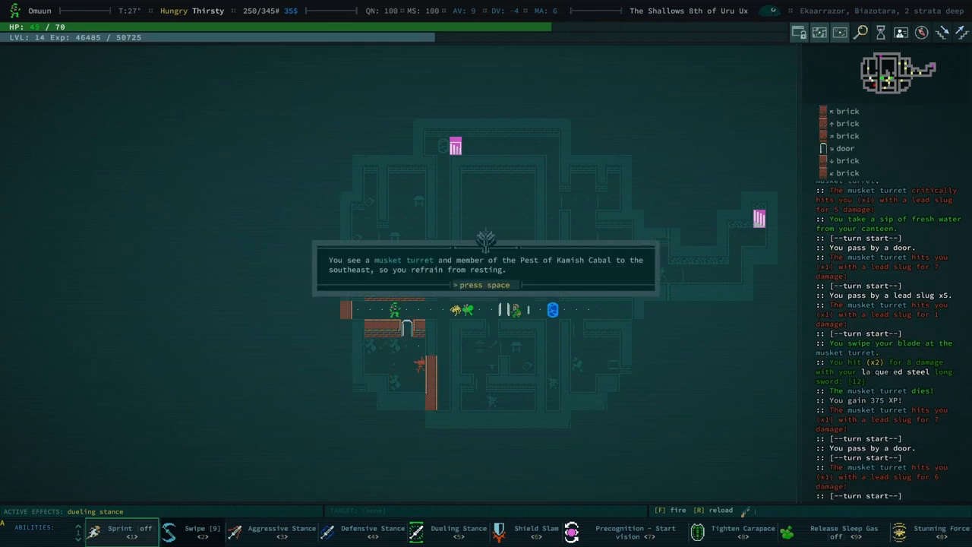
pyautogui.press('space')
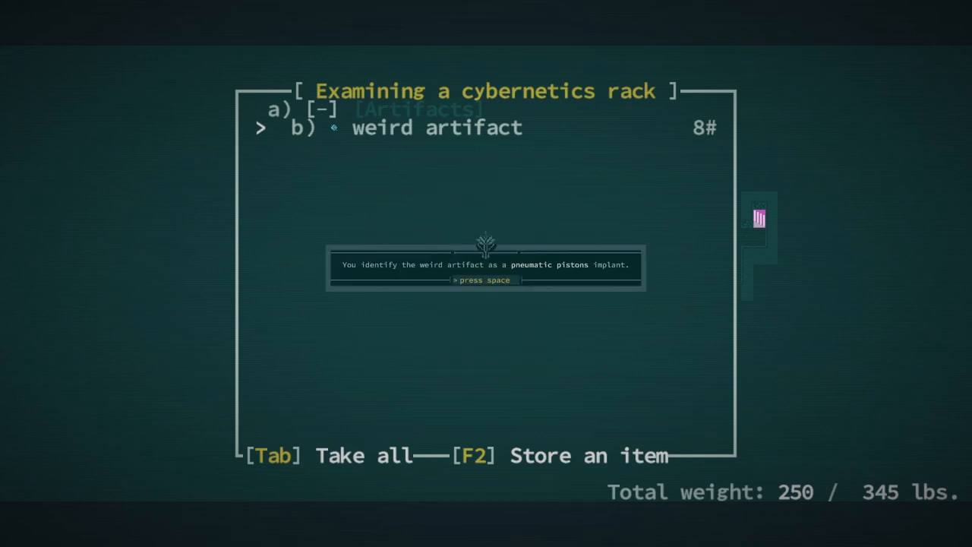
# Dismiss the pneumatic pistons identification and nothing-left-to-explore messages.
pyautogui.press('space')
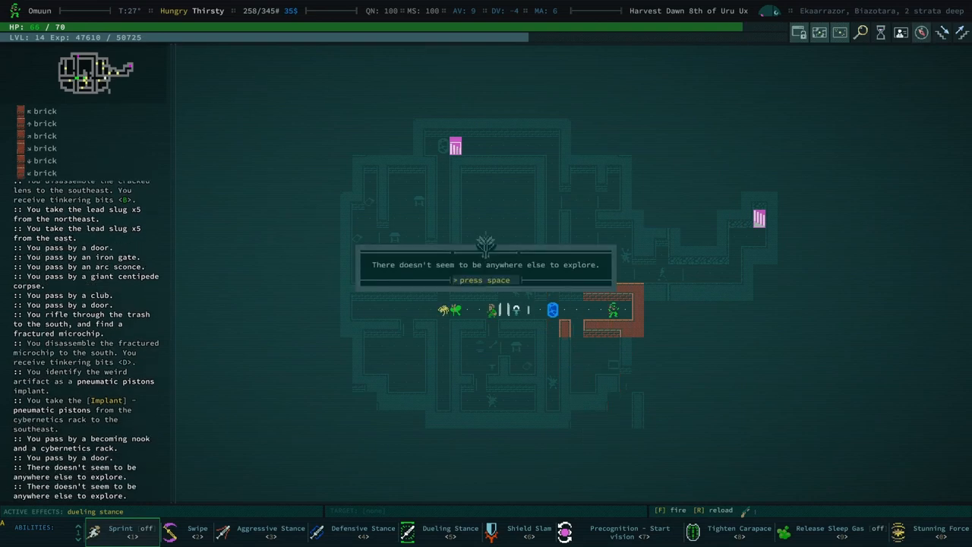
pyautogui.press('space')
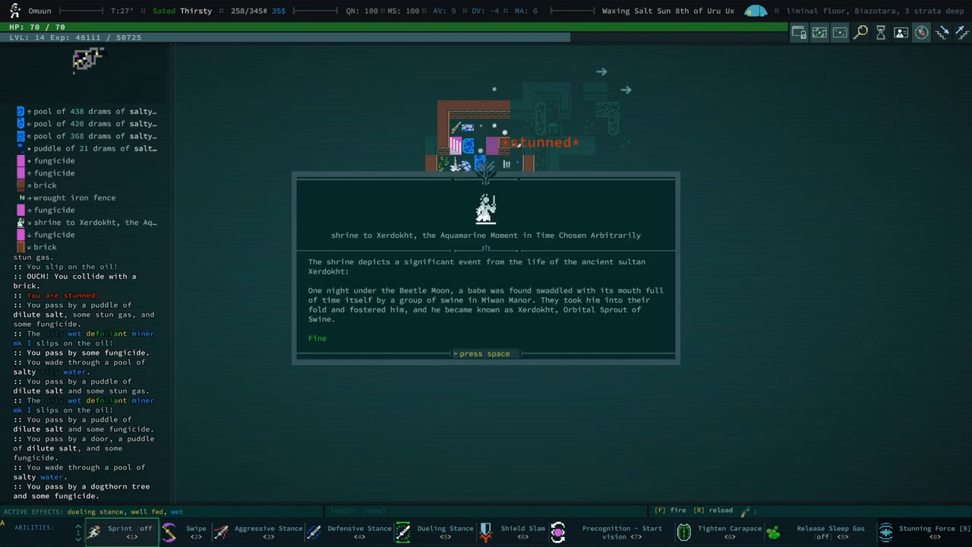
# Close the shrine to Xerdokht description after reading it.
pyautogui.press('space')
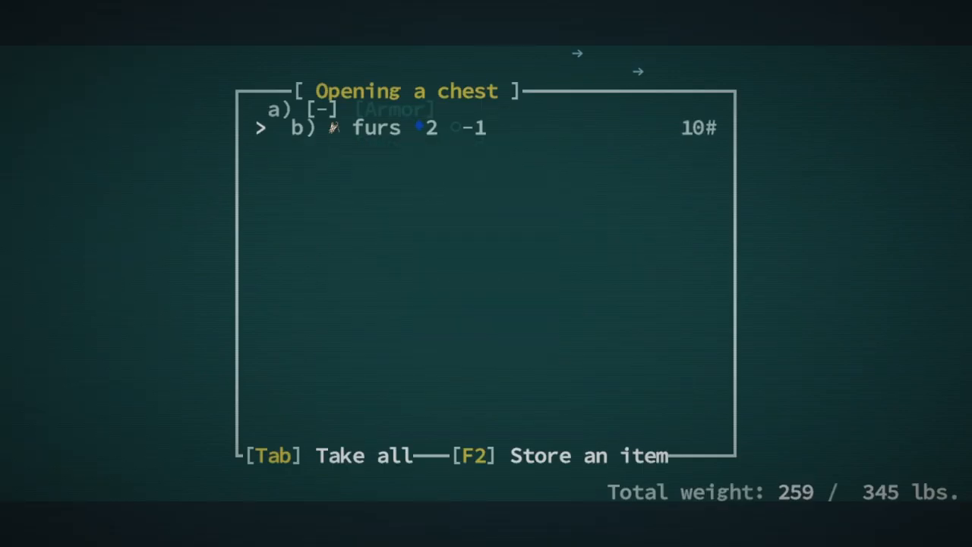
# Back out of the menu and select disassembling the musket.
pyautogui.press('Escape')
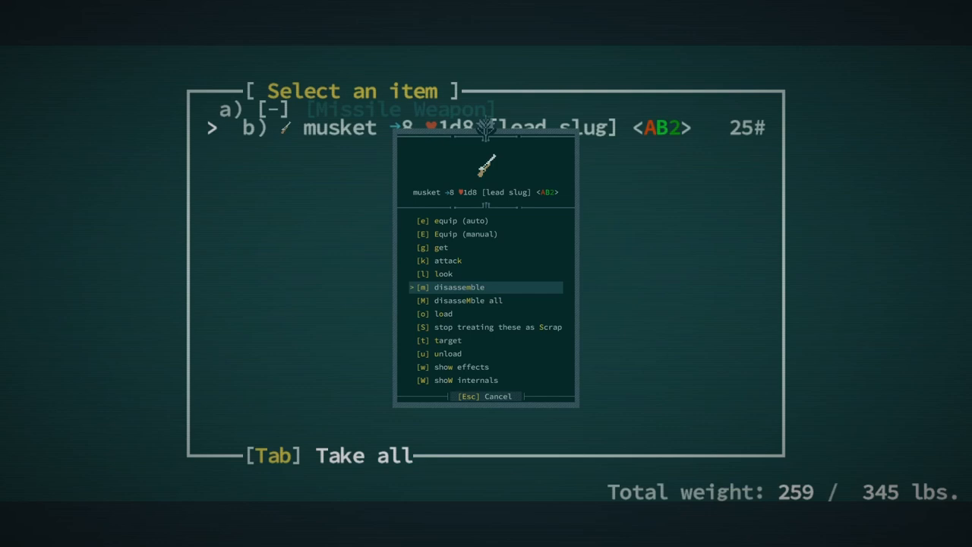
pyautogui.press('Down')
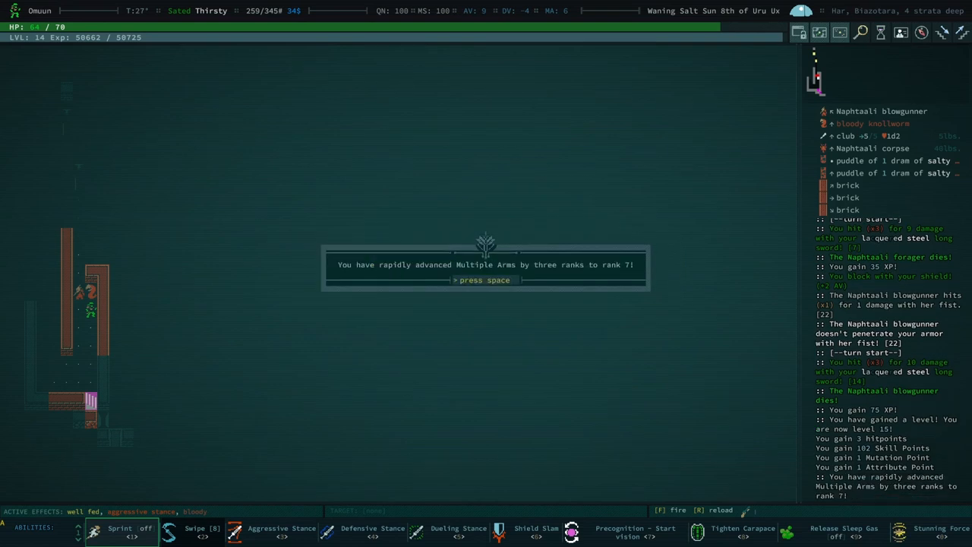
# Dismiss the Multiple Arms rank 7 notice.
pyautogui.press('space')
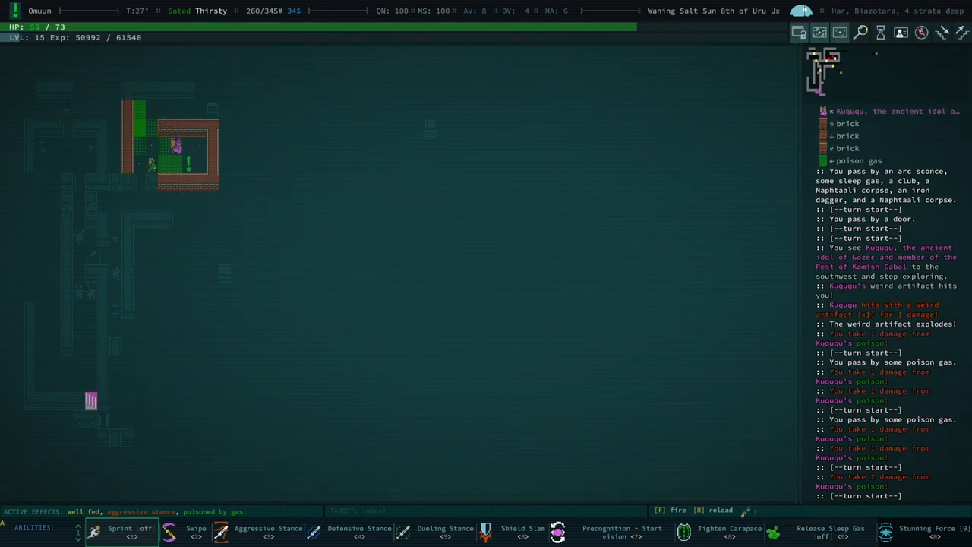
# Inspect Kuququ's description, then Swipe at Kuququ to knock away its war hammer and long sword.
pyautogui.click(444, 532)
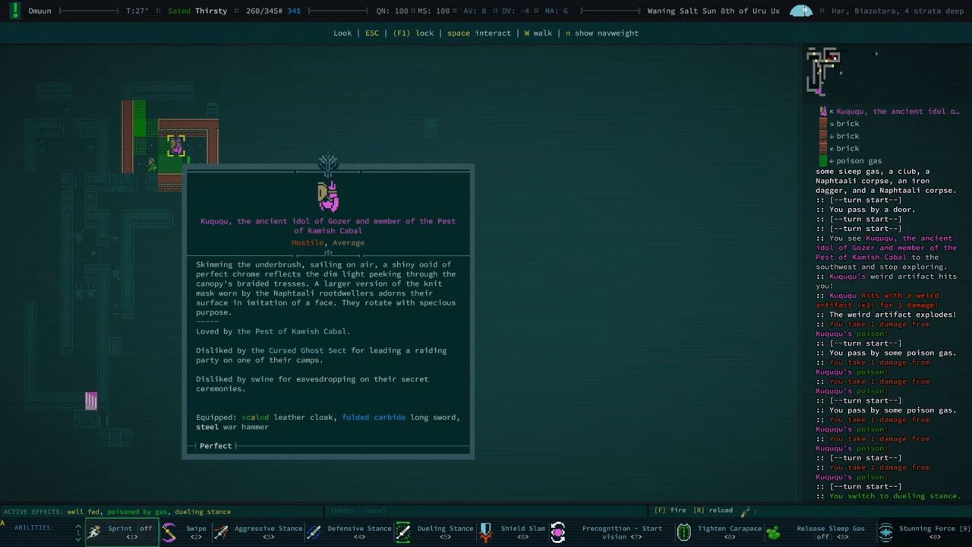
pyautogui.press('Escape')
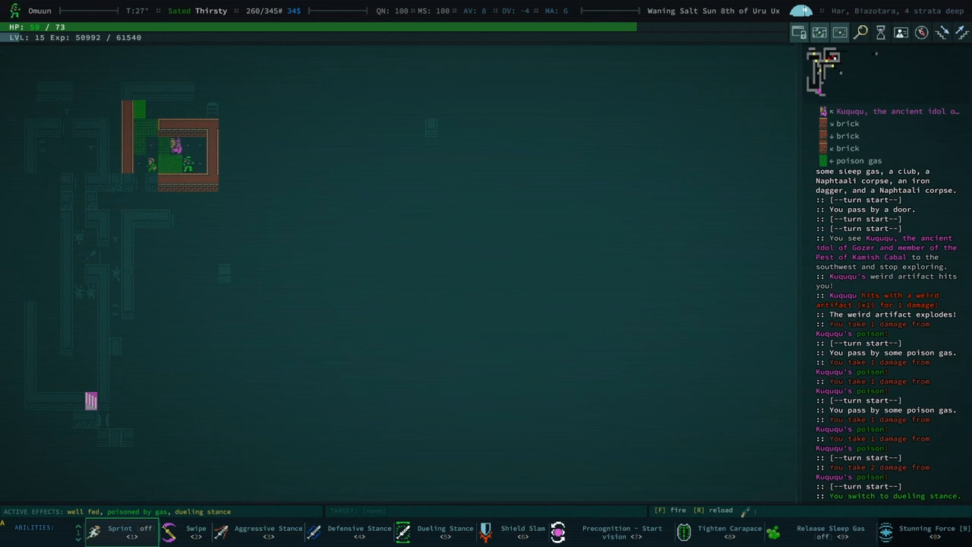
pyautogui.click(195, 530)
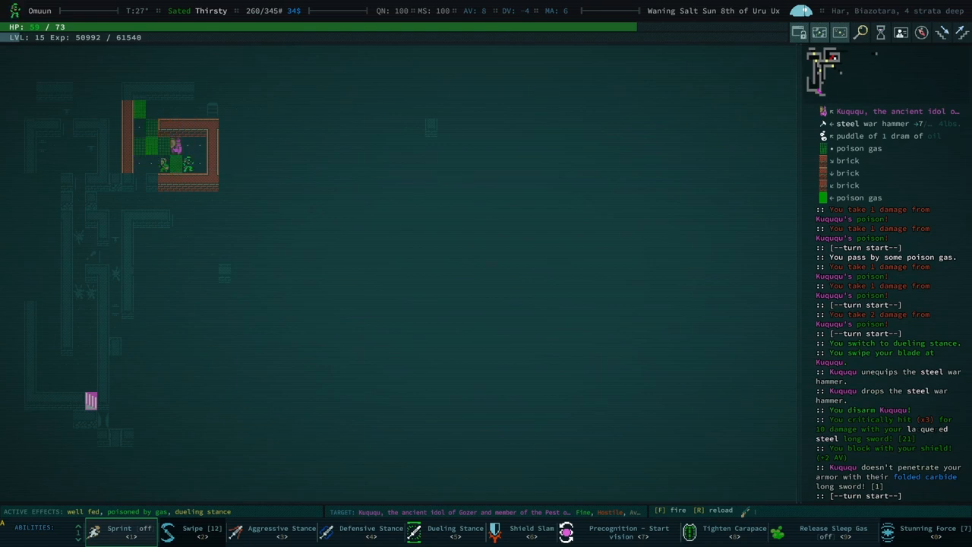
pyautogui.press('l')
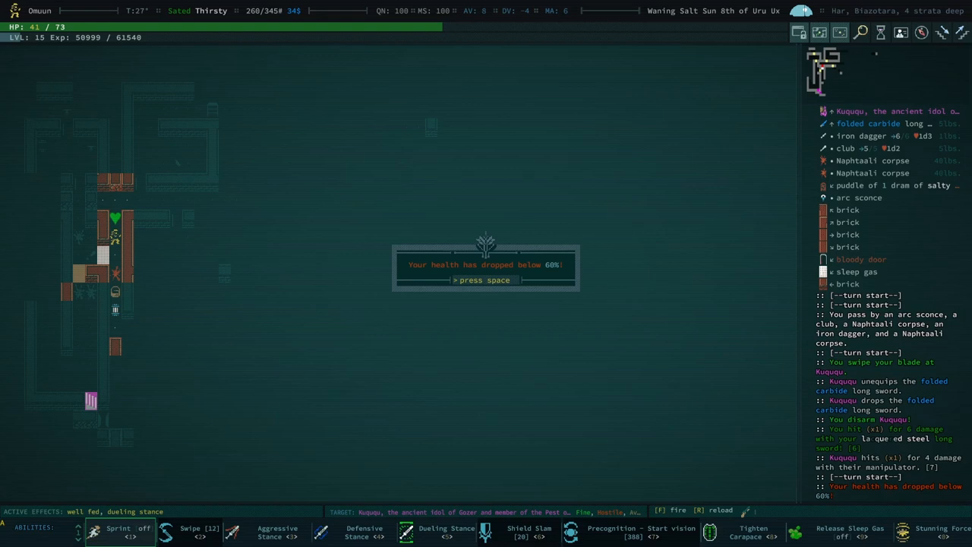
# Dismiss the low health warning and close Kuququ's description showing only a leather cloak.
pyautogui.press('space')
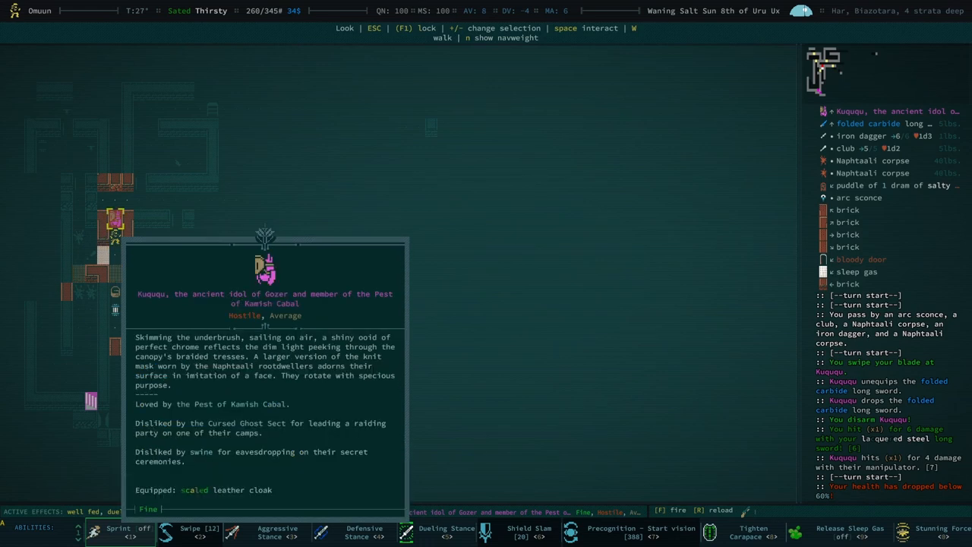
pyautogui.press('Escape')
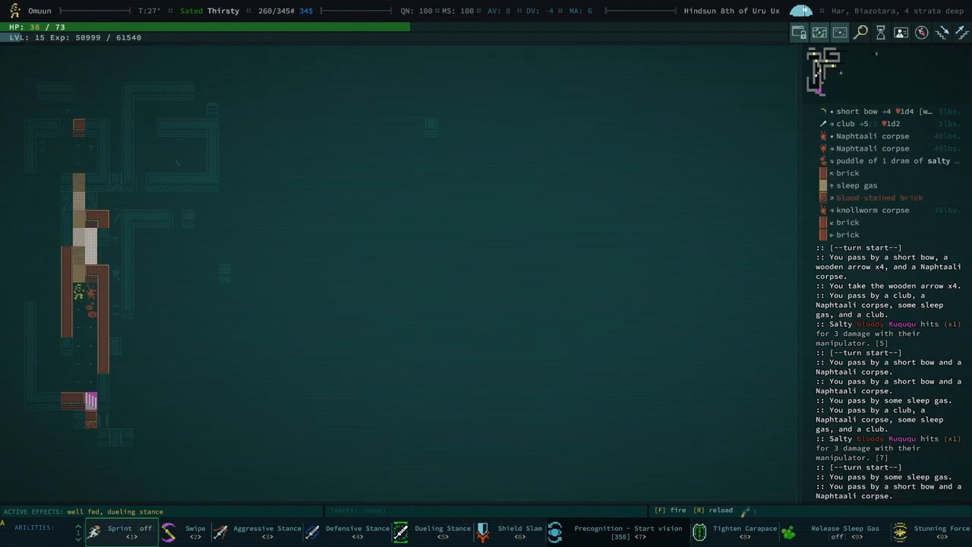
# Use two abilities-bar buttons while equipping the folded carbide long sword mid-fight.
pyautogui.click(266, 531)
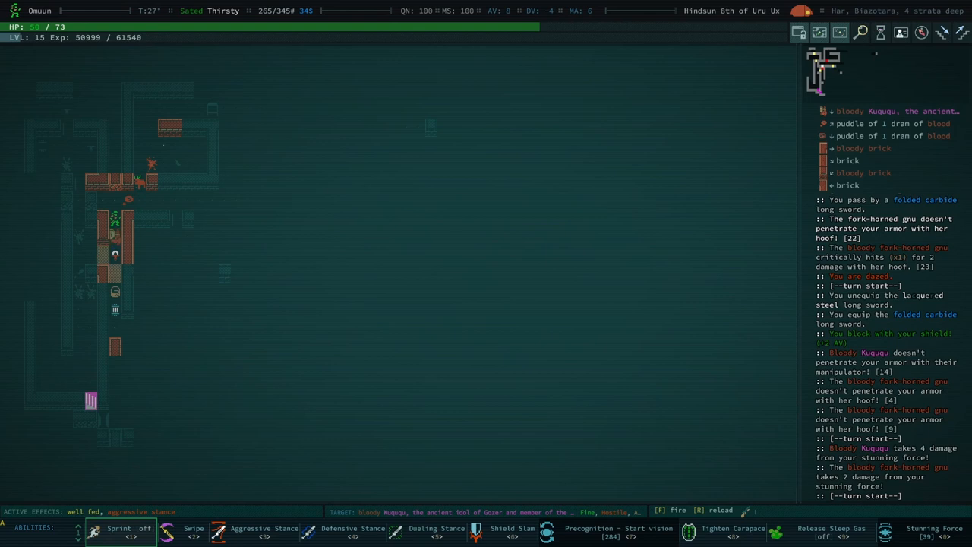
pyautogui.click(352, 532)
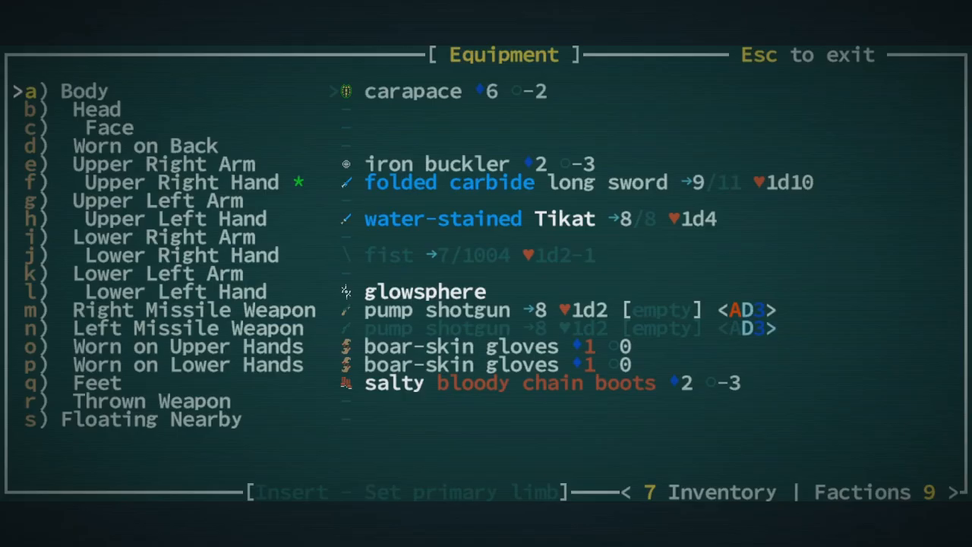
# Leave the equipment list, kill Kuququ for 80 XP, and dismiss the reputation notice.
pyautogui.press('Escape')
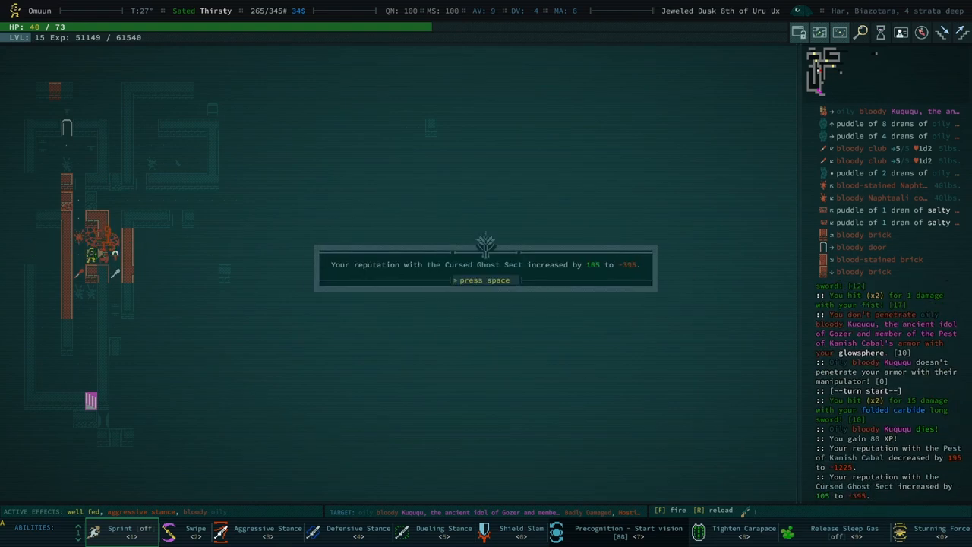
pyautogui.press('space')
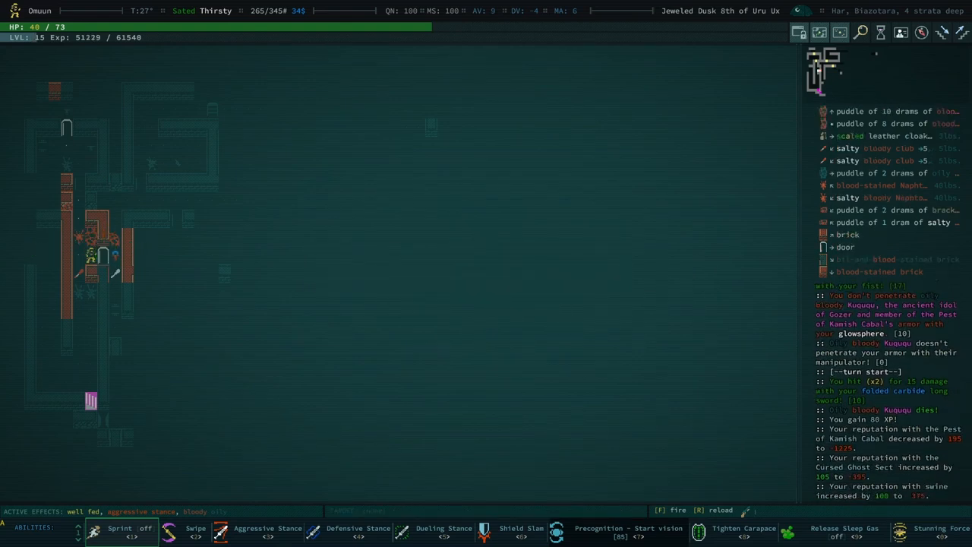